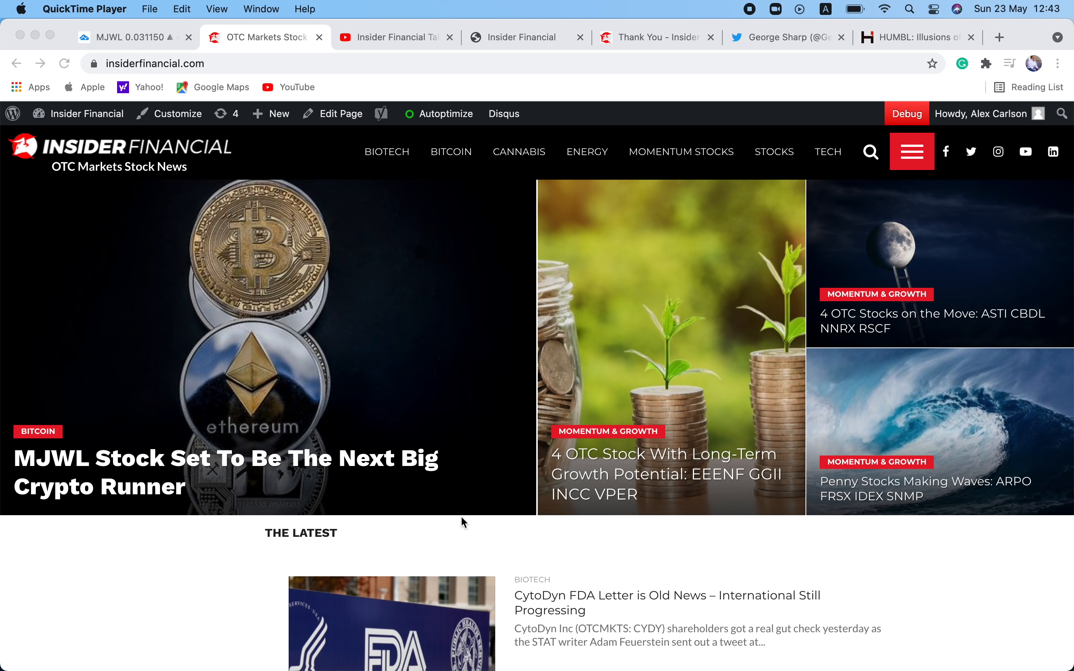
mouse_move(400, 168)
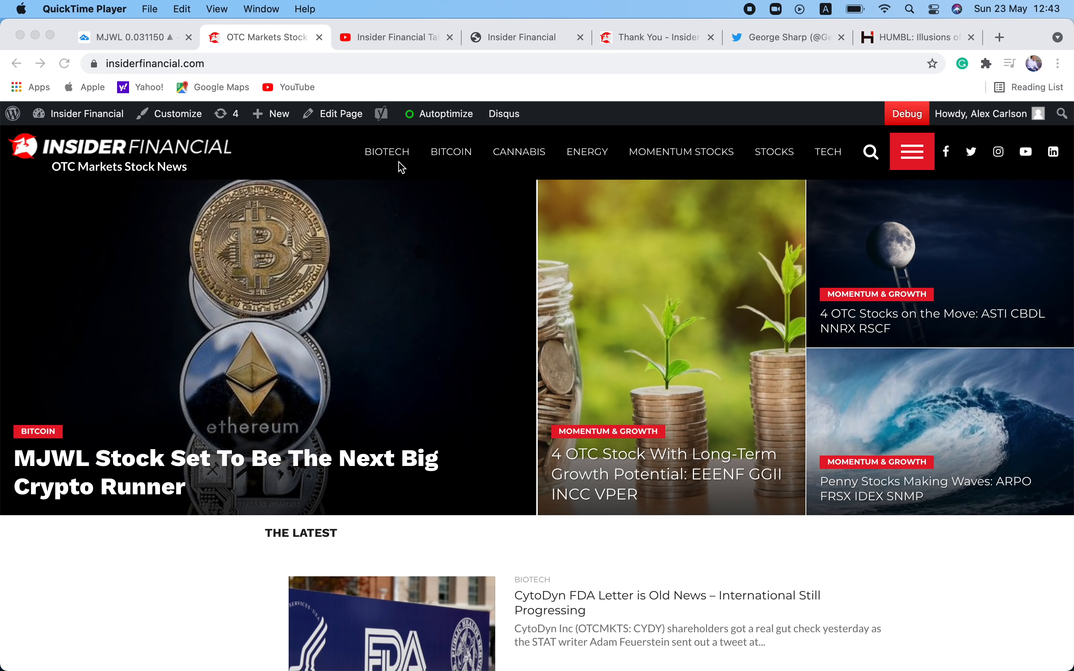
Review Recent Winners on the Insider Financial signup page, then view the Thank You text-alert form.
left_click(390, 37)
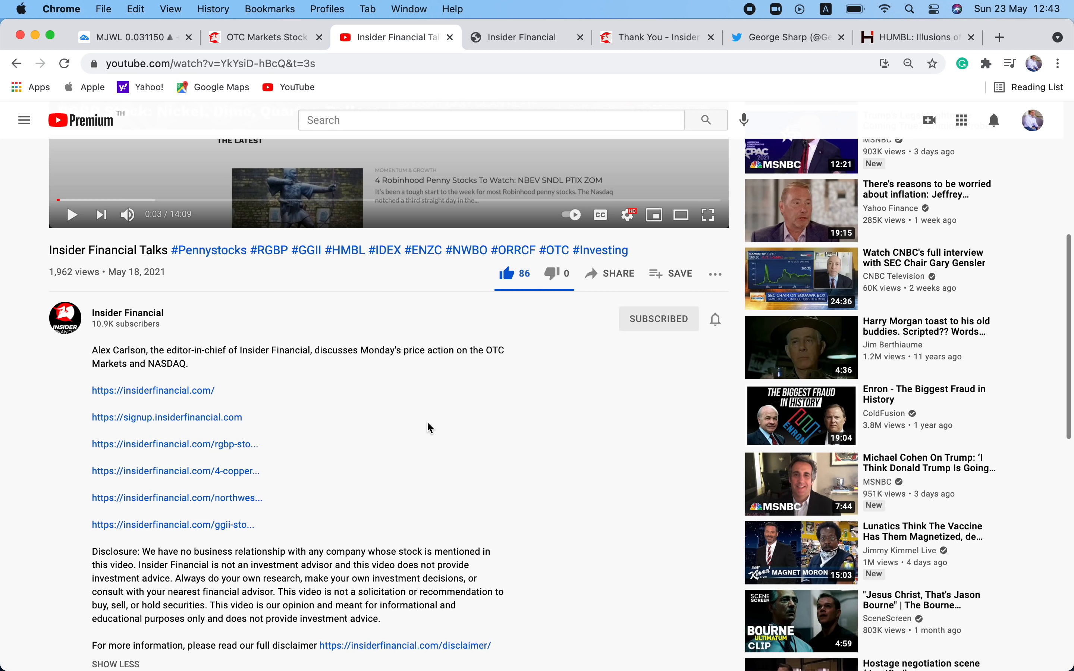
mouse_move(511, 448)
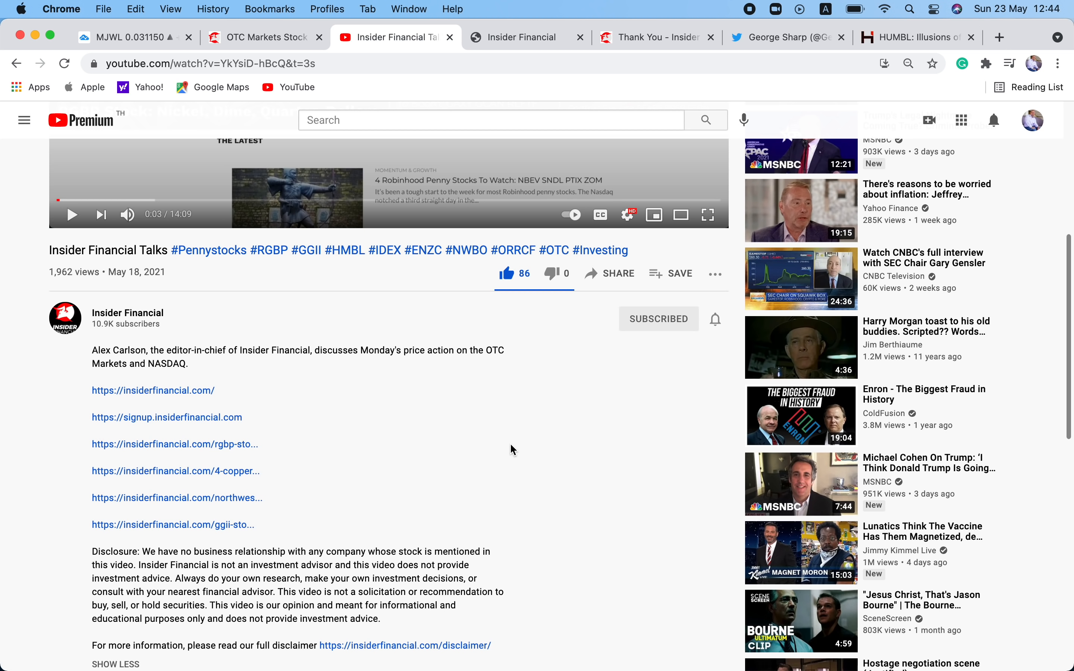
left_click(525, 37)
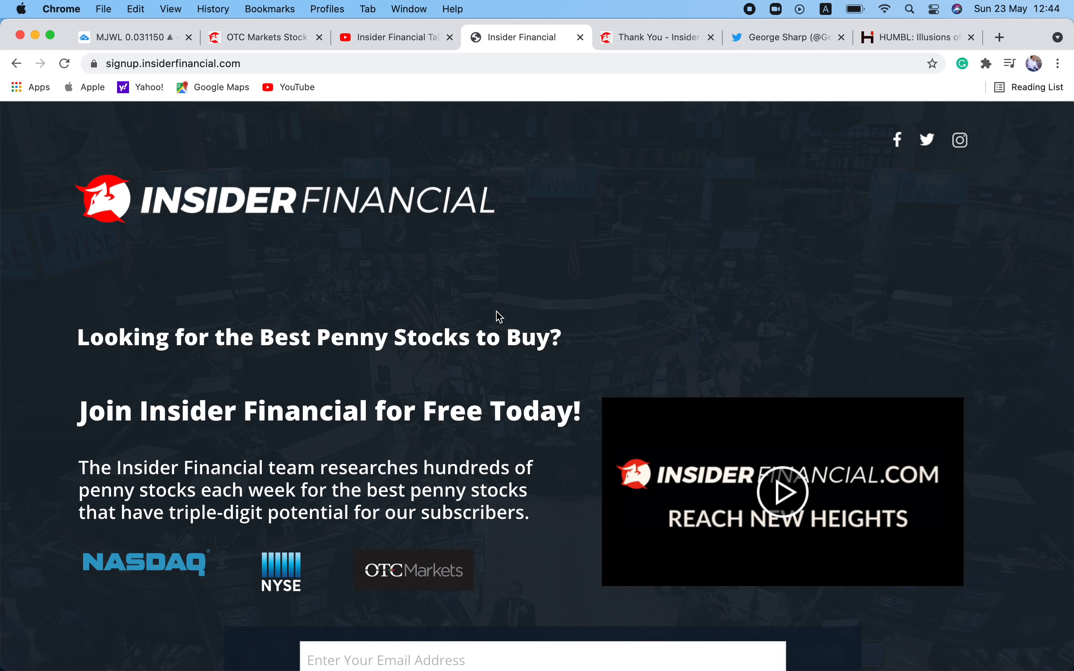
scroll("down", 3)
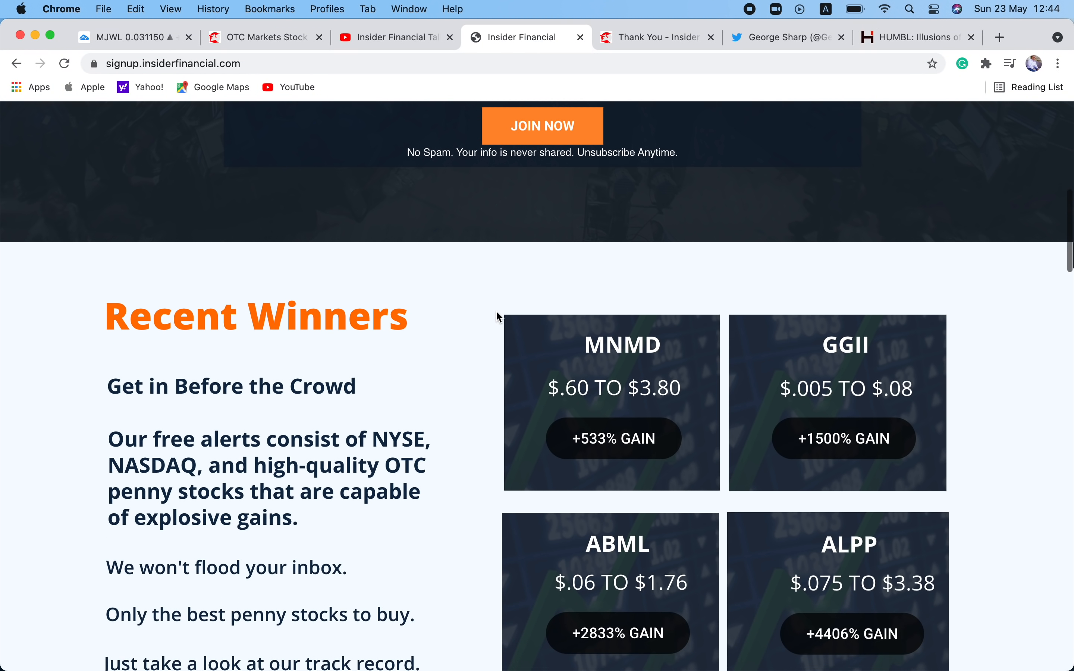
scroll("down", 3)
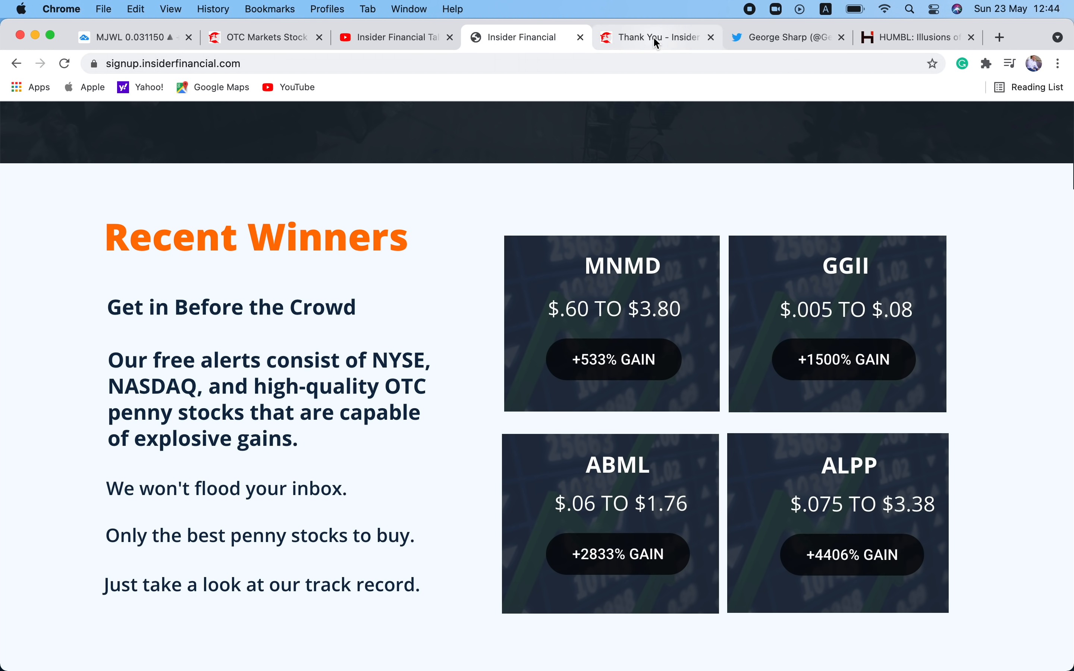
left_click(655, 37)
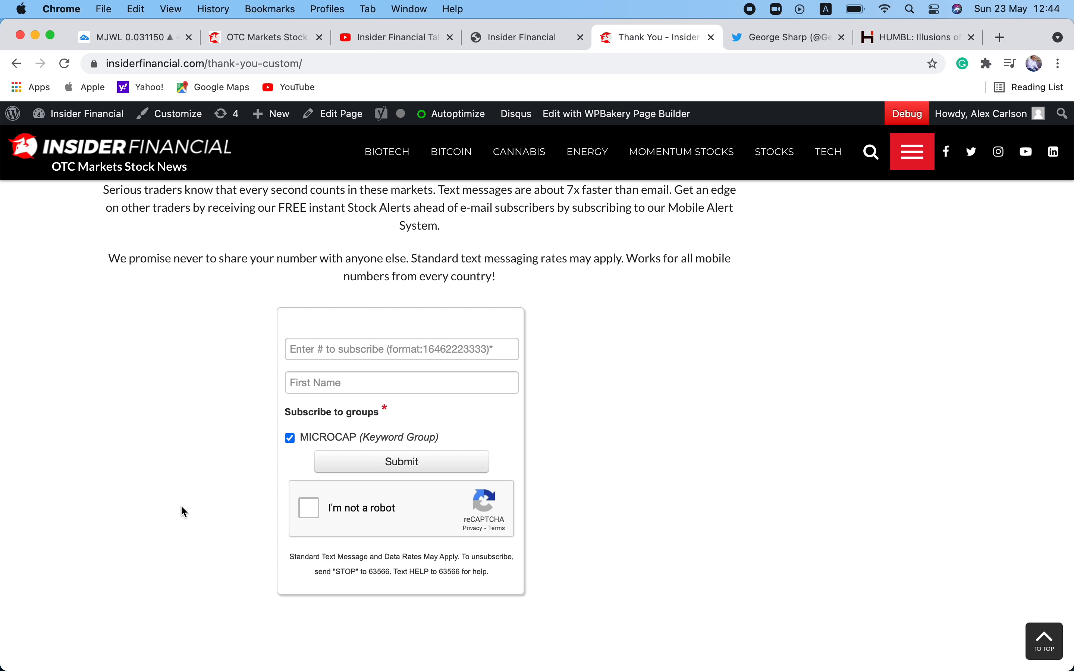
mouse_move(258, 61)
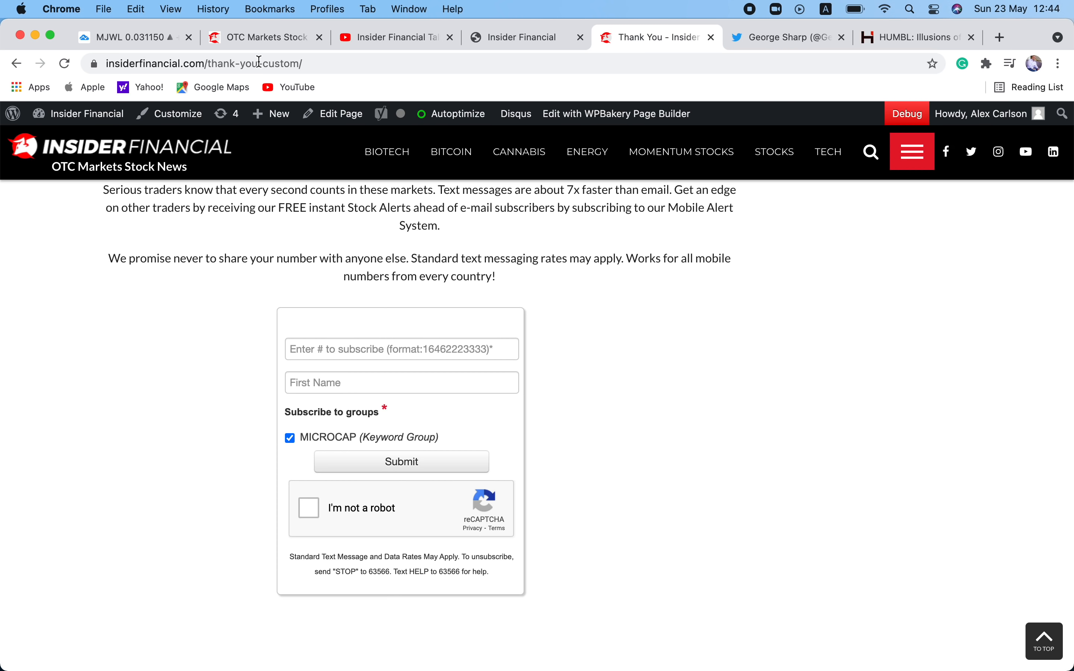
Show the Majic Wheels Corp. (MJWL) daily chart in TradingView.
left_click(134, 38)
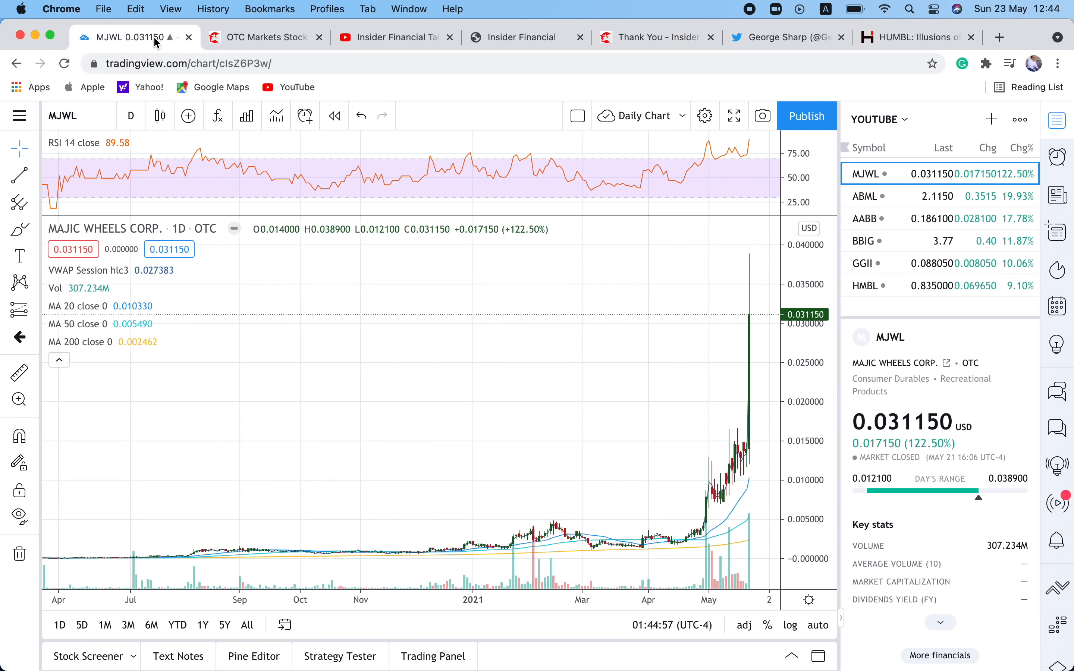
mouse_move(486, 80)
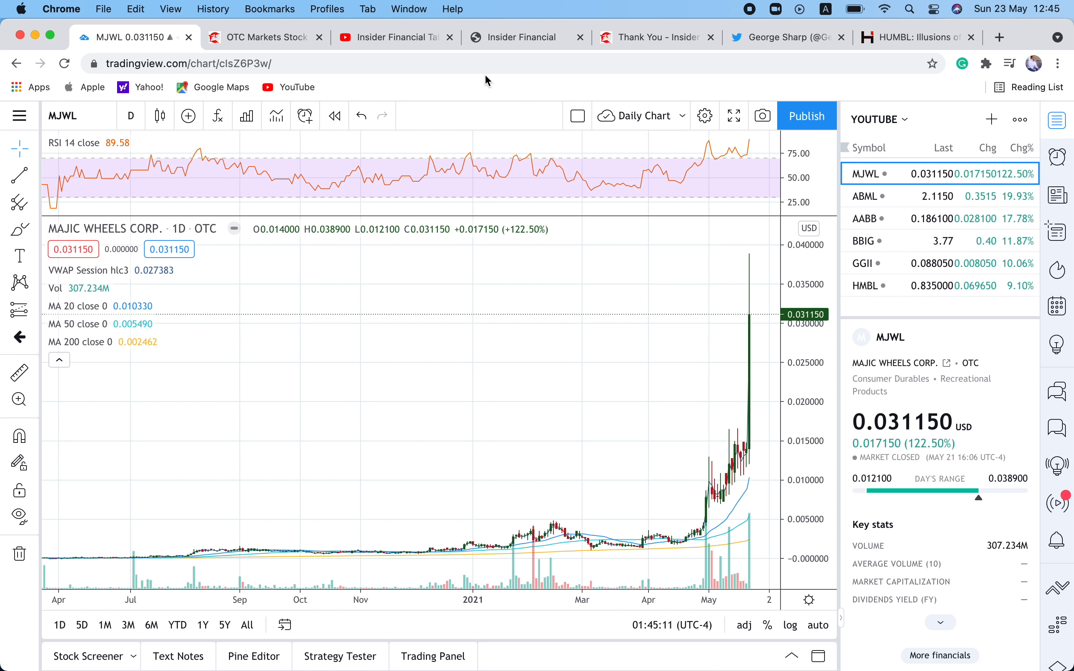
mouse_move(897, 114)
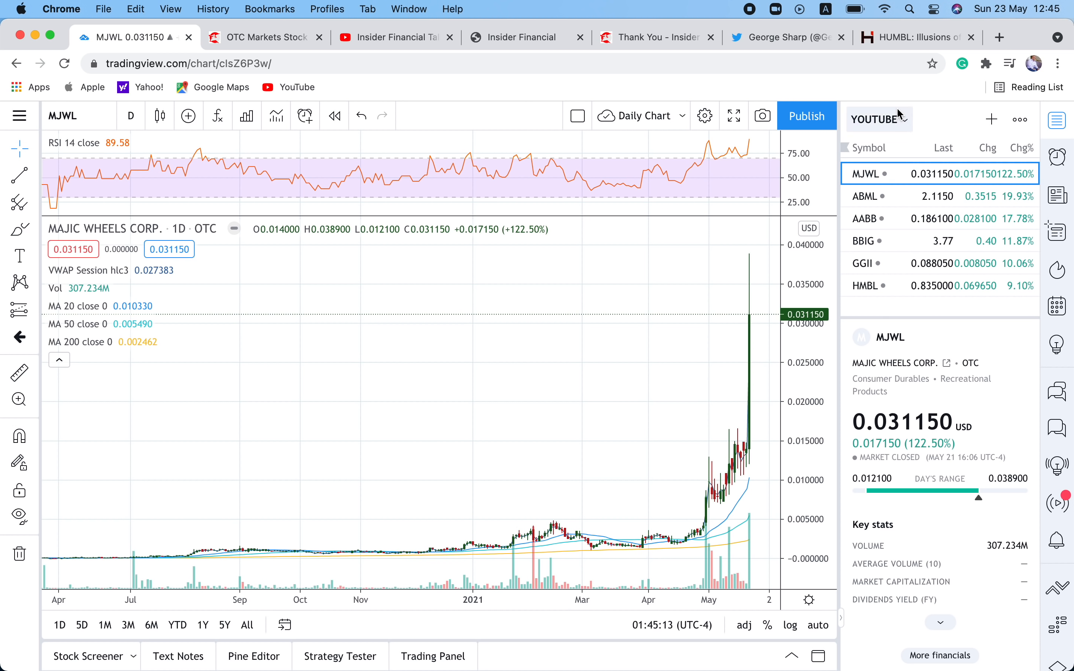
Read the introduction of 'MJWL Stock Set To Be The Next Big Crypto Runner' on Insider Financial.
left_click(263, 37)
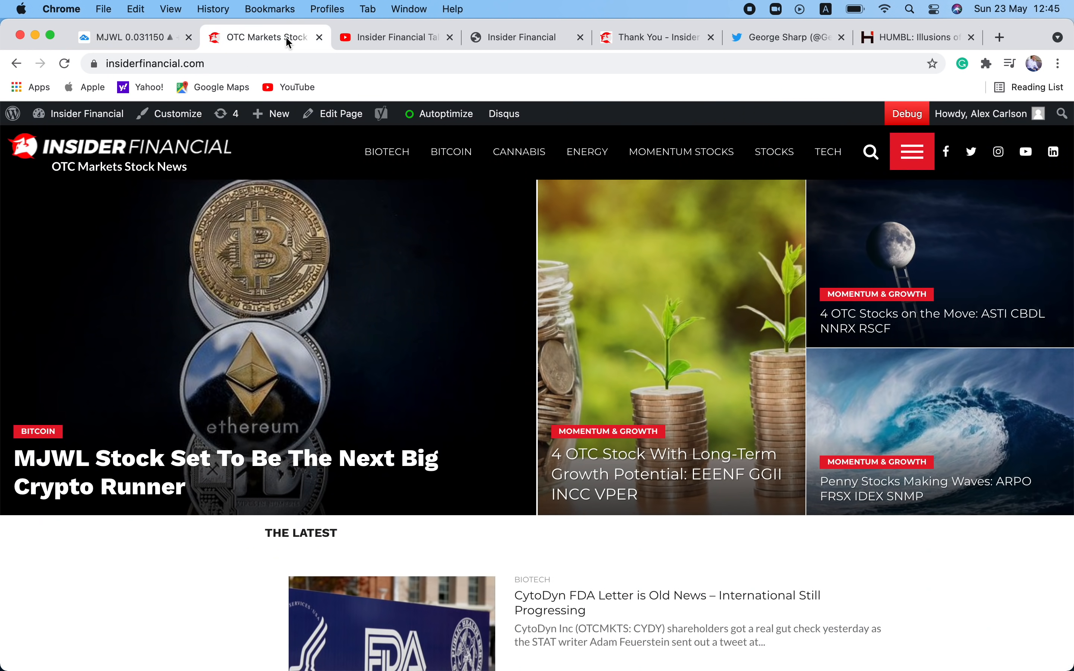
mouse_move(253, 515)
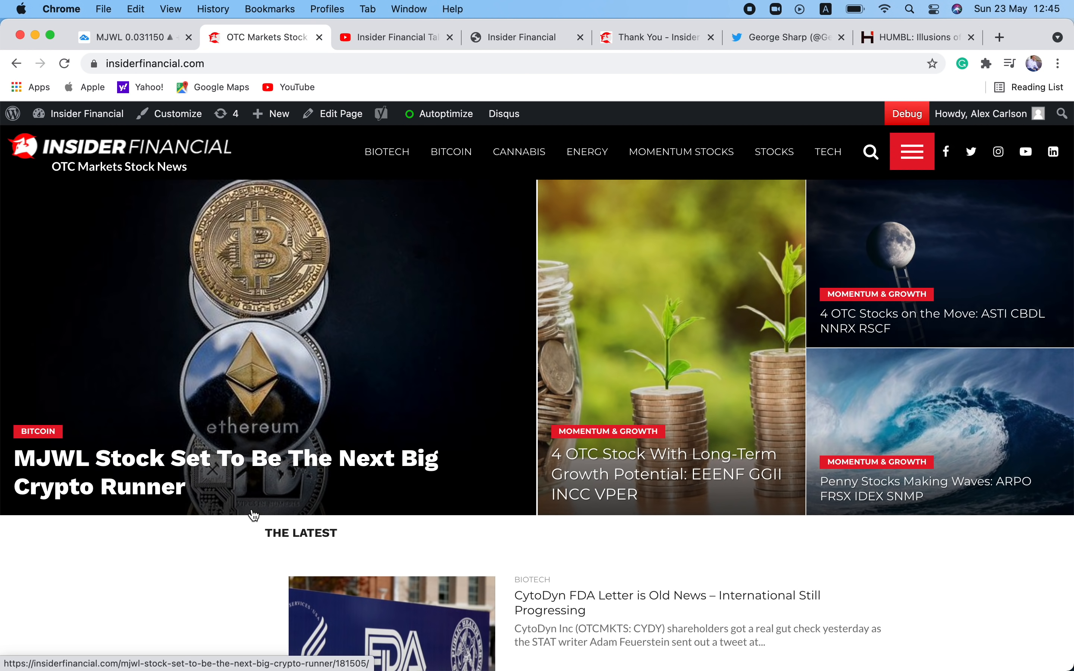
mouse_move(211, 474)
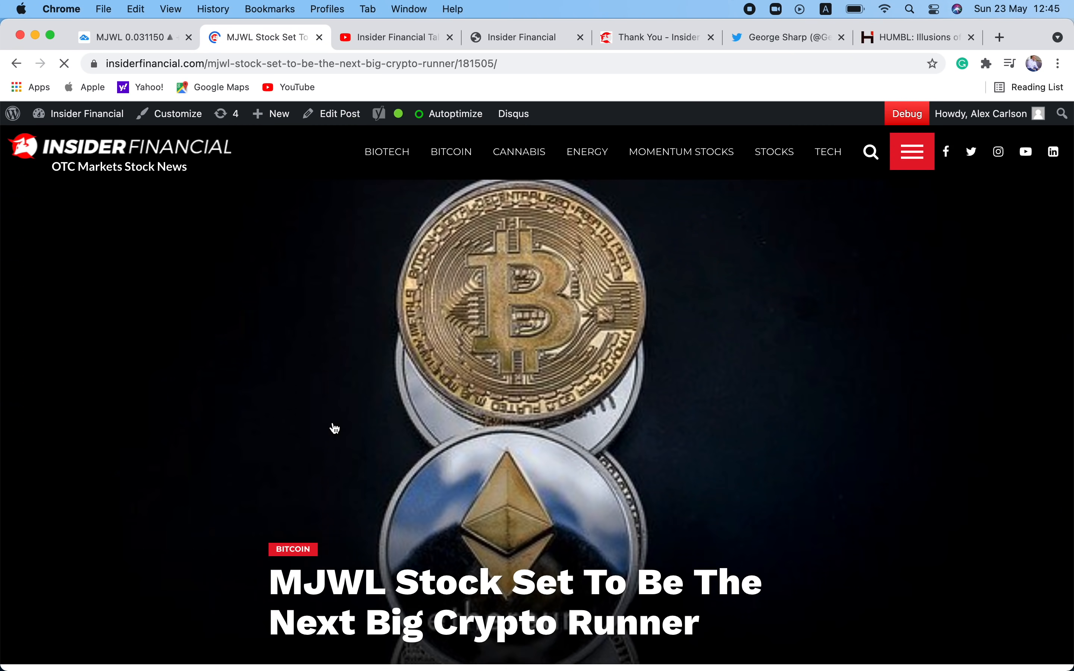
scroll("down", 3)
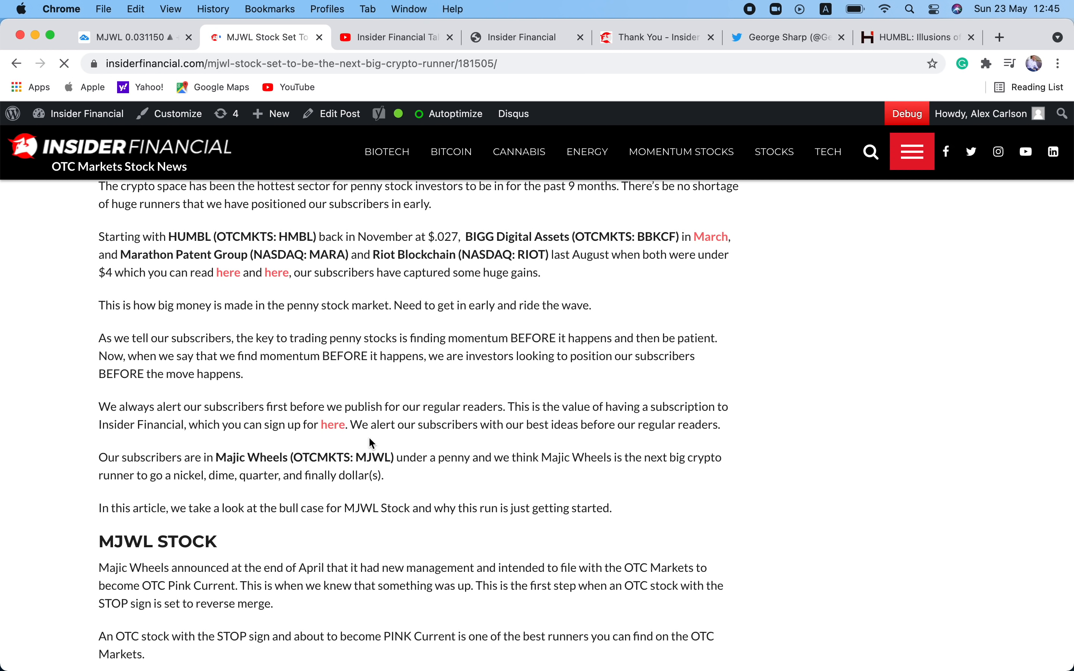
scroll("up", 3)
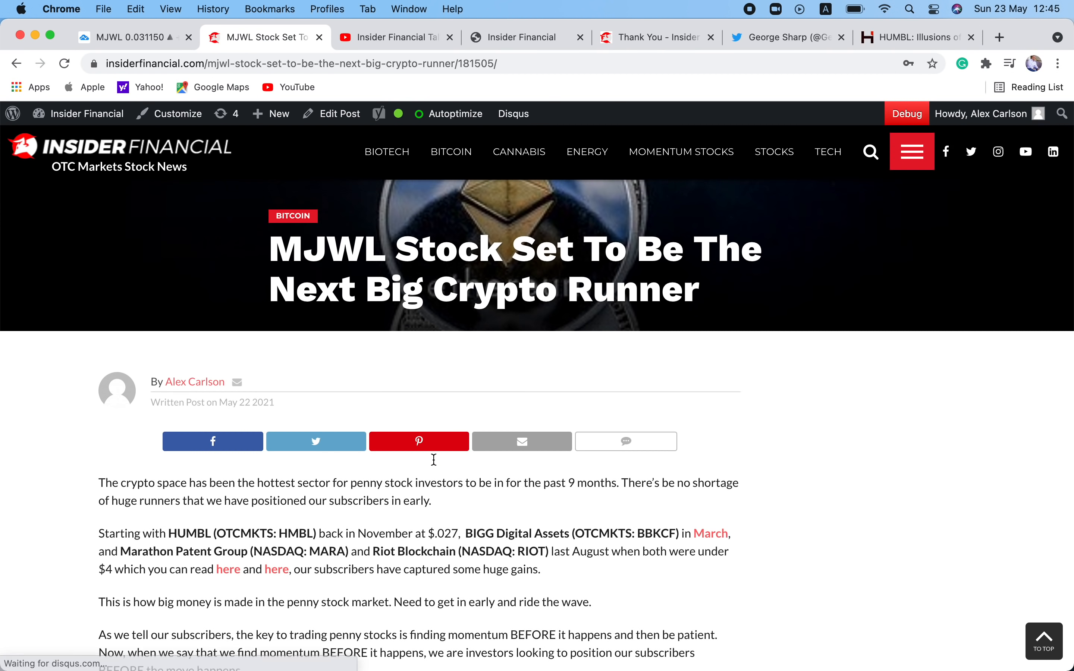
scroll("down", 3)
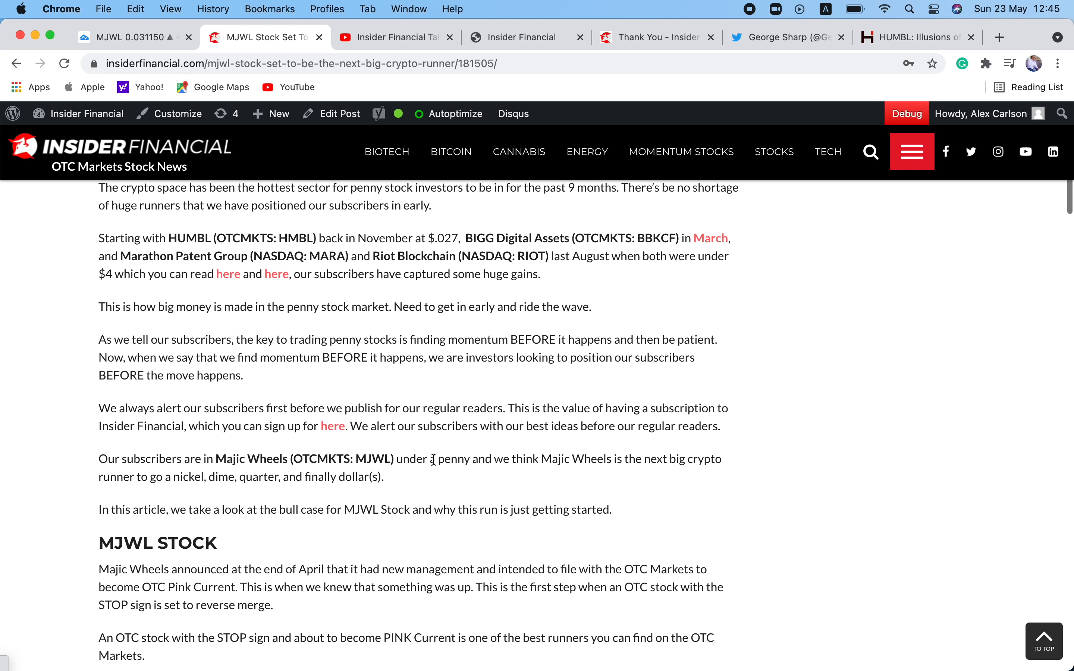
mouse_move(426, 502)
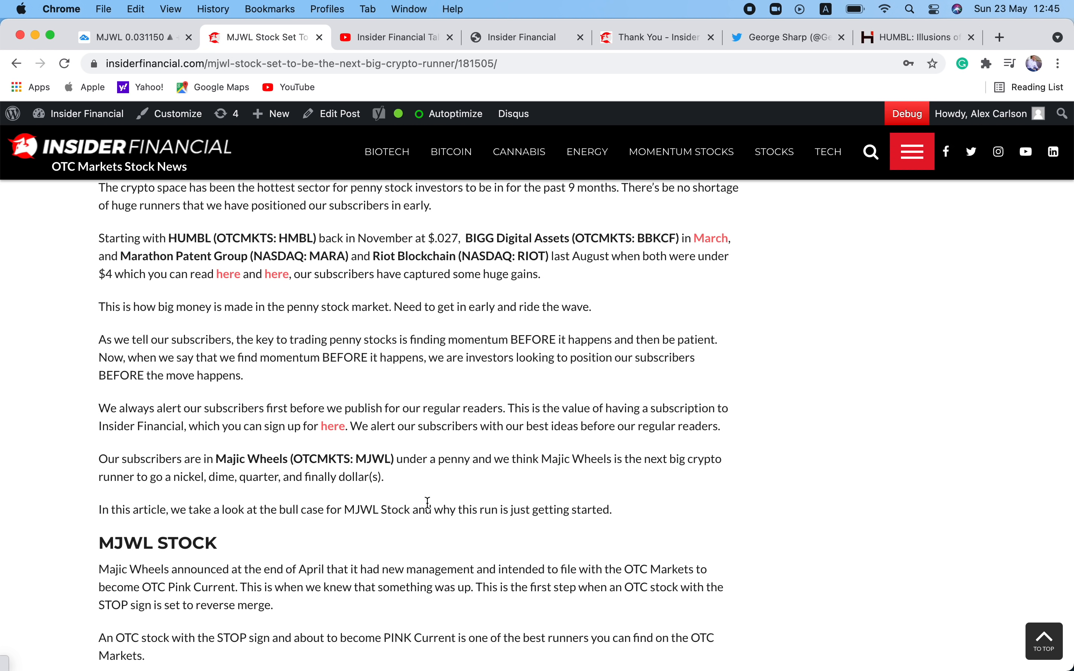
scroll("up", 3)
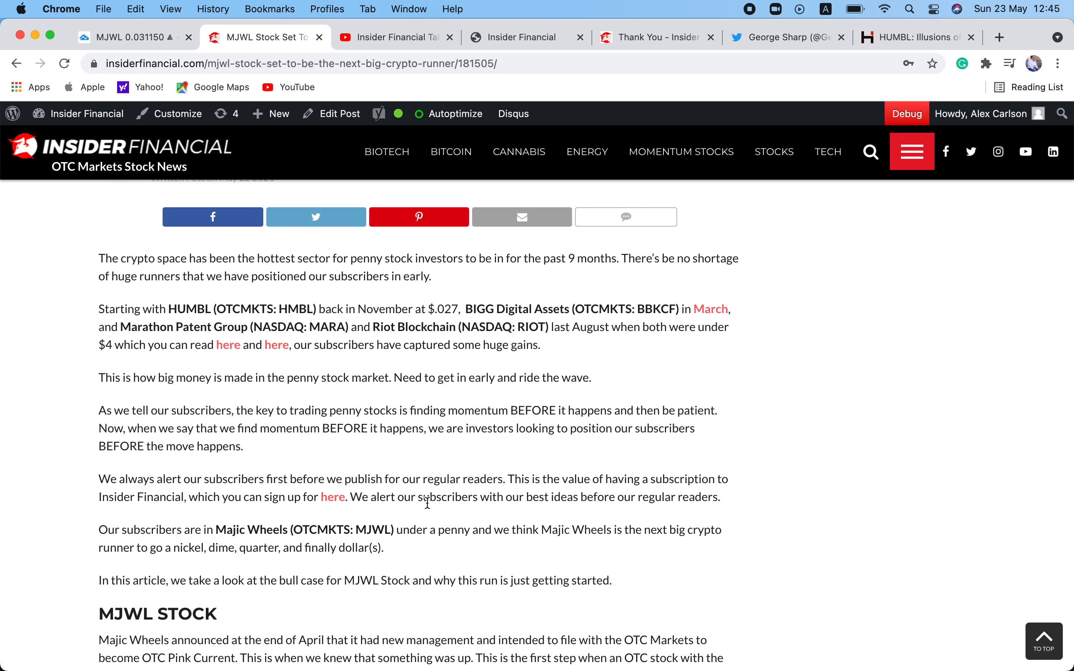
mouse_move(468, 550)
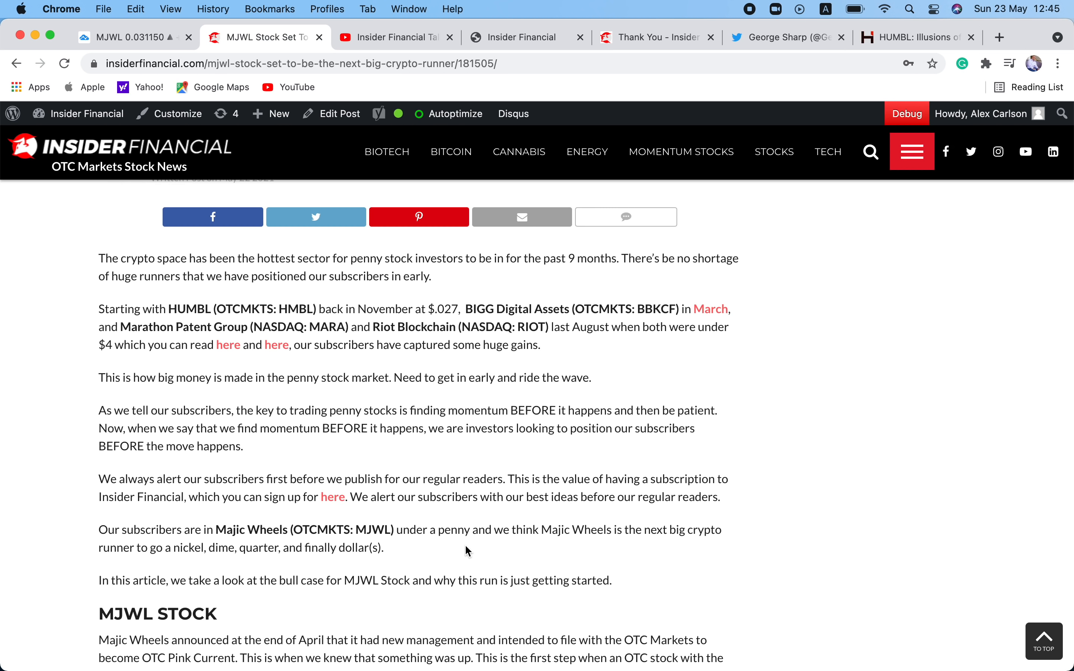
mouse_move(324, 475)
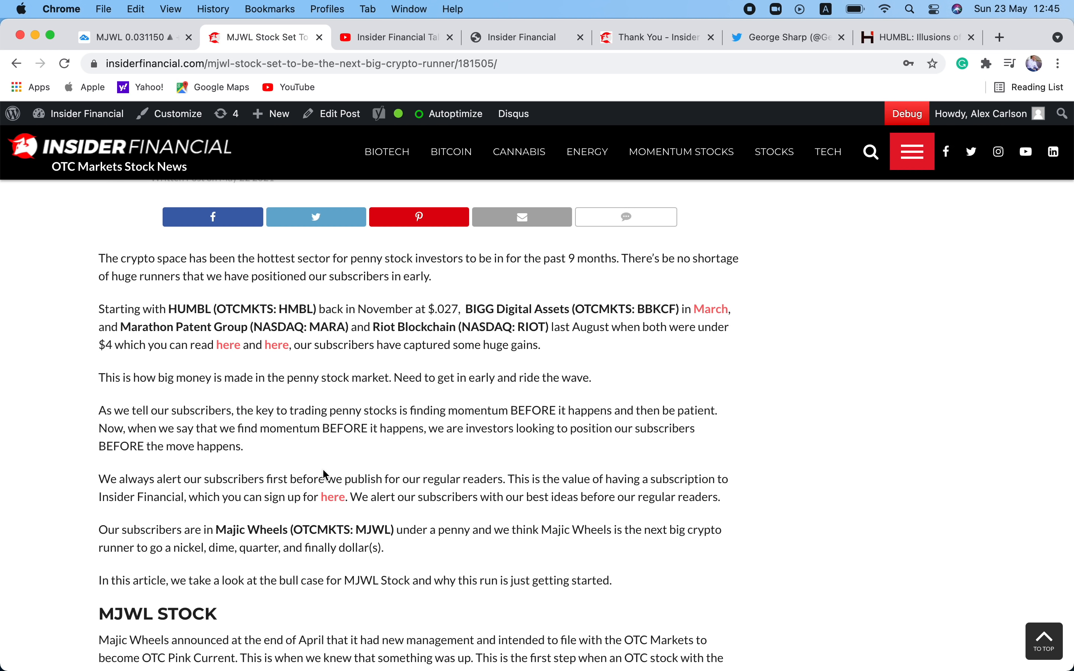
Load the Green Globe International (GGII) chart from the watchlist, then return to Insider Financial's latest stories.
left_click(130, 37)
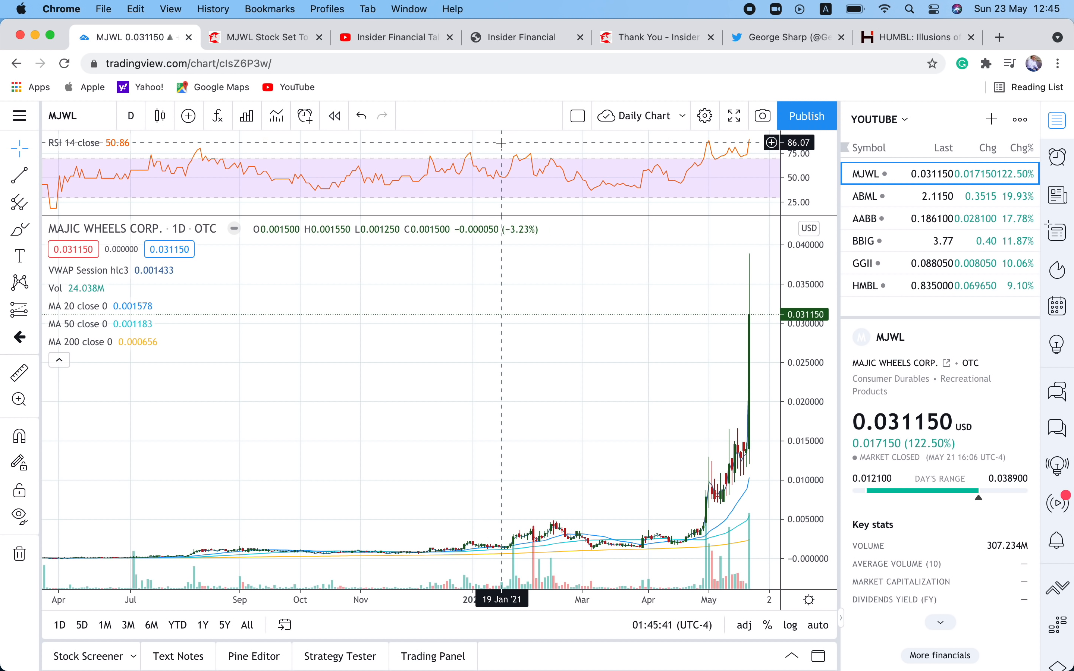
mouse_move(702, 491)
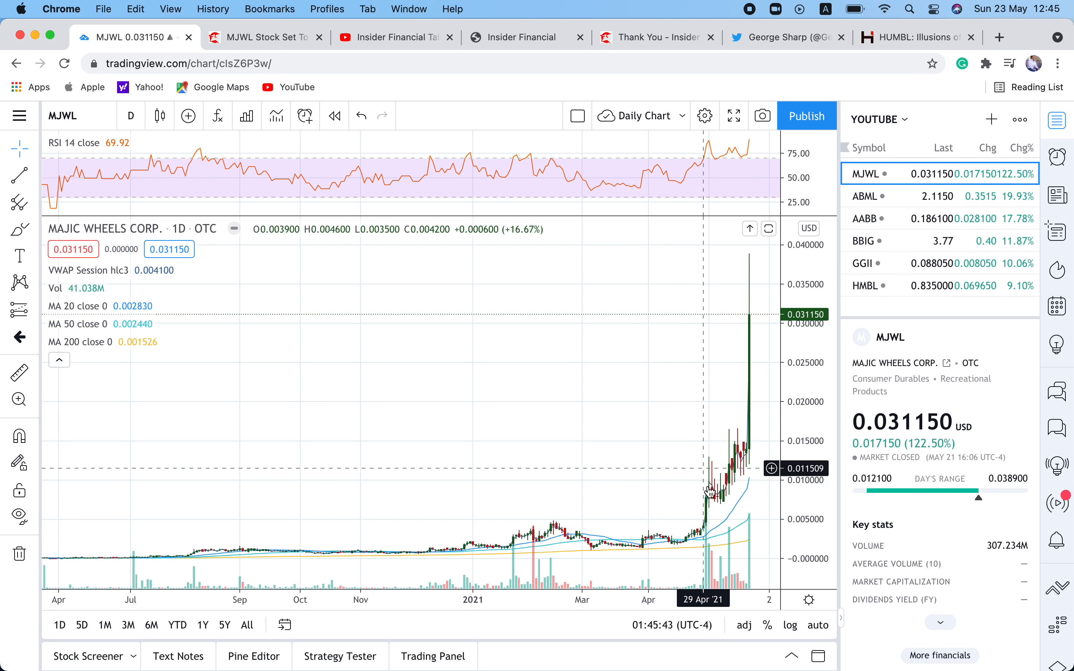
mouse_move(706, 587)
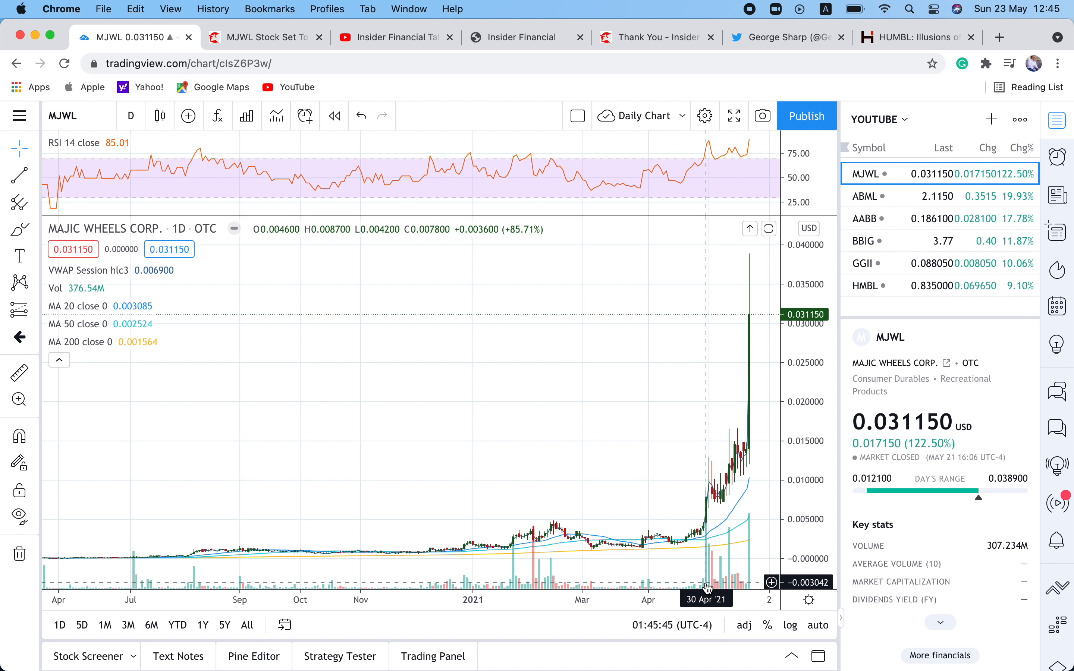
mouse_move(699, 571)
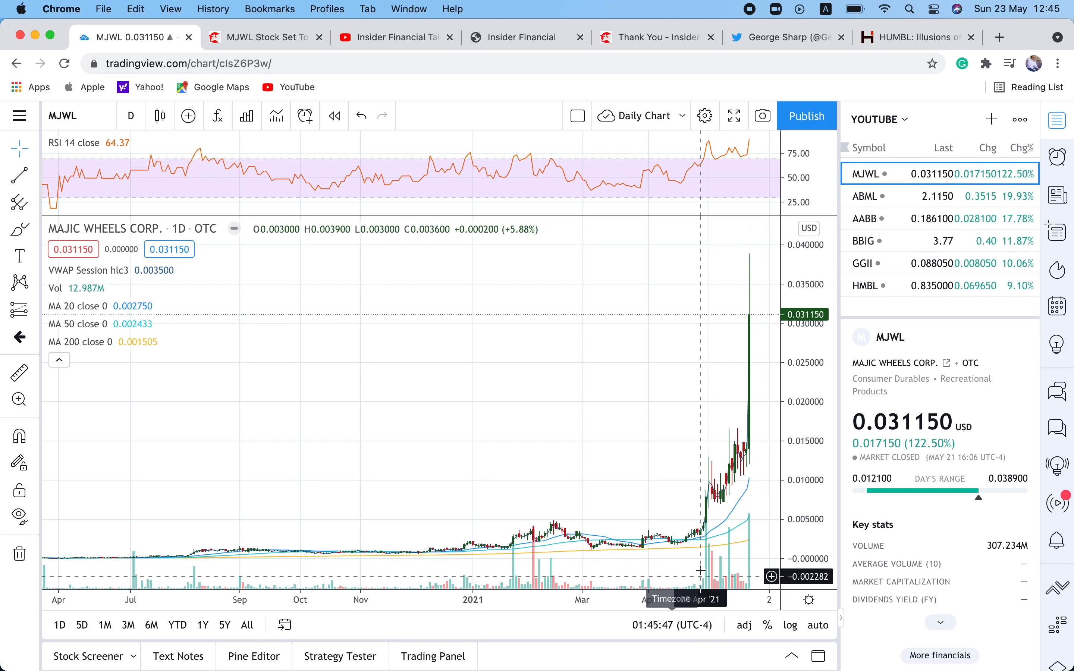
mouse_move(572, 100)
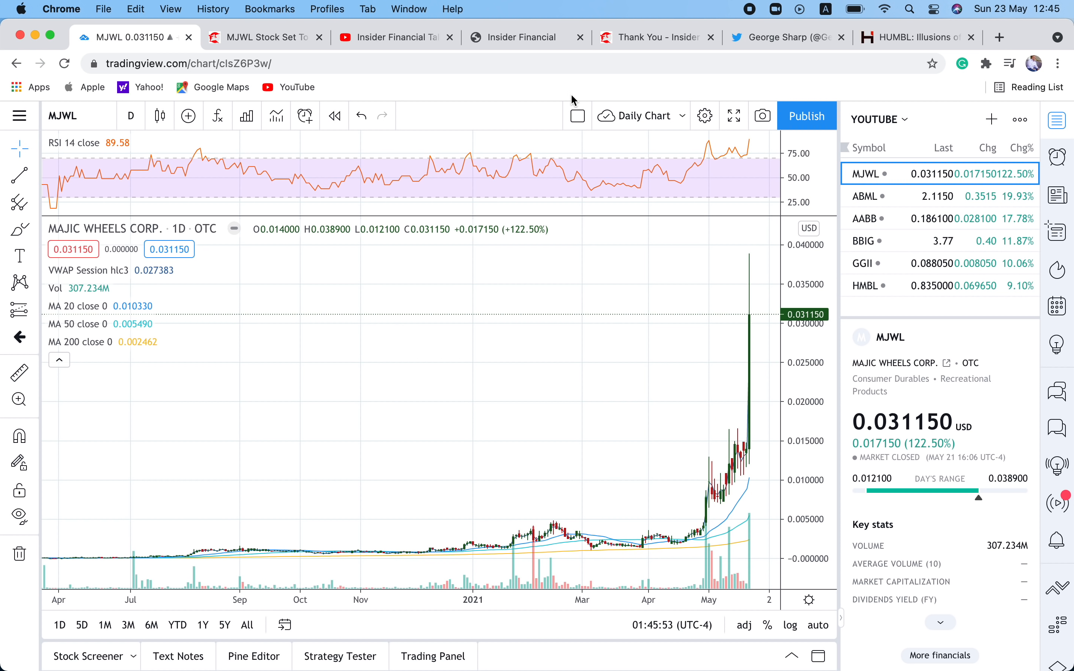
mouse_move(435, 82)
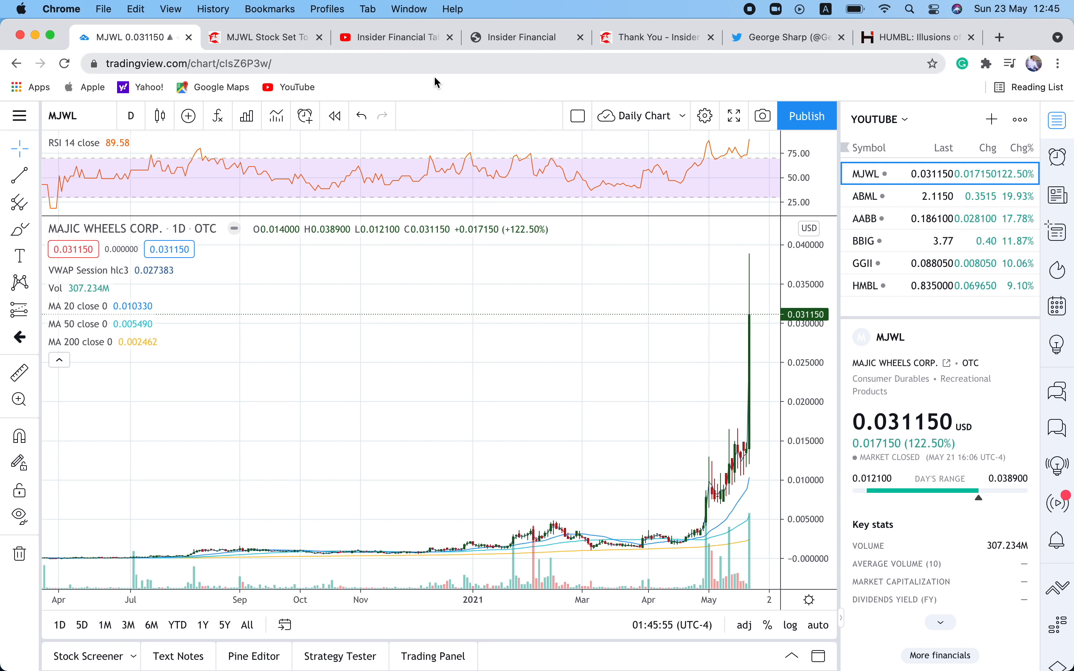
mouse_move(893, 190)
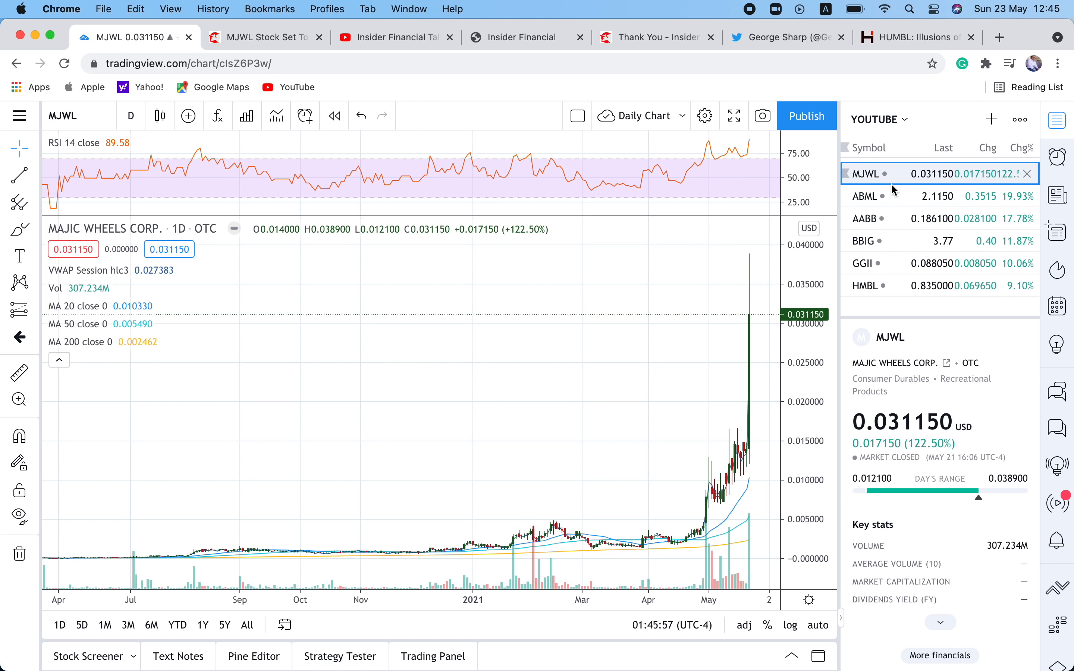
left_click(864, 263)
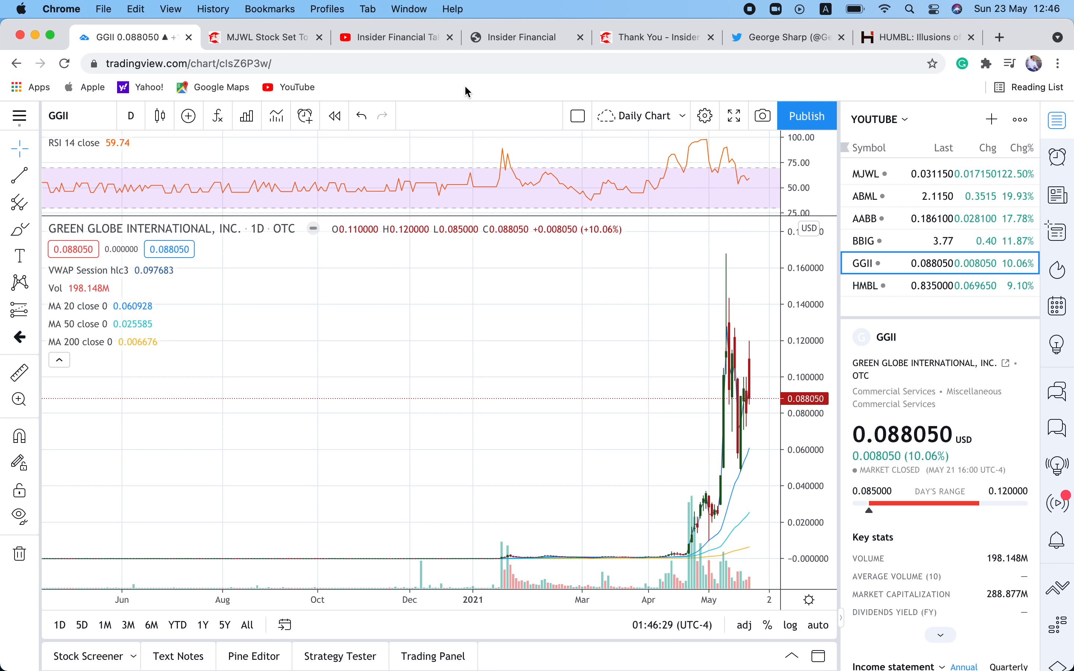
left_click(264, 38)
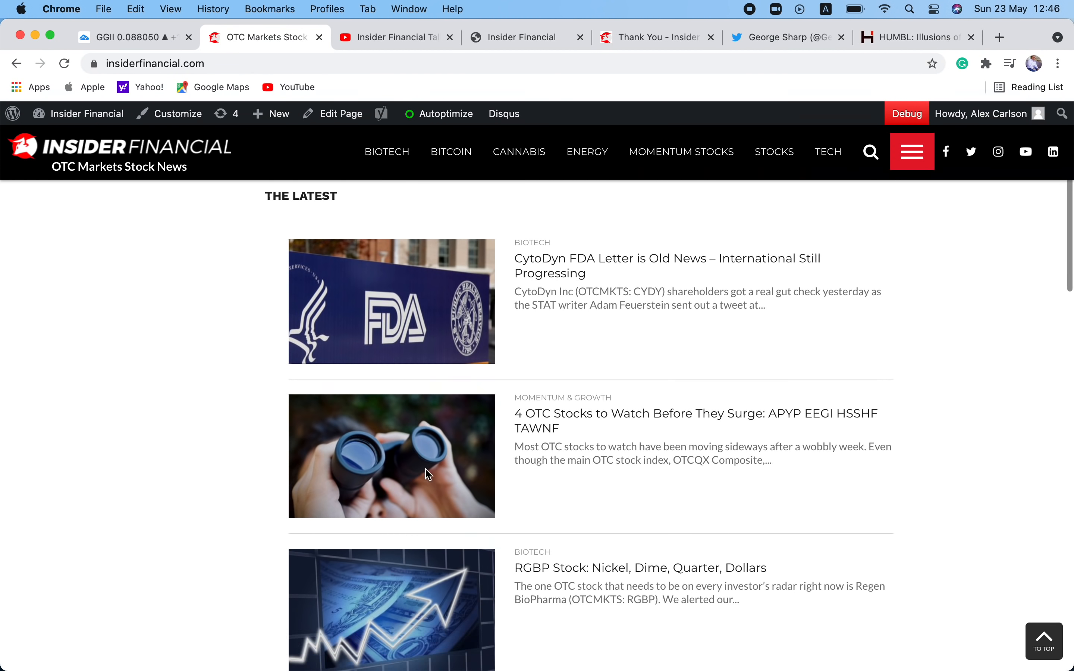
Read the intro and GGII chart of the 'GGII Stock: Nickel, Dime, Quarter, Dollars' article.
scroll("down", 3)
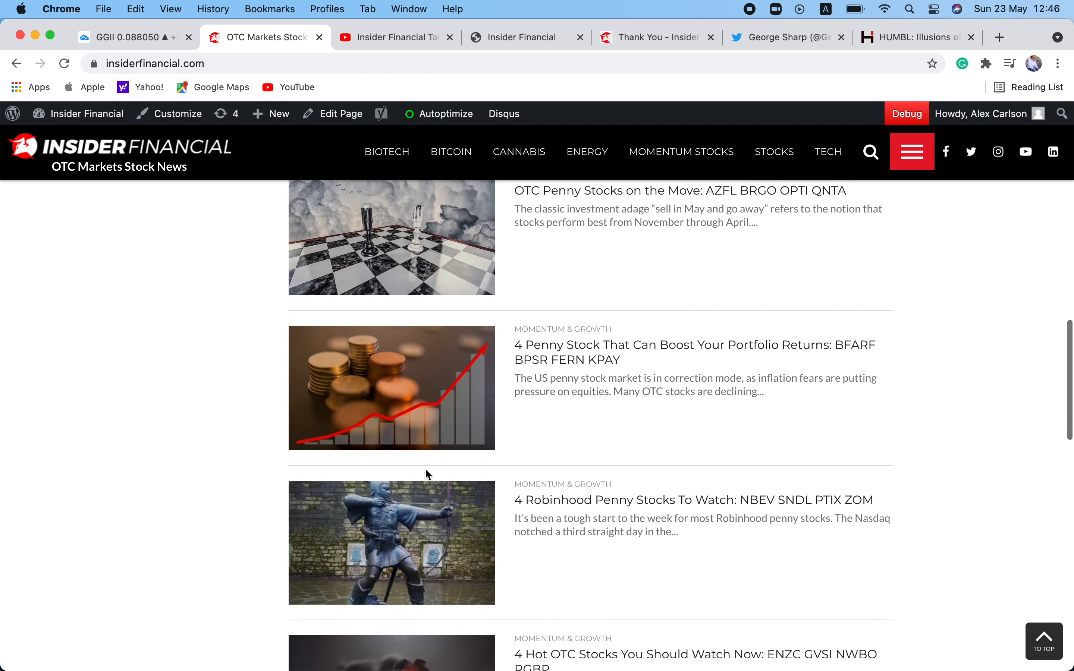
scroll("down", 3)
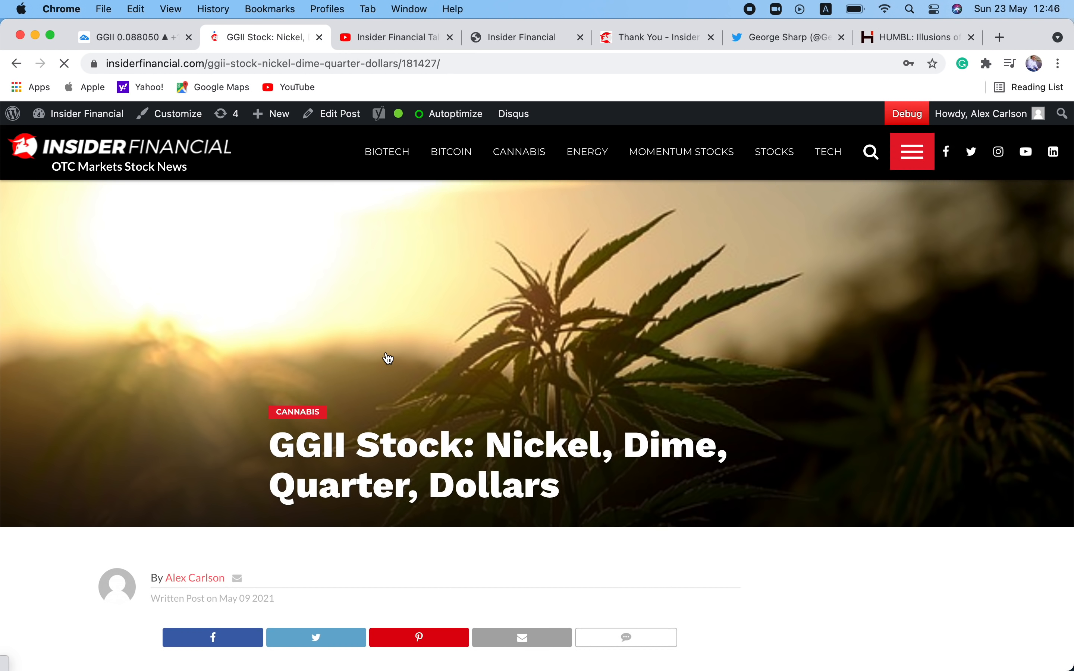
scroll("down", 3)
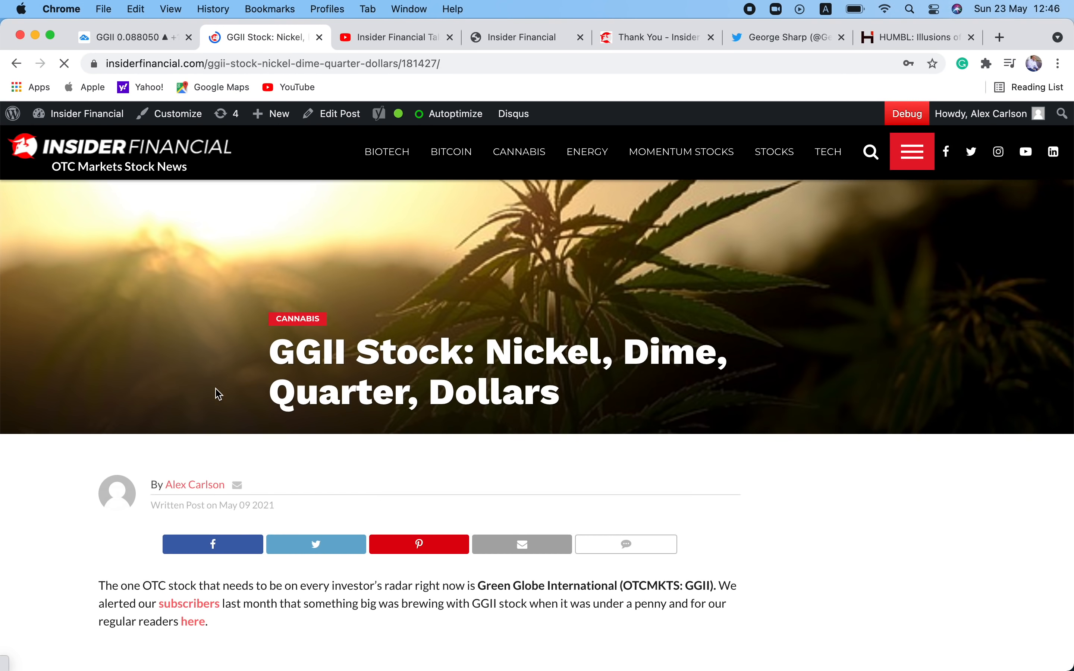
scroll("down", 3)
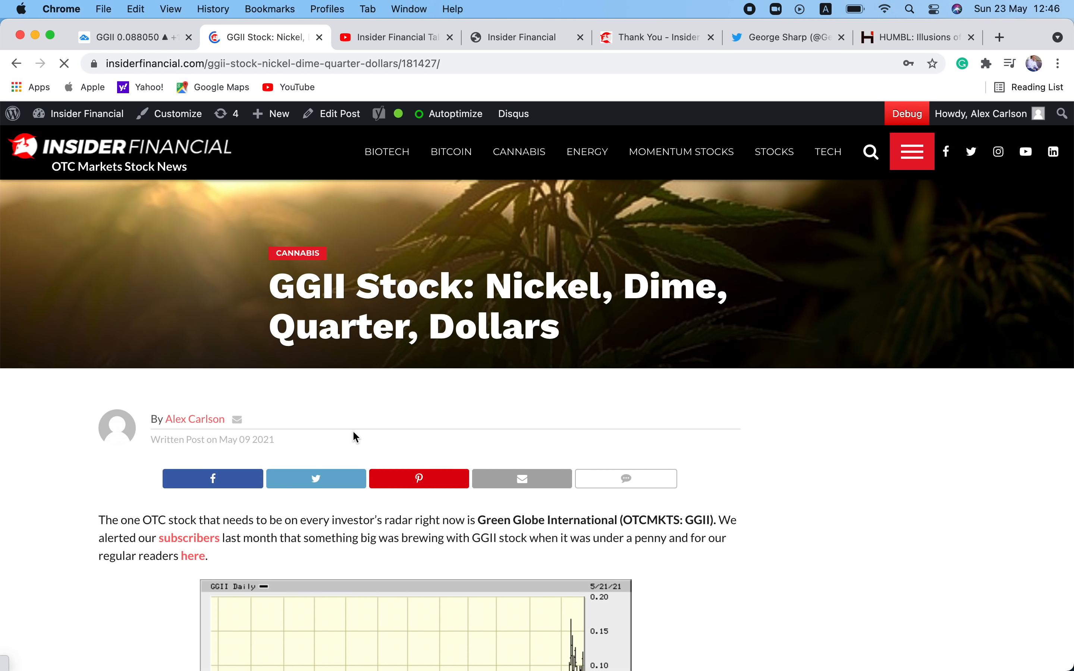
Load the American Battery Metals (ABML) daily chart from the watchlist and review its April low.
left_click(133, 37)
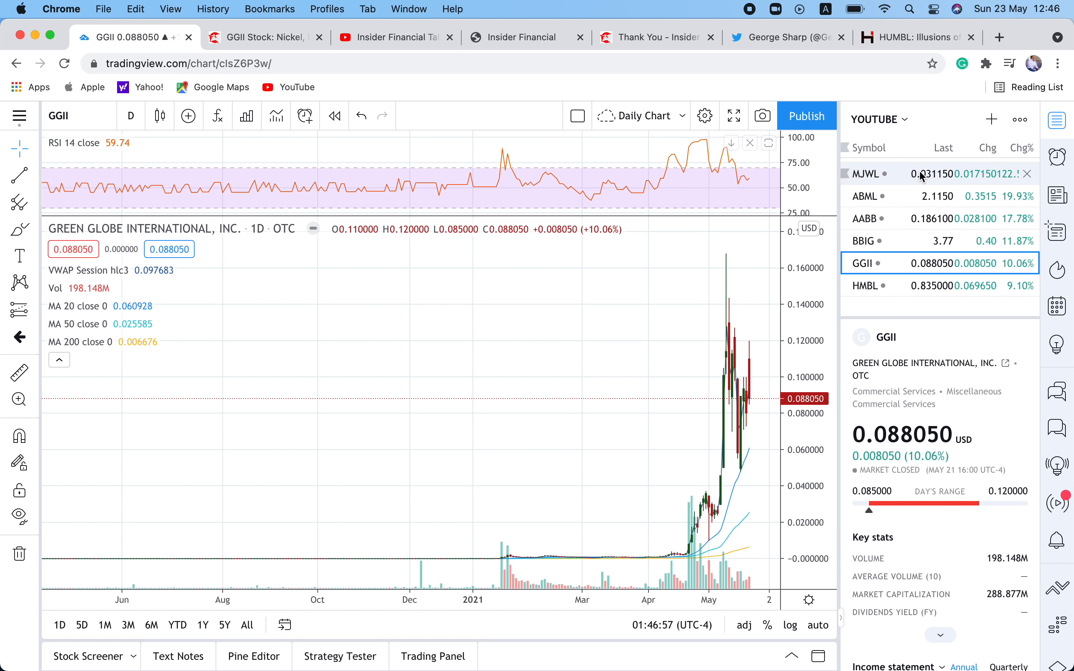
mouse_move(912, 197)
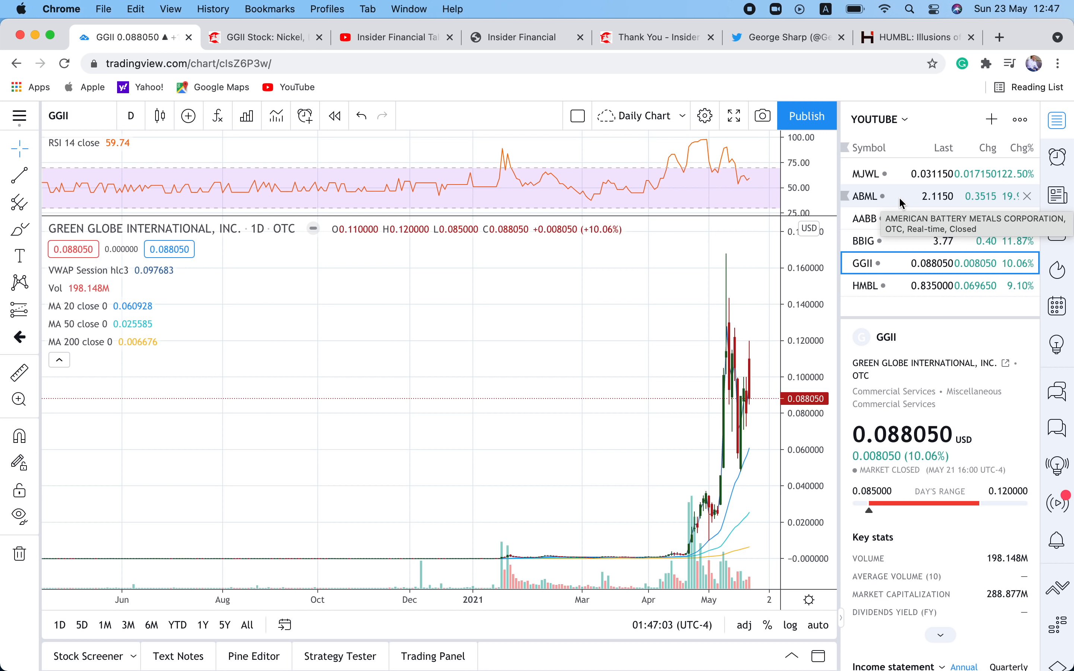
left_click(867, 196)
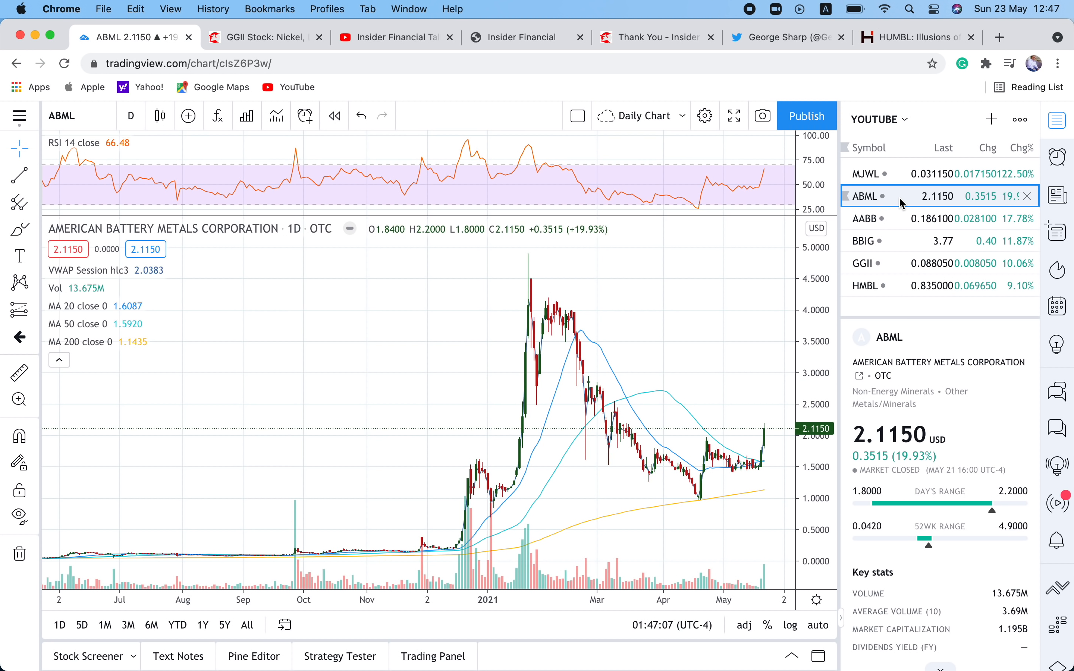
left_click(526, 38)
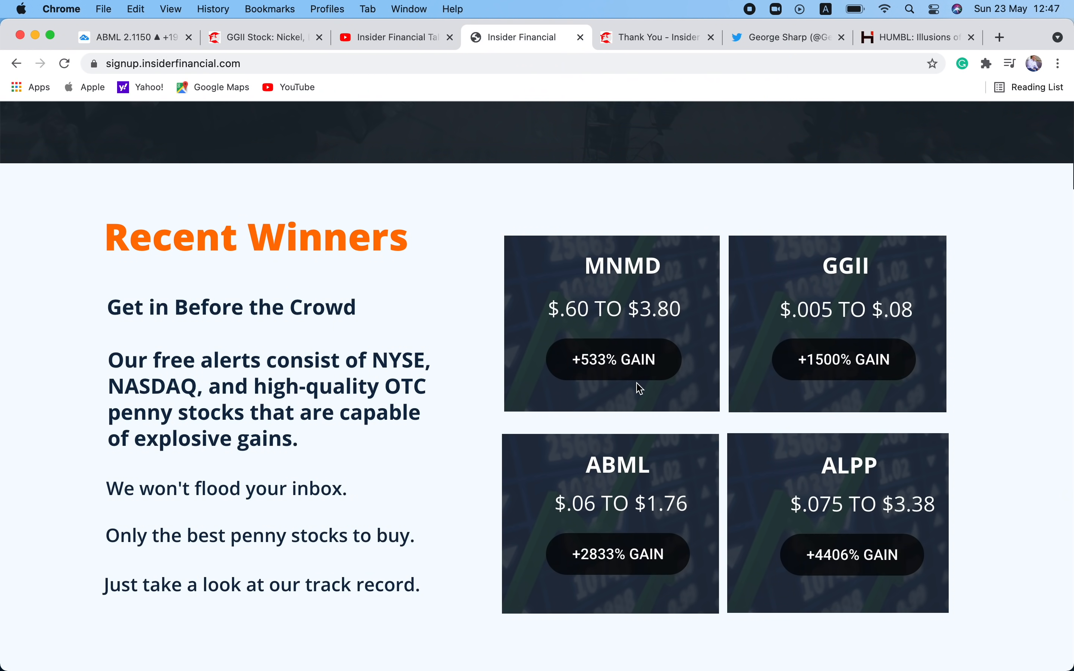
mouse_move(162, 38)
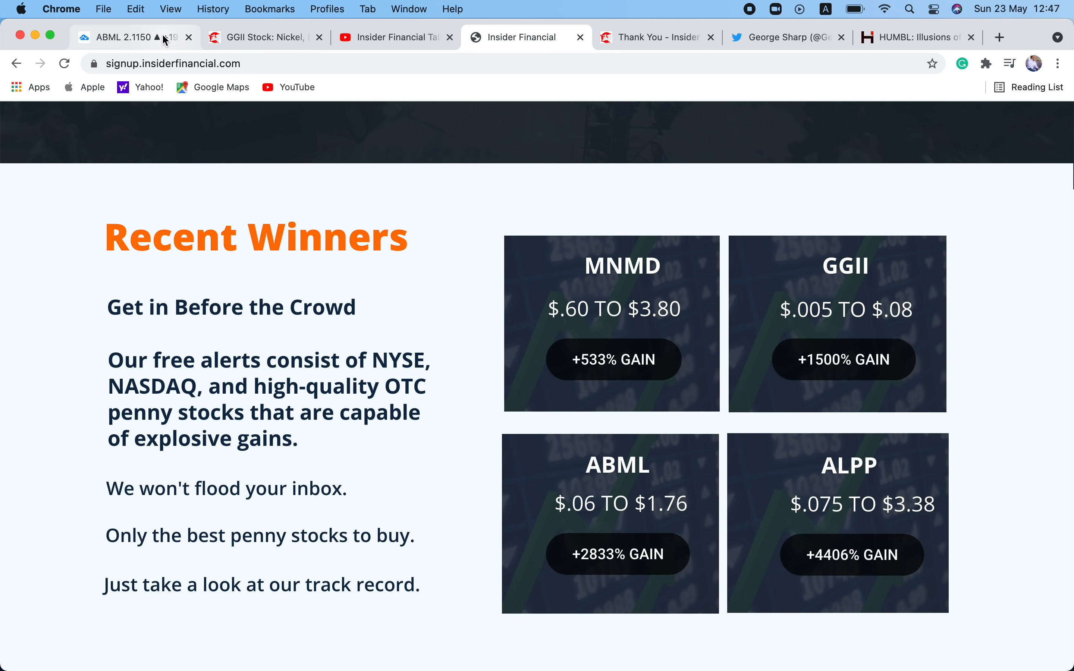
left_click(130, 37)
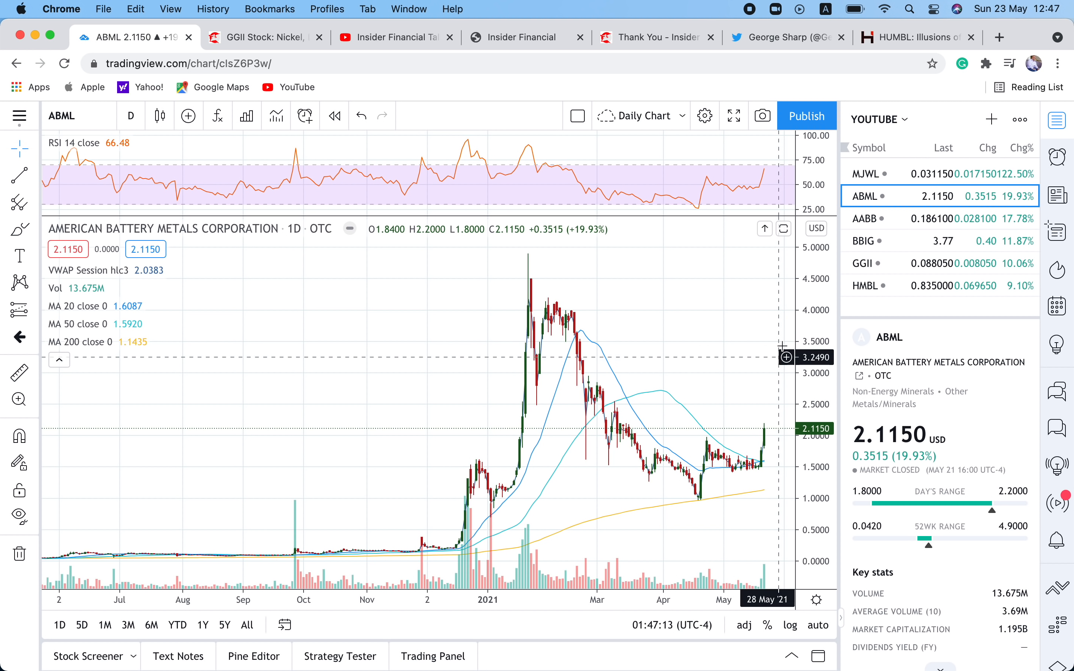
mouse_move(911, 240)
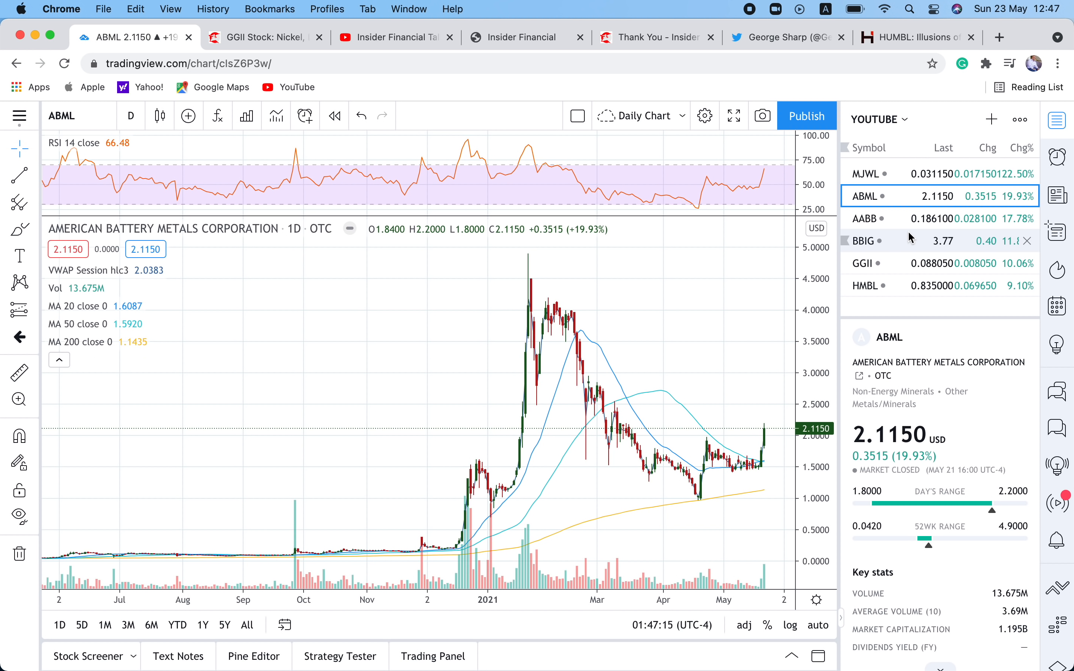
mouse_move(891, 240)
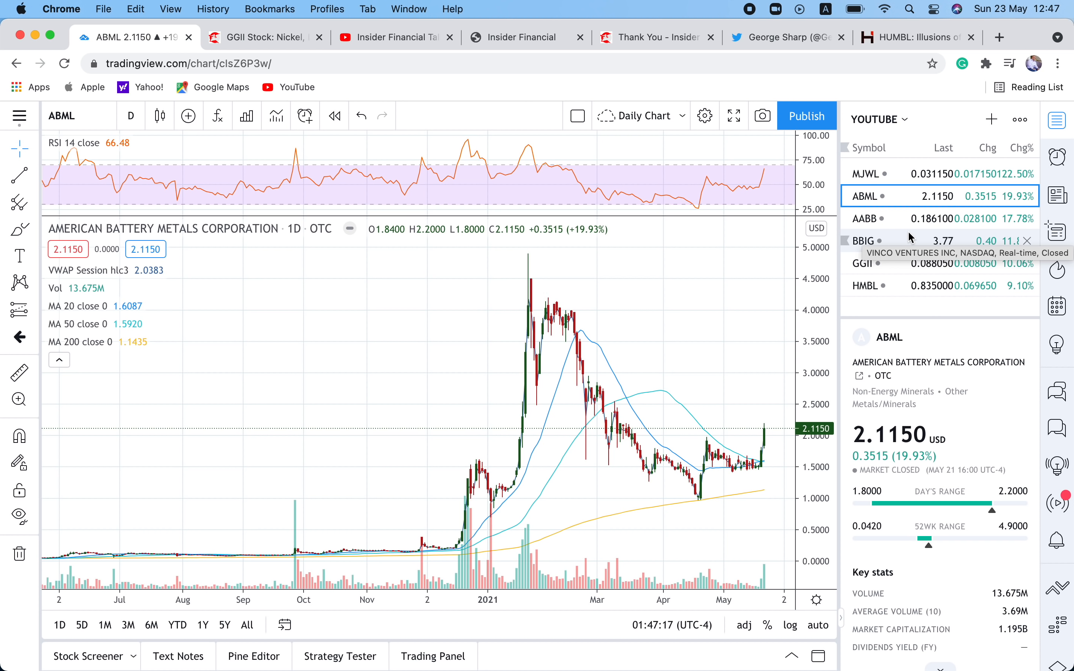
mouse_move(704, 512)
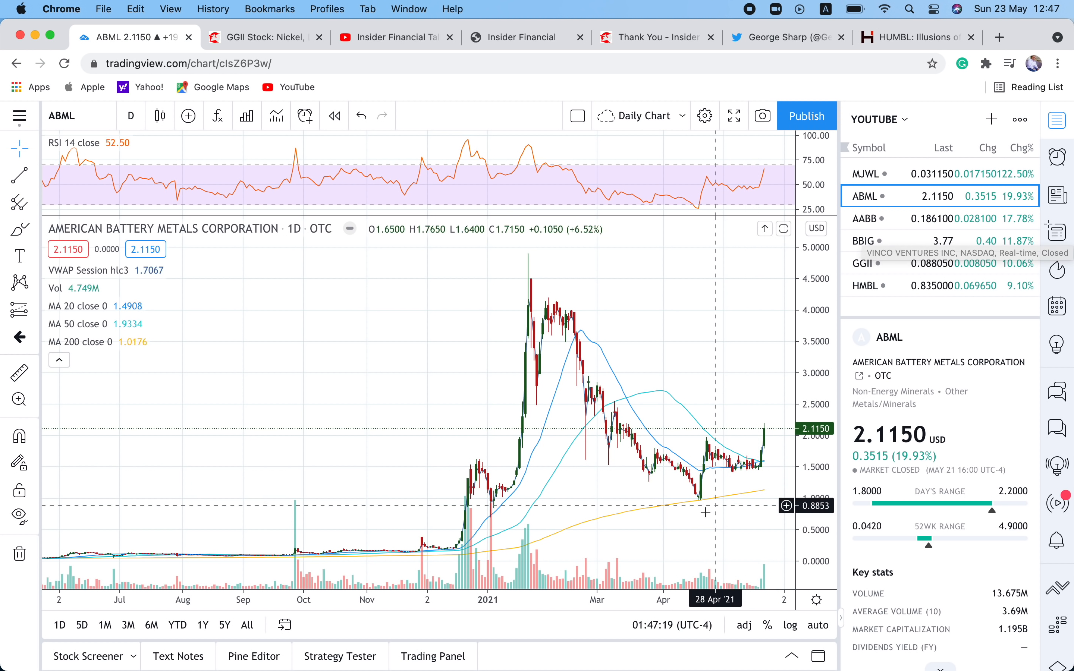
mouse_move(703, 507)
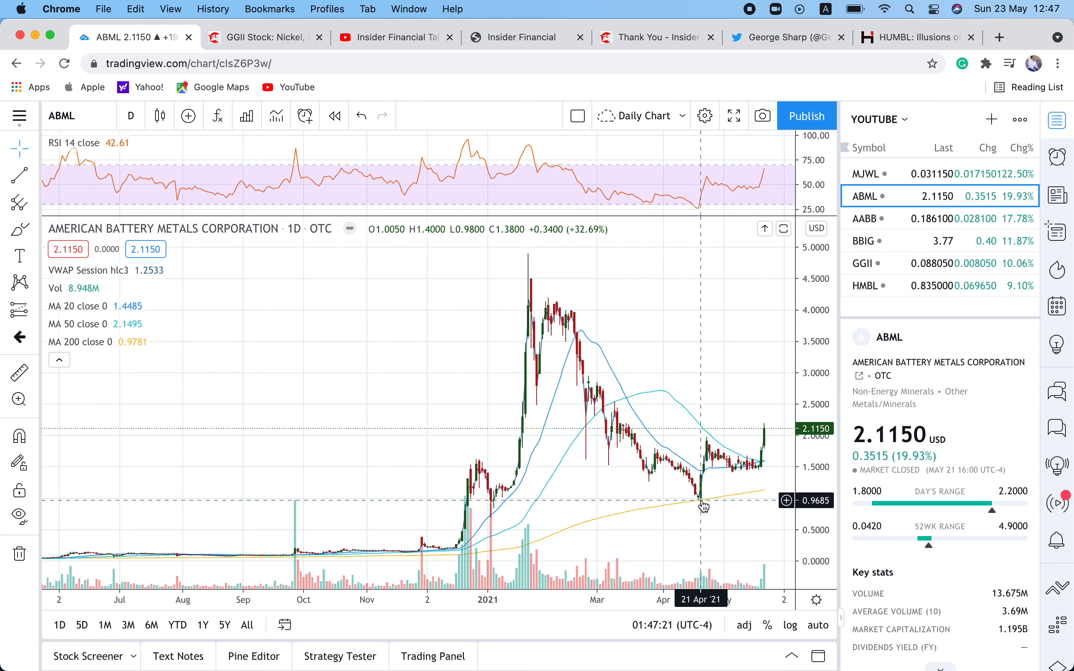
mouse_move(700, 505)
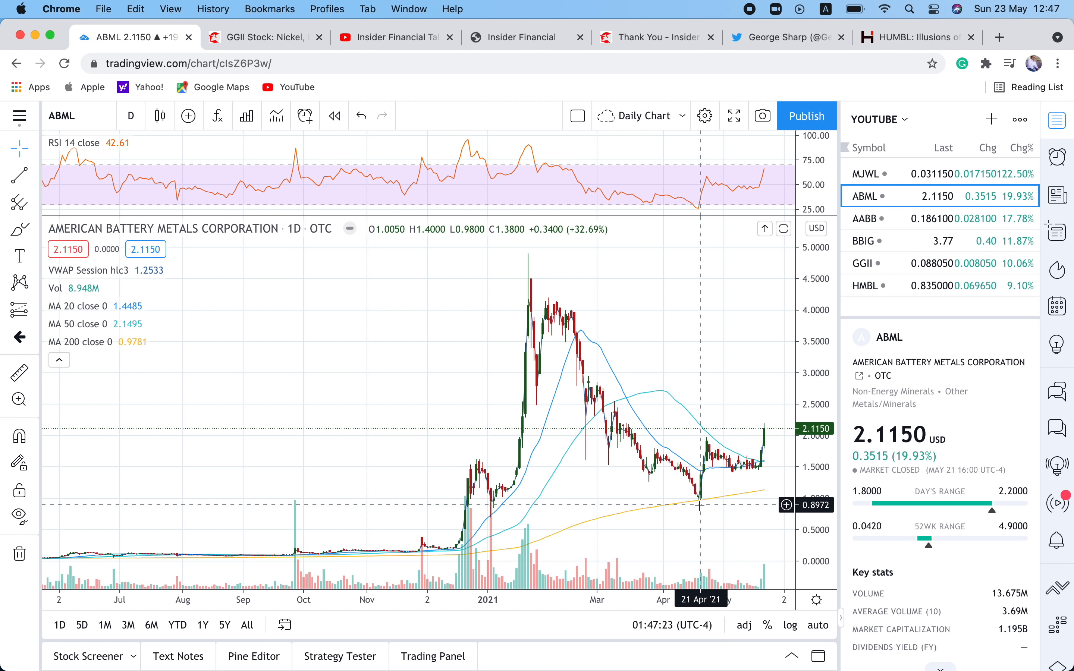
mouse_move(697, 505)
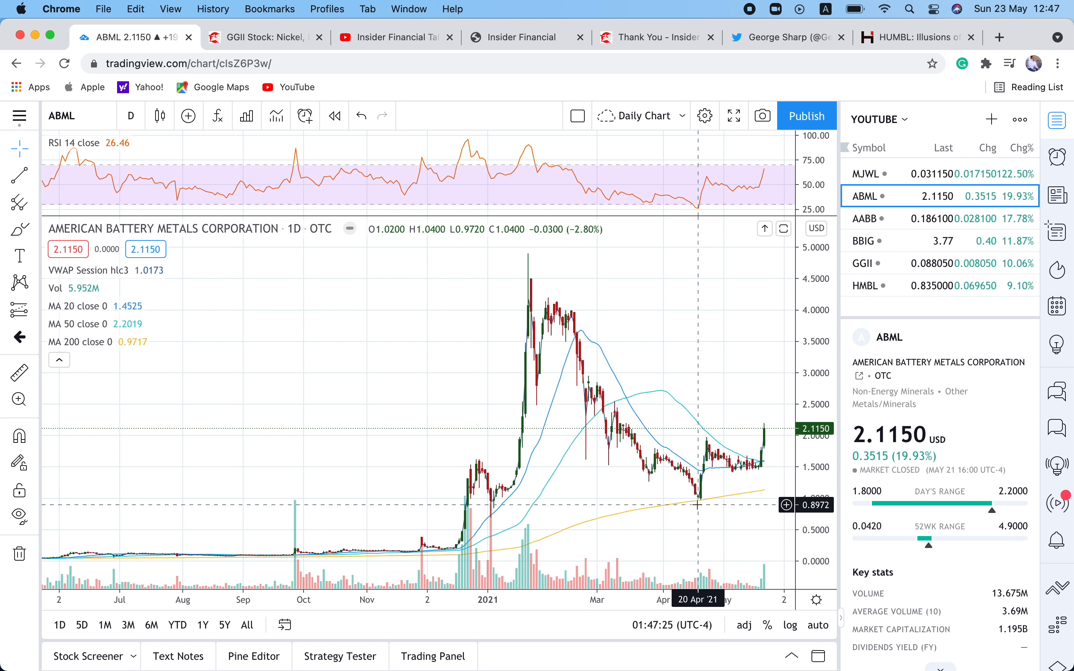
mouse_move(697, 505)
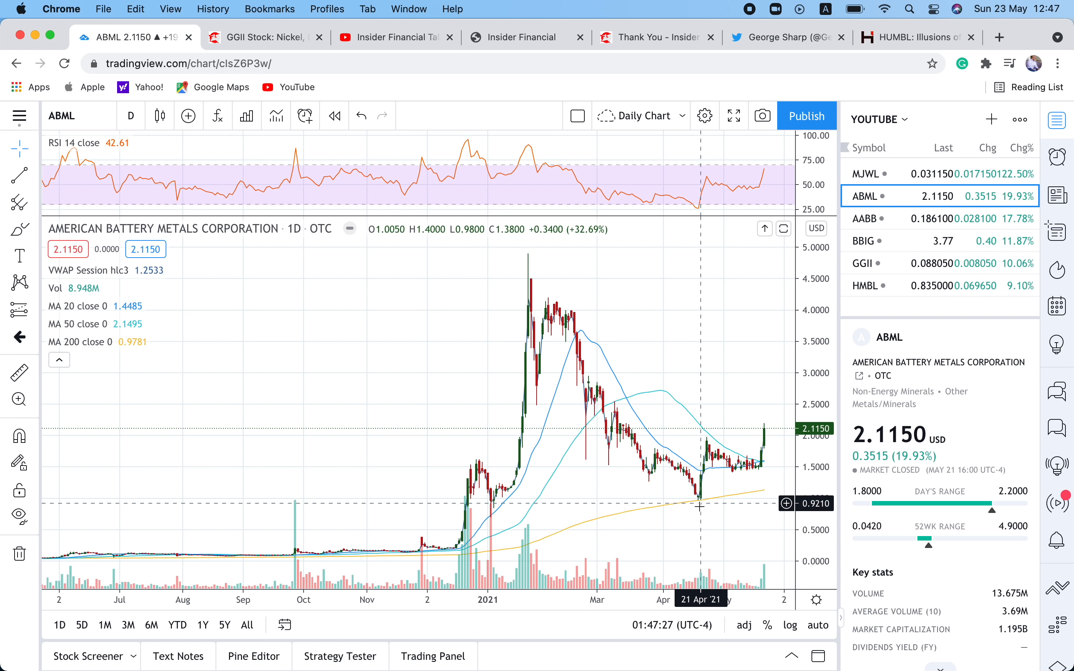
mouse_move(697, 92)
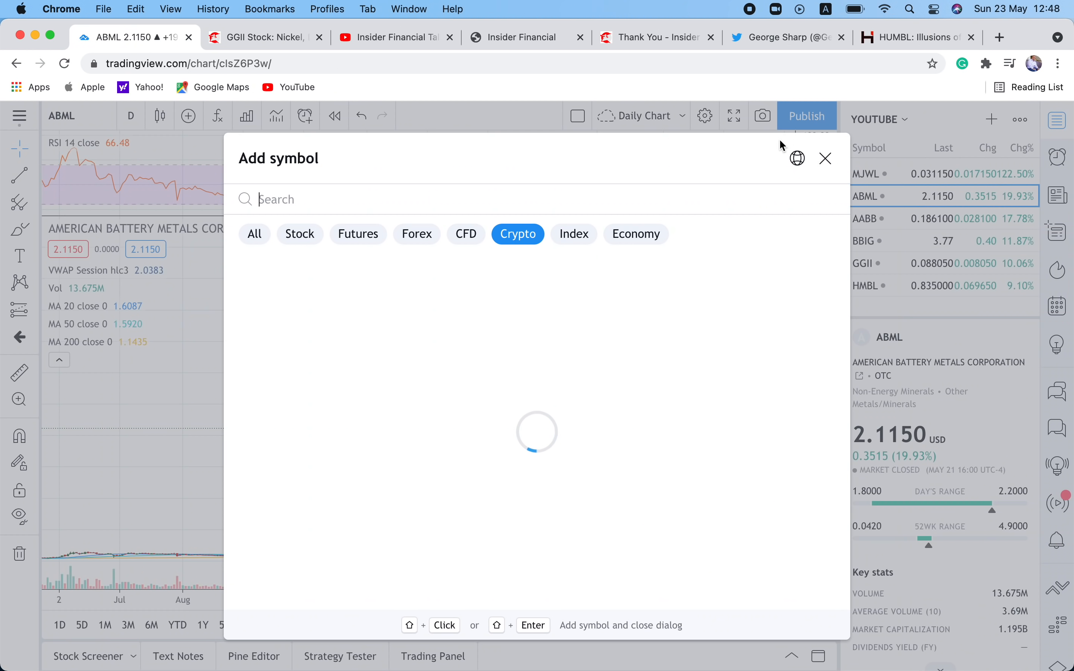
Search MNMD among stocks, add Mind Medicine to the watchlist and load its daily chart.
type("MN")
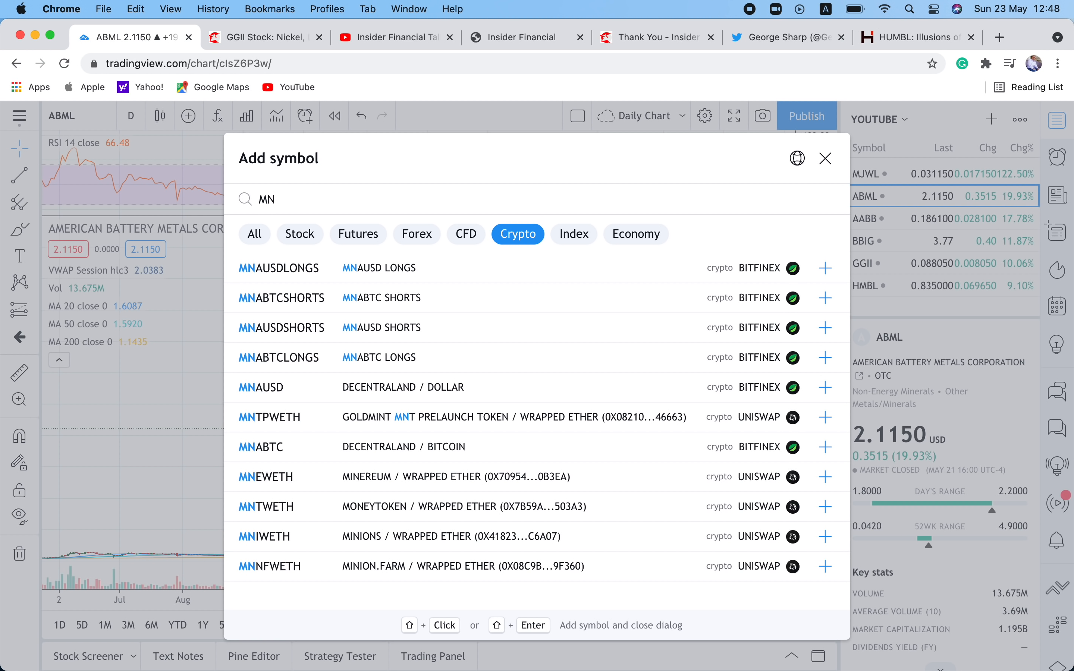
type("MD")
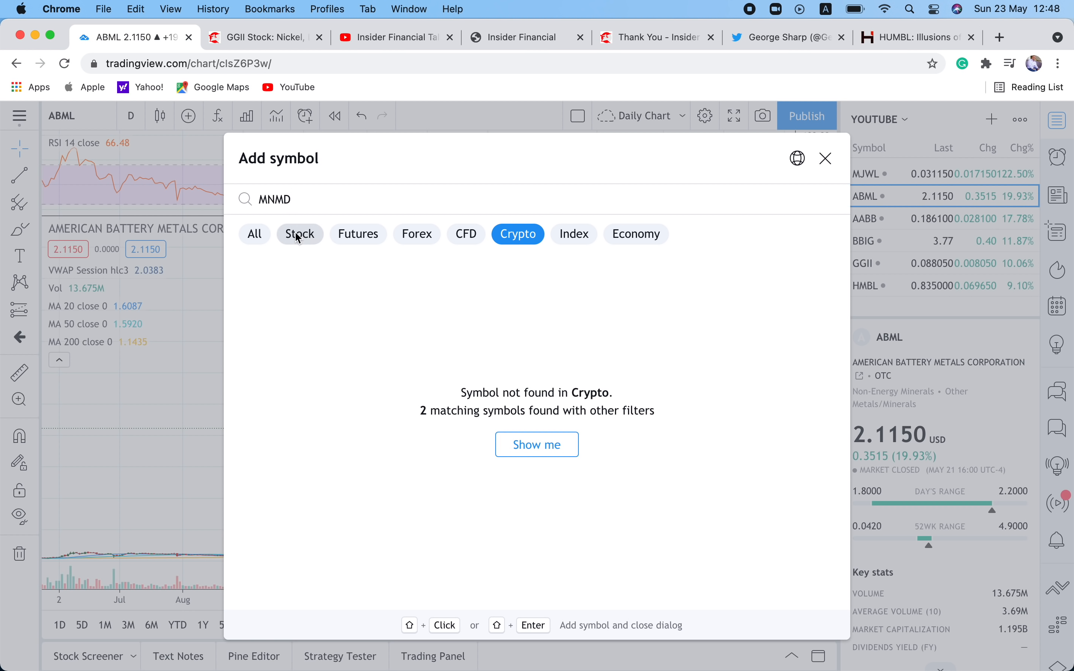
left_click(299, 234)
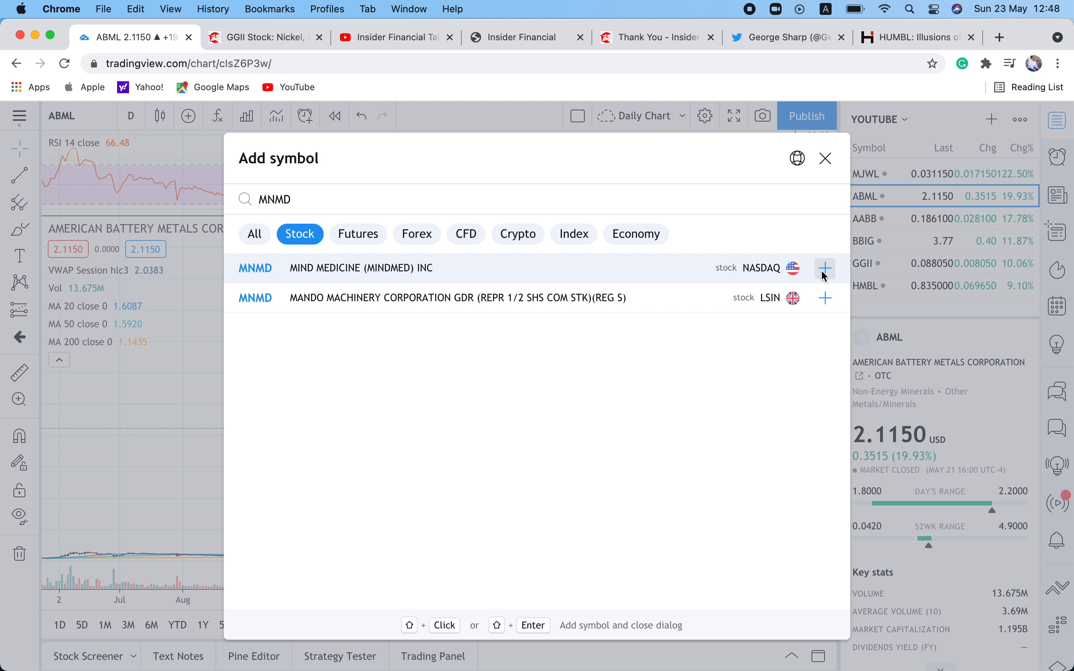
left_click(825, 268)
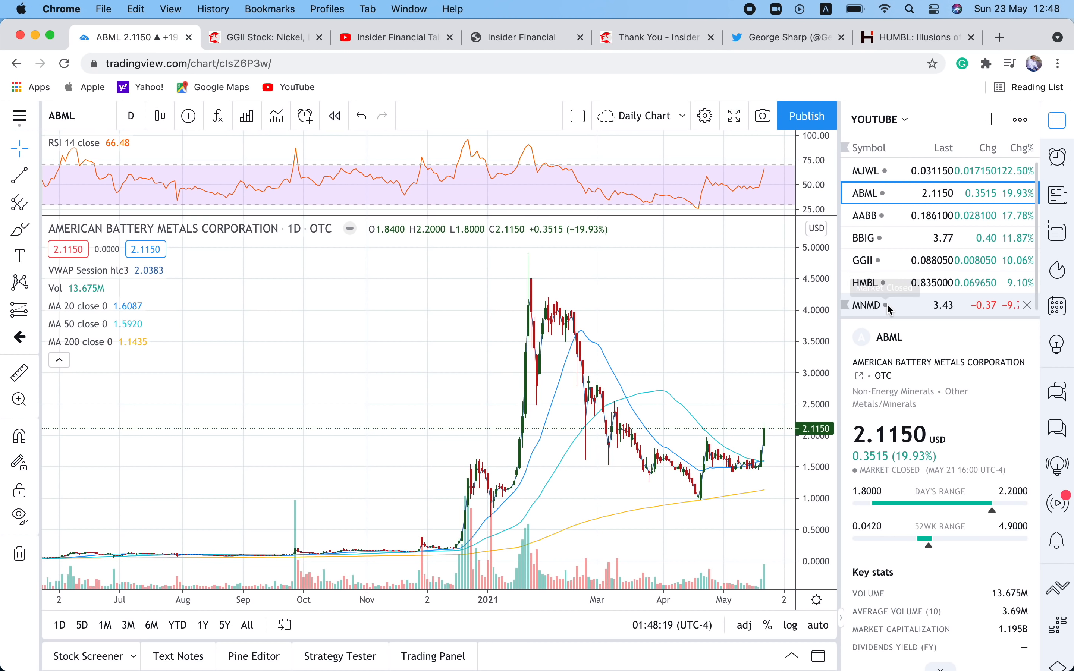
left_click(869, 305)
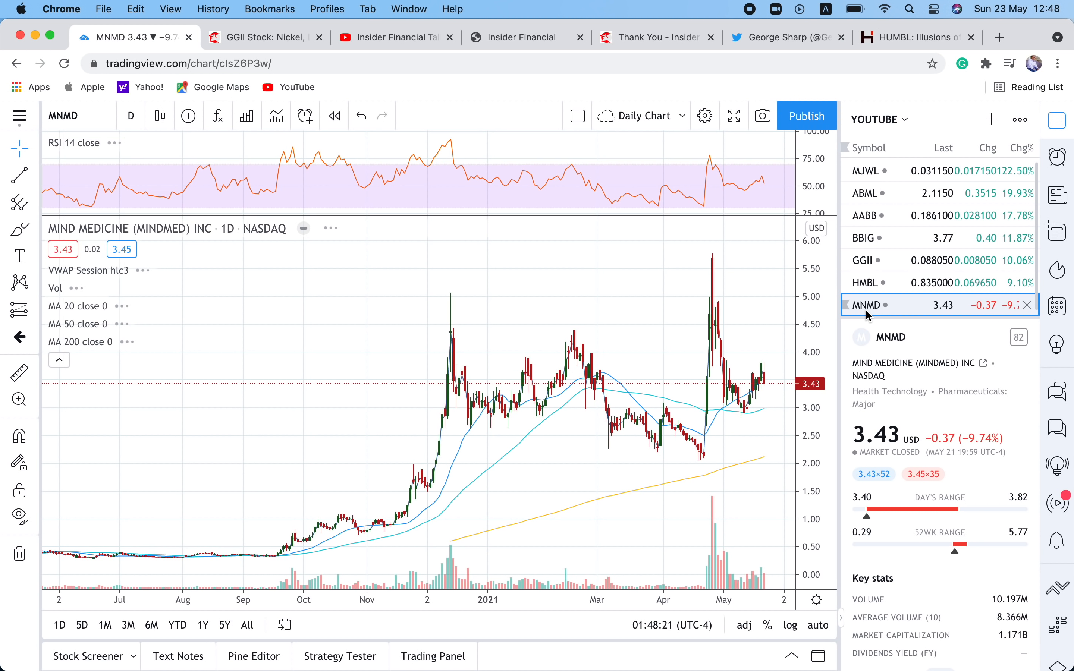
mouse_move(704, 457)
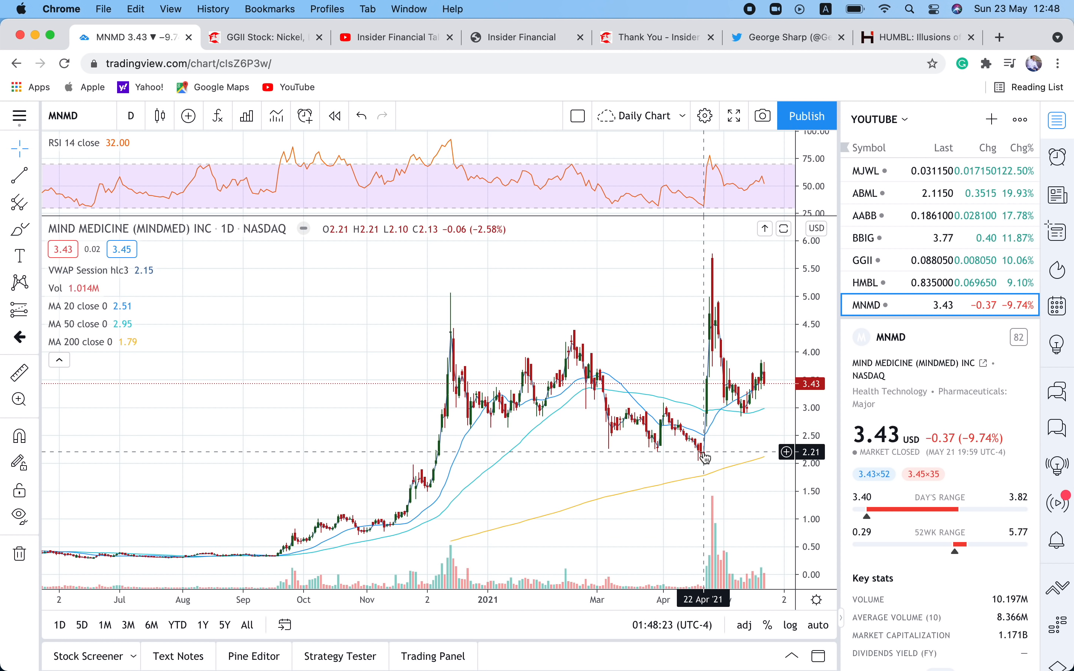
mouse_move(709, 431)
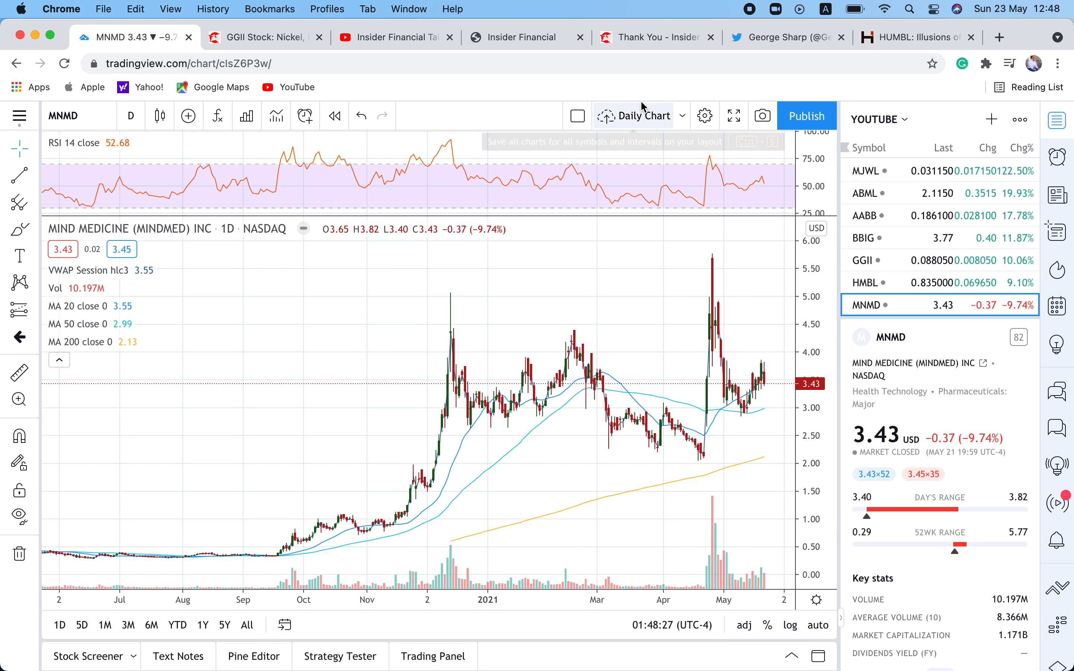
mouse_move(672, 220)
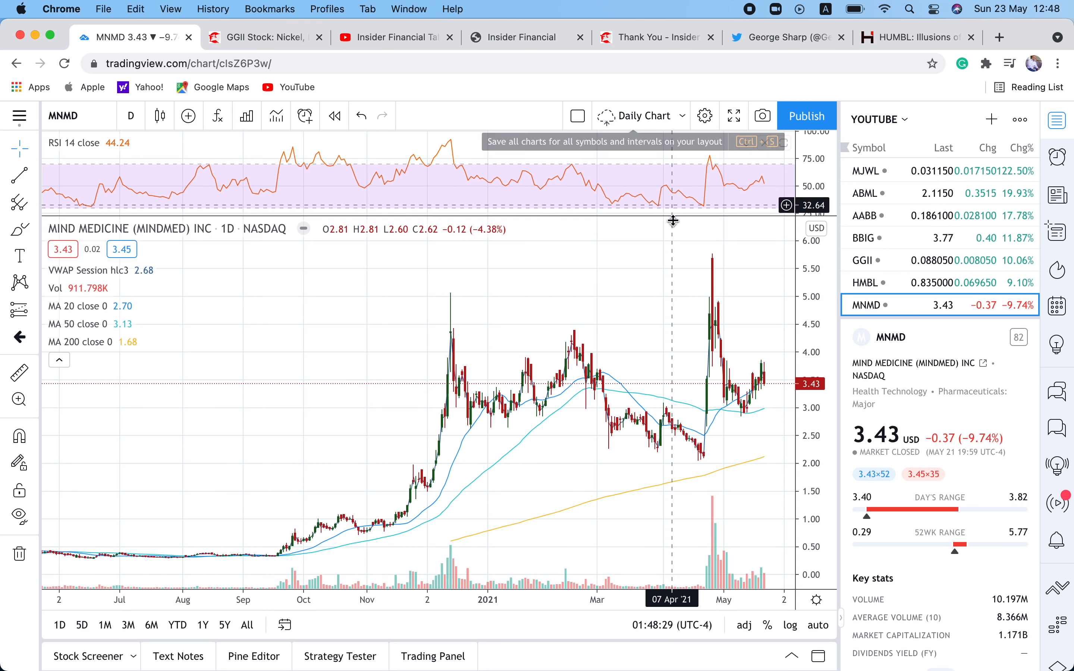
mouse_move(675, 94)
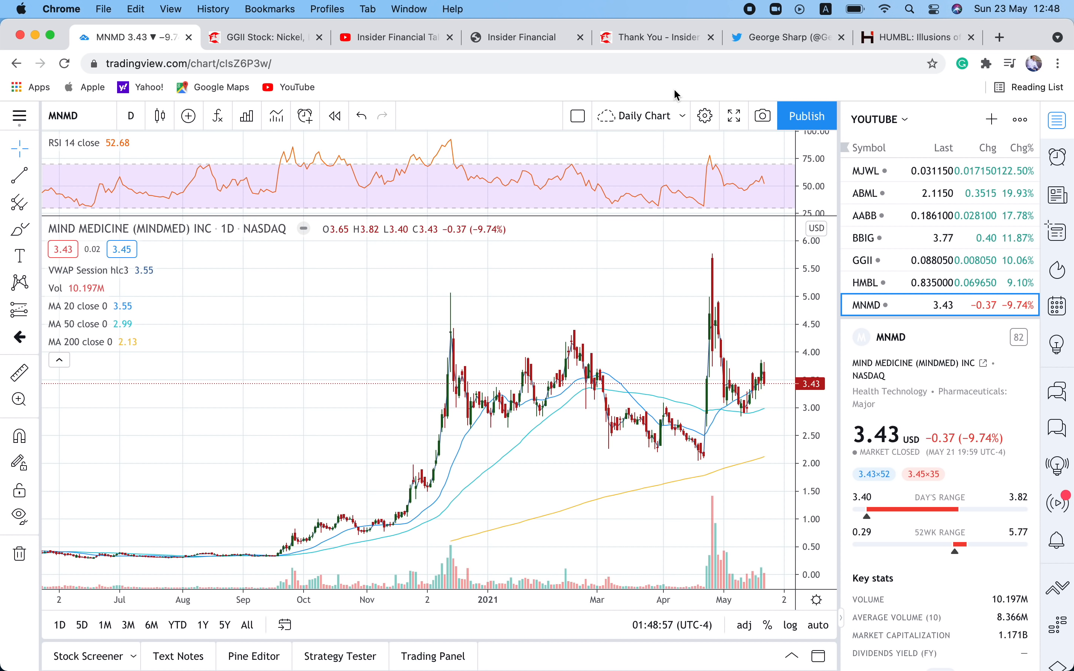
mouse_move(873, 282)
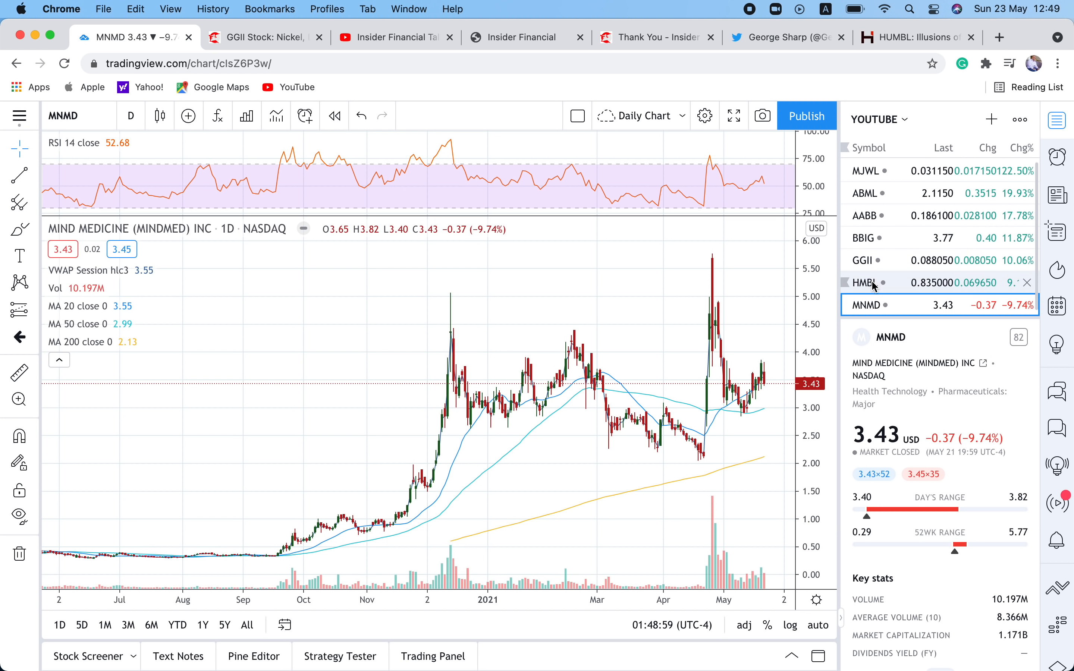
Load the HUMBL Inc. (HMBL) chart, then return to the GGII article on Insider Financial.
left_click(865, 282)
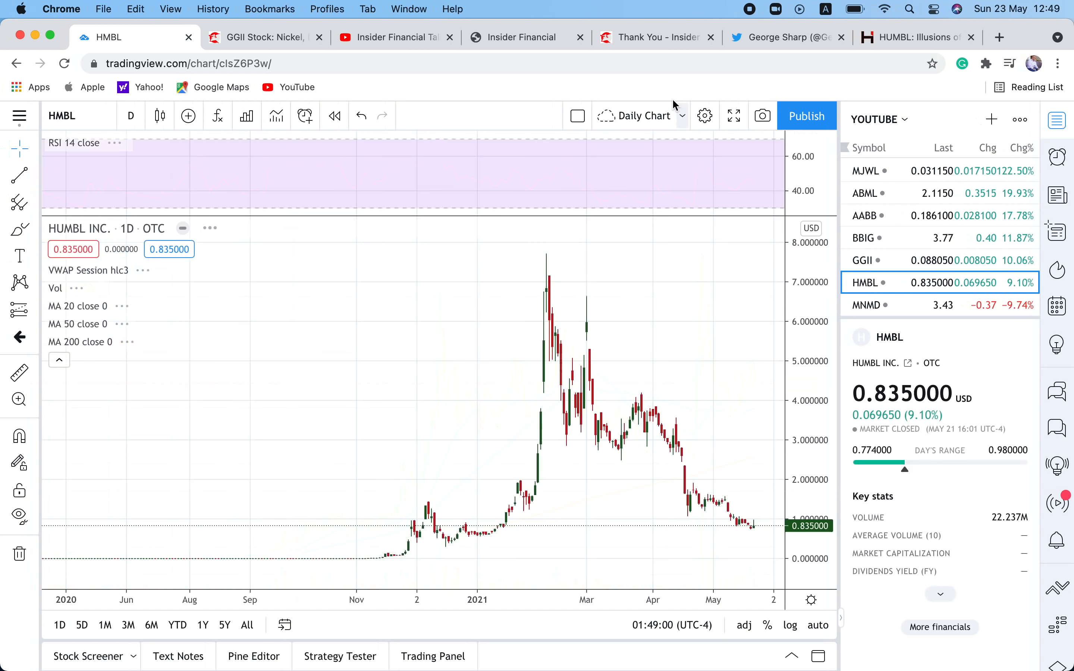
left_click(264, 37)
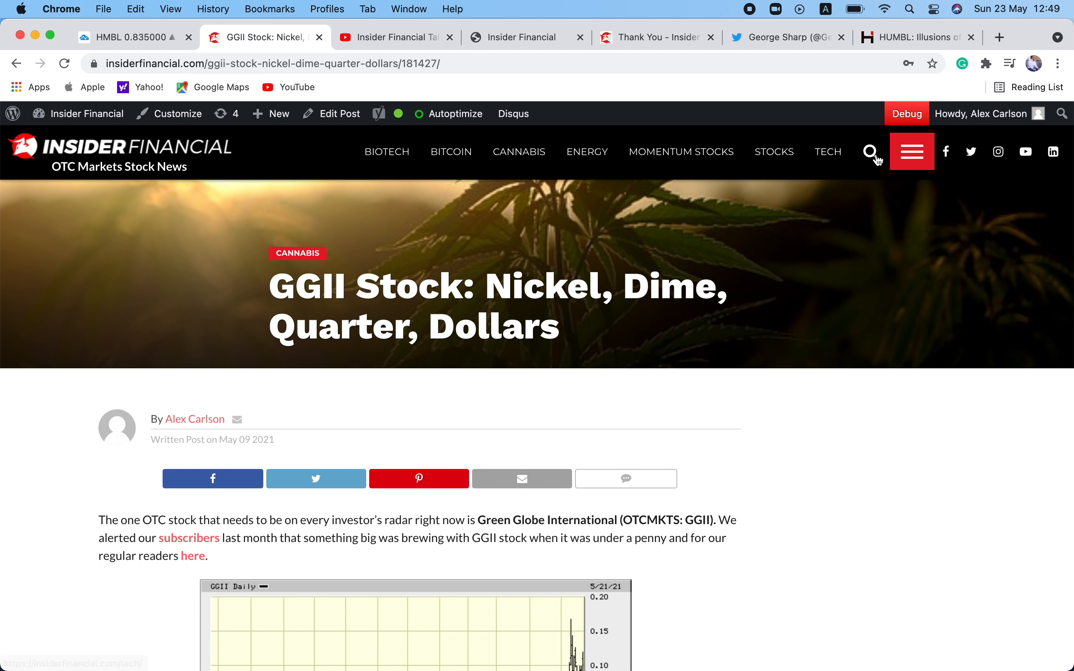
Search the site for tsnp and read the 'TSNP HUMBL Merger Is A Really Big Deal' article's introduction.
type("tsnp")
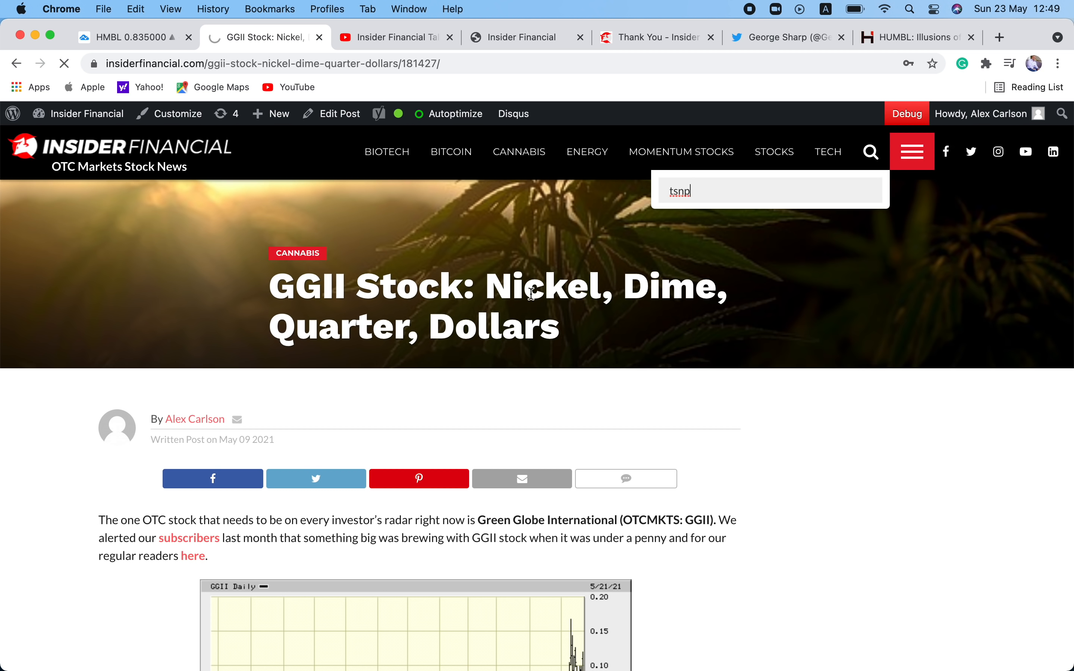
key("Return")
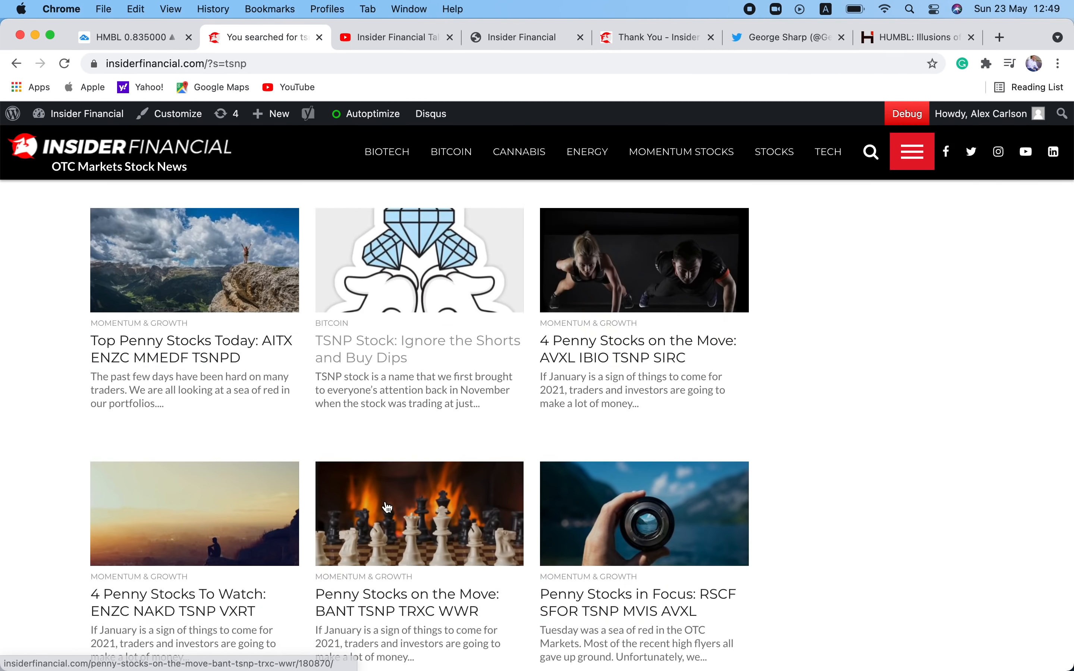
scroll("down", 3)
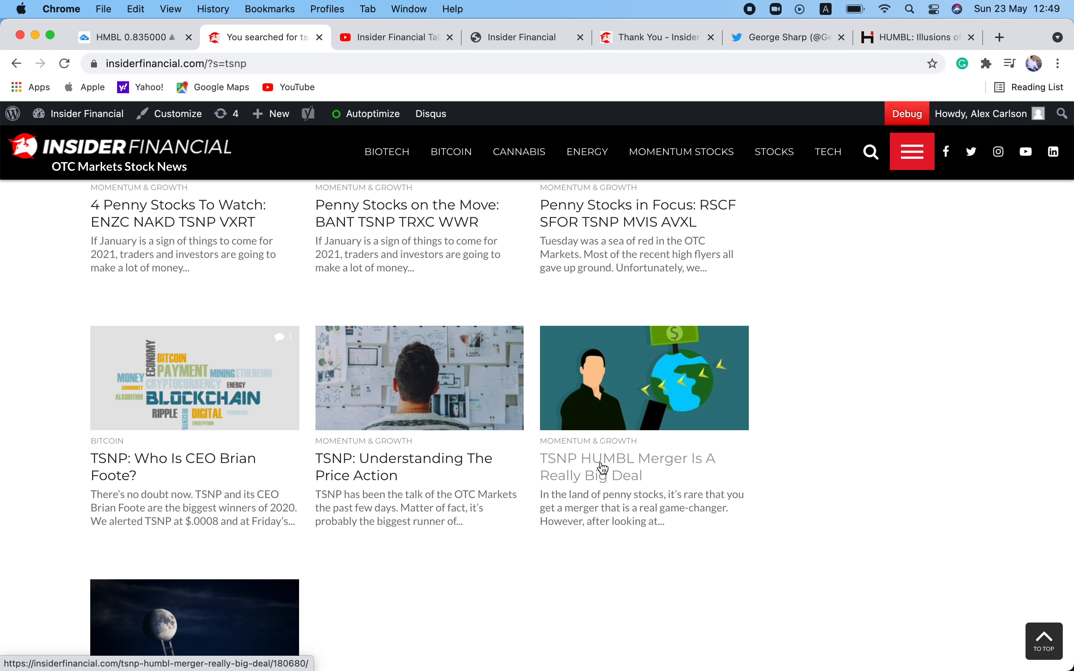
left_click(625, 466)
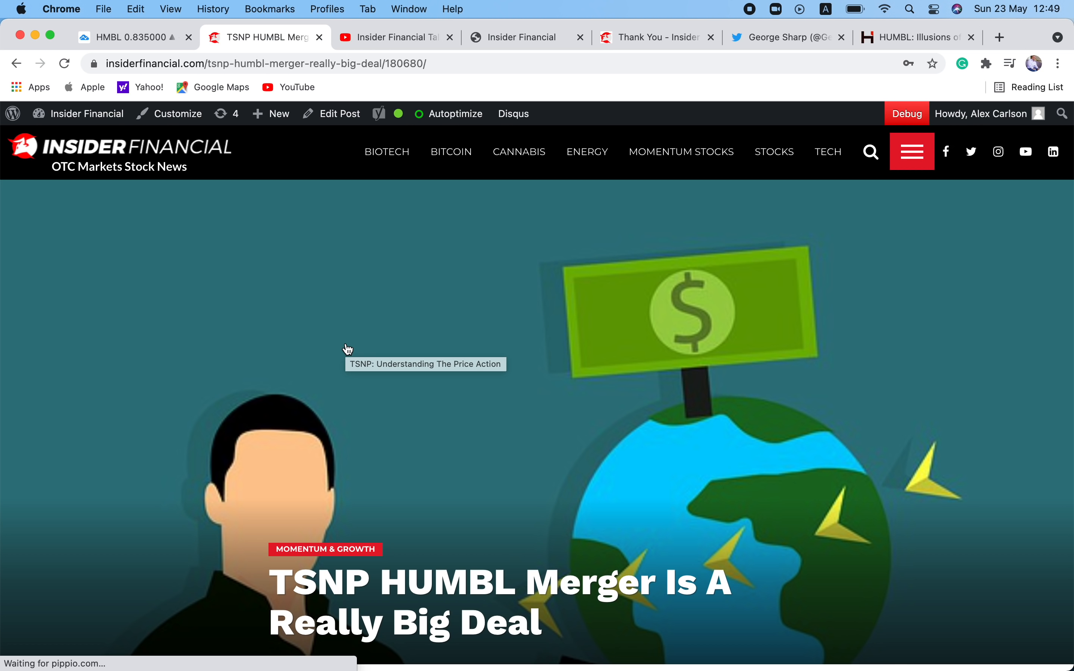
scroll("down", 3)
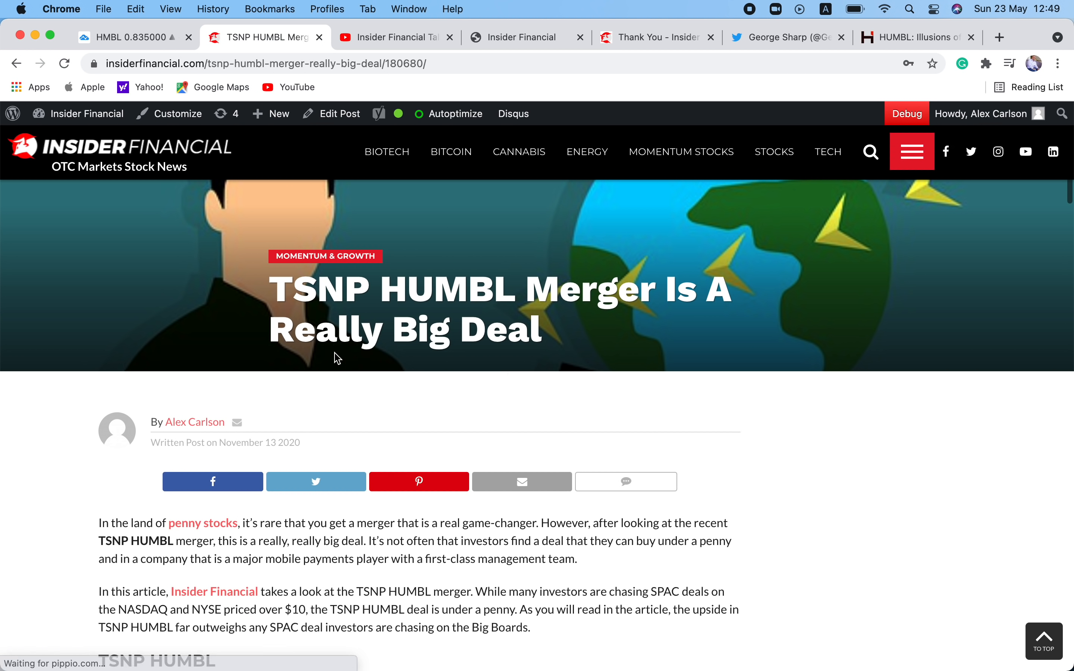
Return to the HUMBL Inc. (HMBL) daily chart and read prices across its candles.
left_click(133, 37)
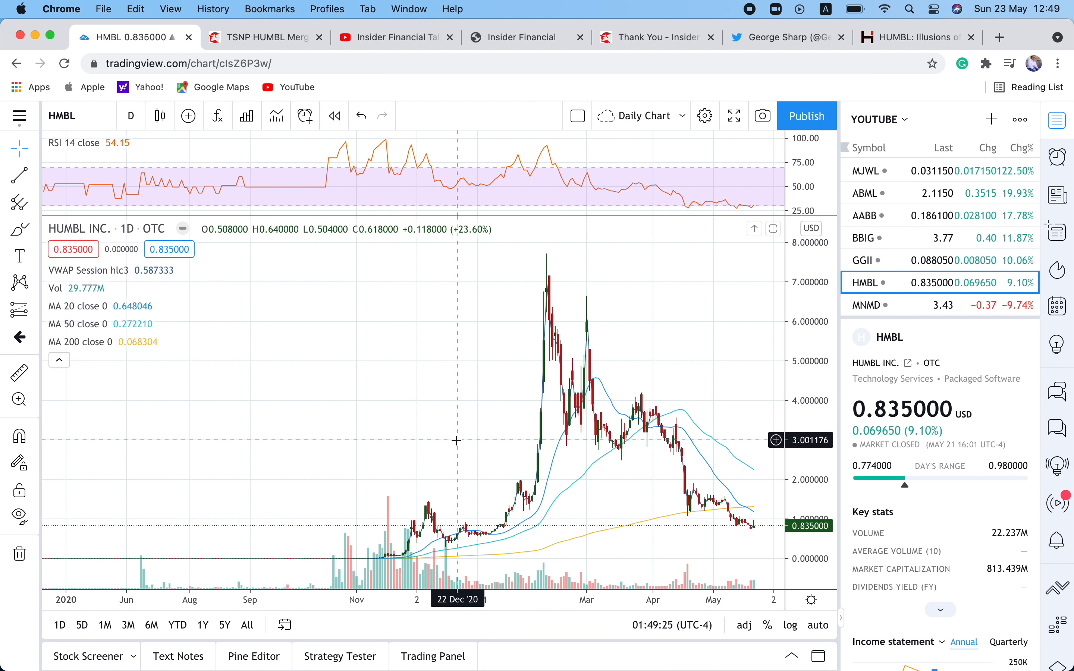
mouse_move(382, 540)
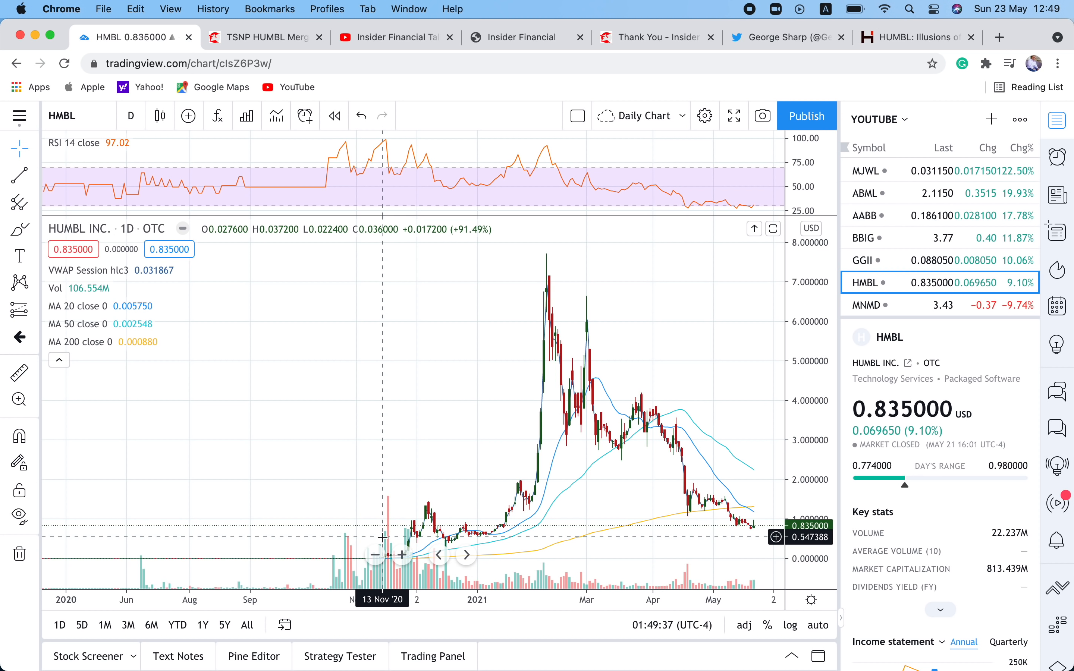
mouse_move(568, 452)
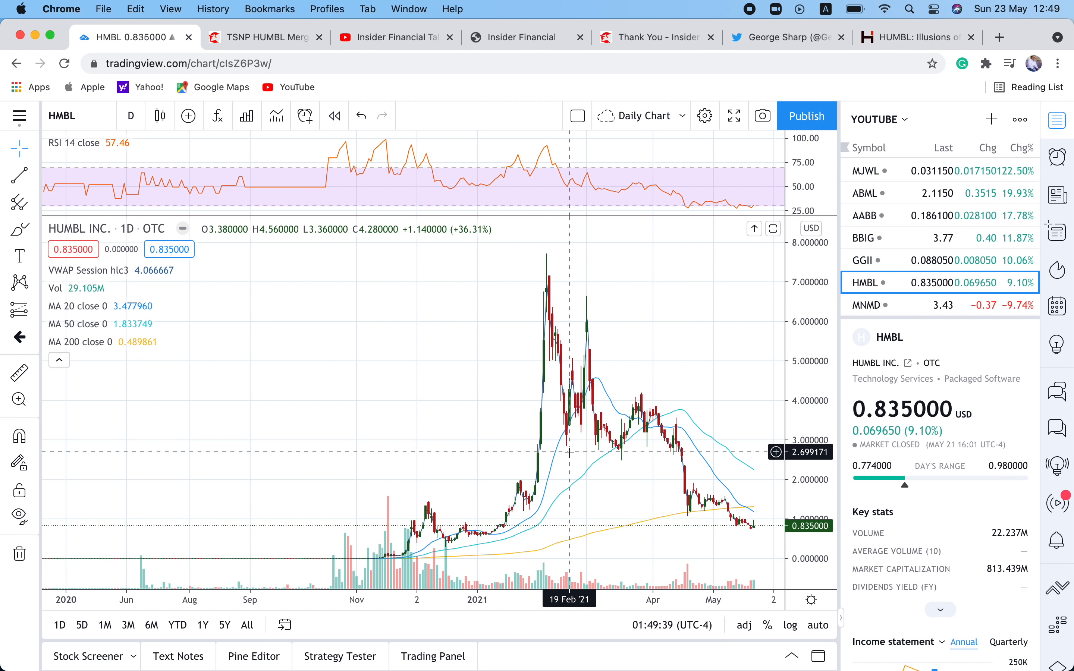
mouse_move(649, 464)
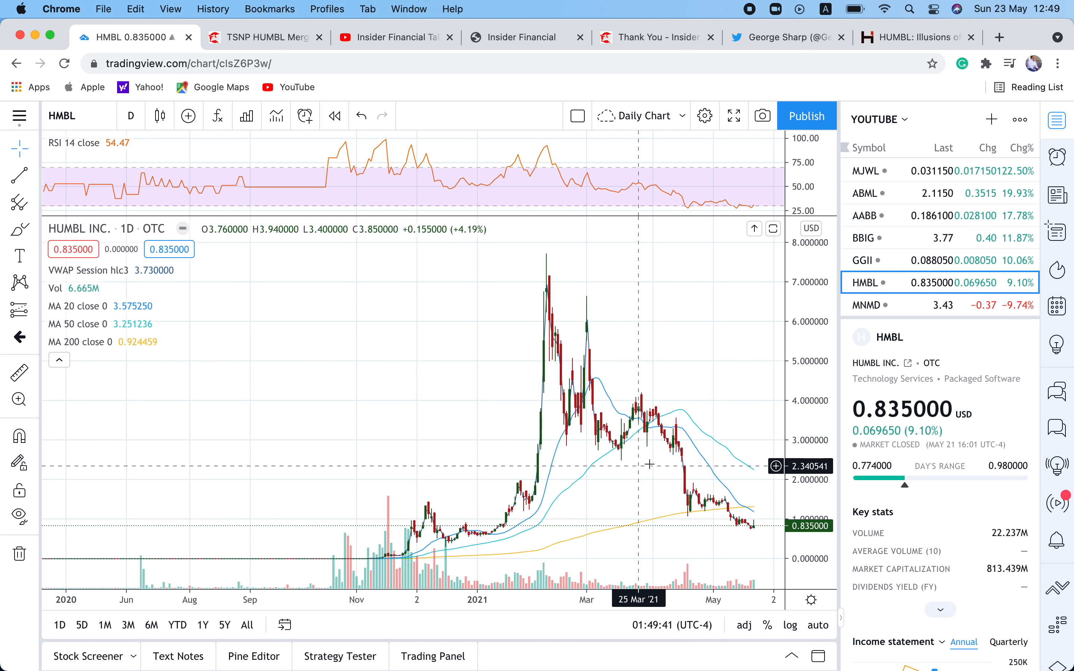
mouse_move(745, 541)
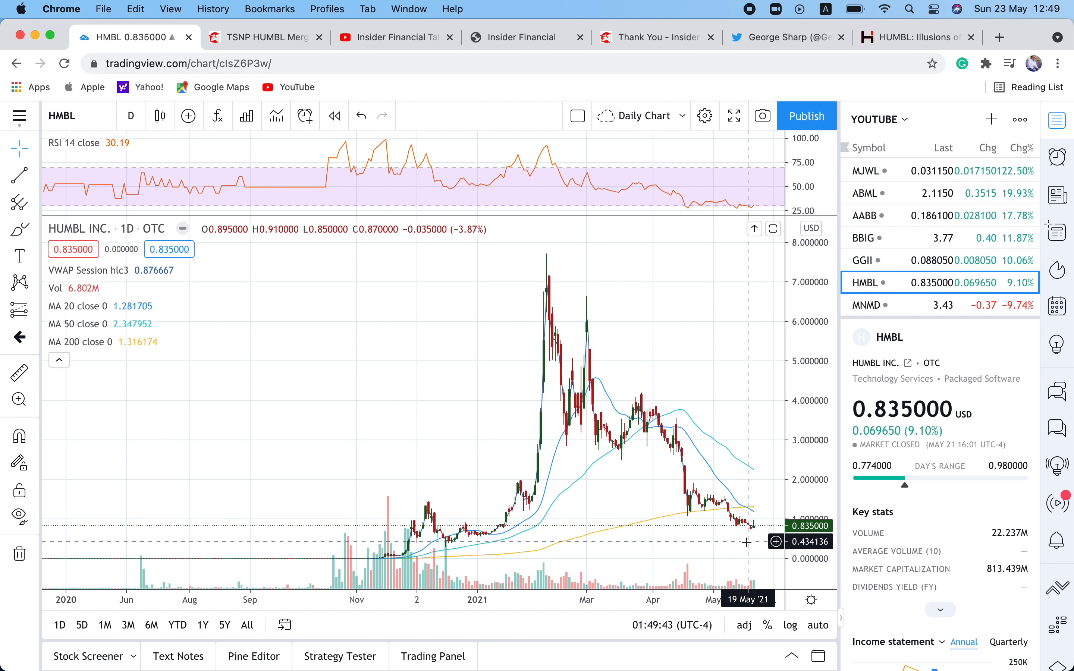
mouse_move(692, 519)
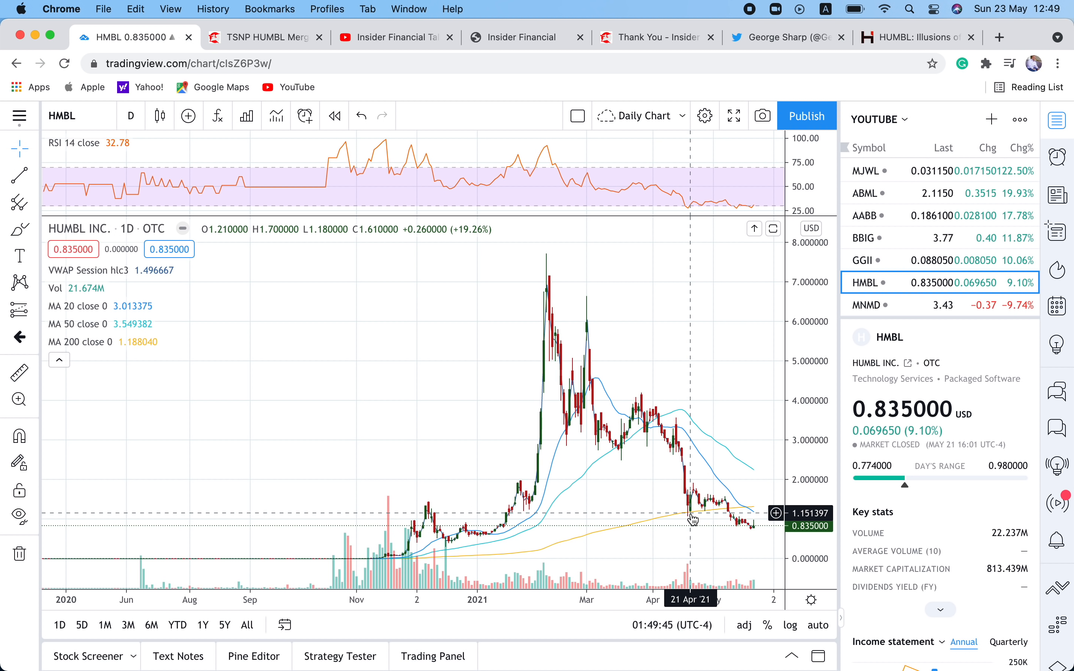
mouse_move(640, 101)
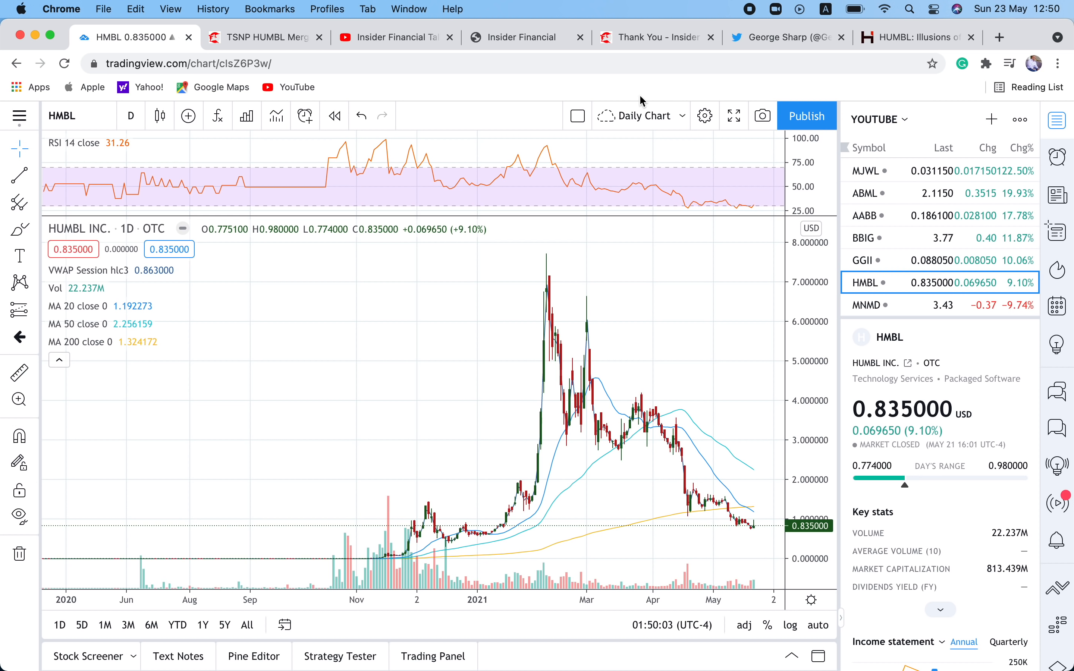
mouse_move(911, 37)
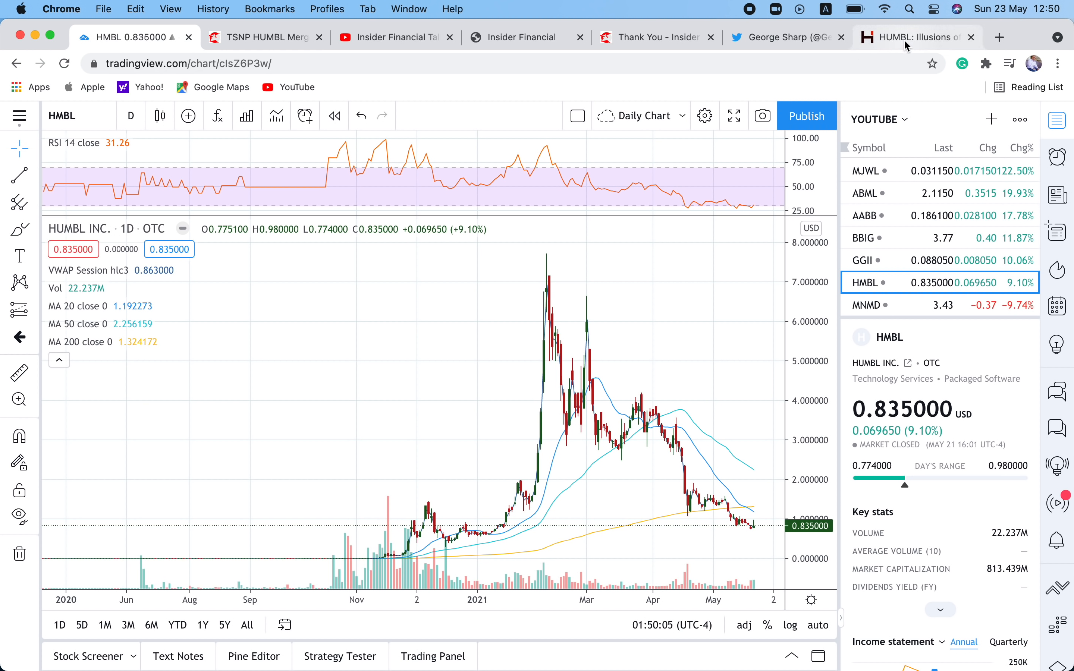
Read the Hindenburg 'HUMBL: Illusions of Grandeur' report's summary bullet points.
left_click(914, 37)
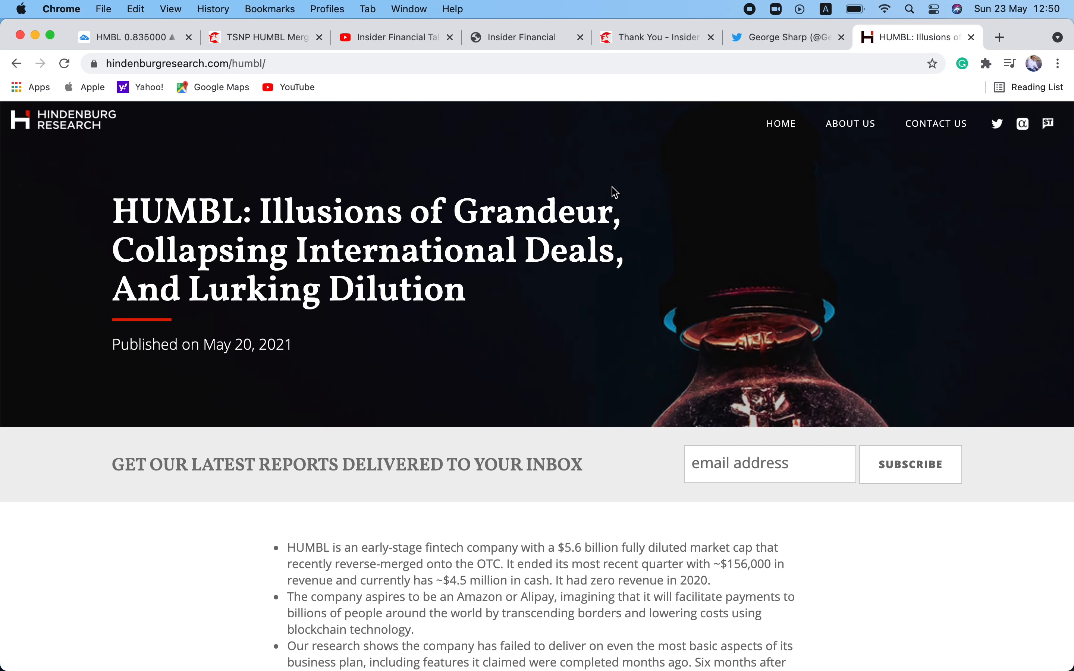
scroll("down", 3)
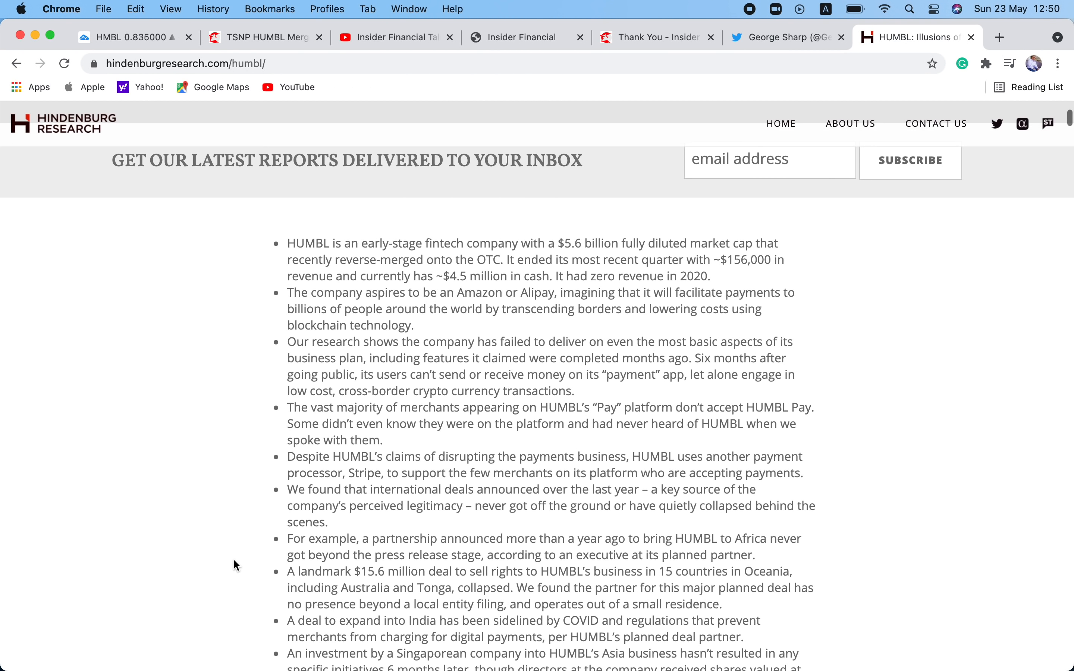
scroll("down", 3)
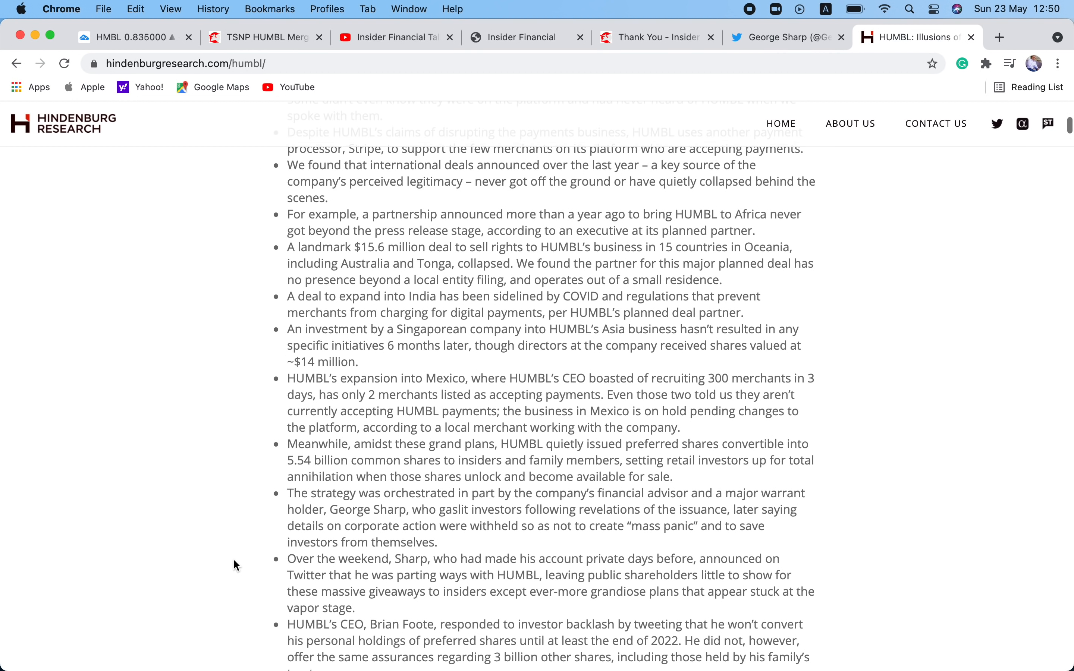
scroll("up", 3)
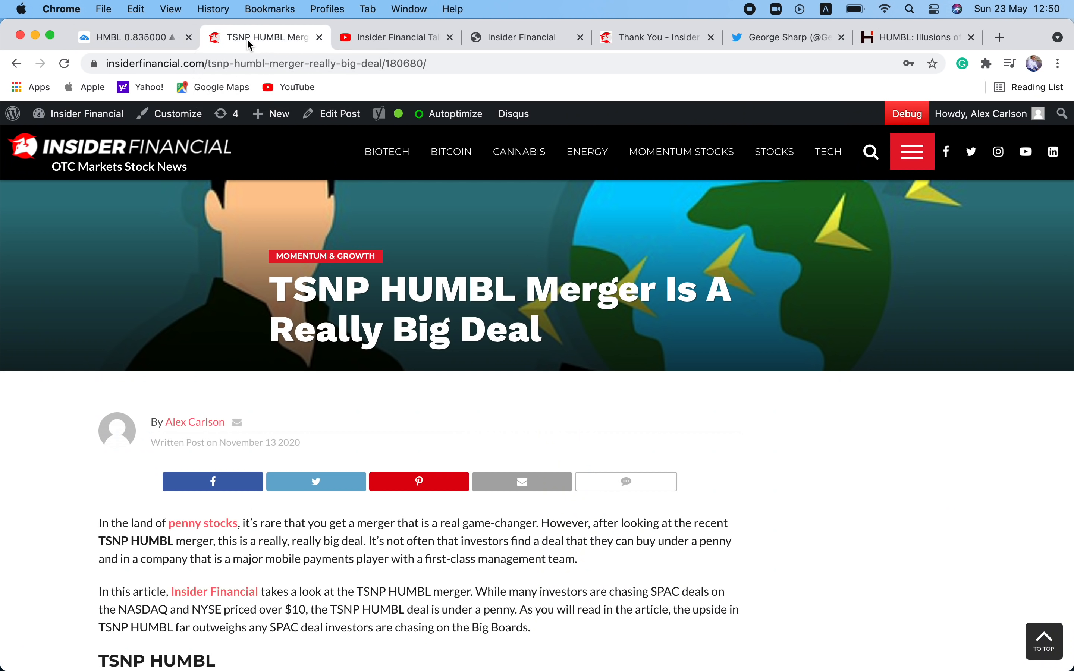
mouse_move(348, 339)
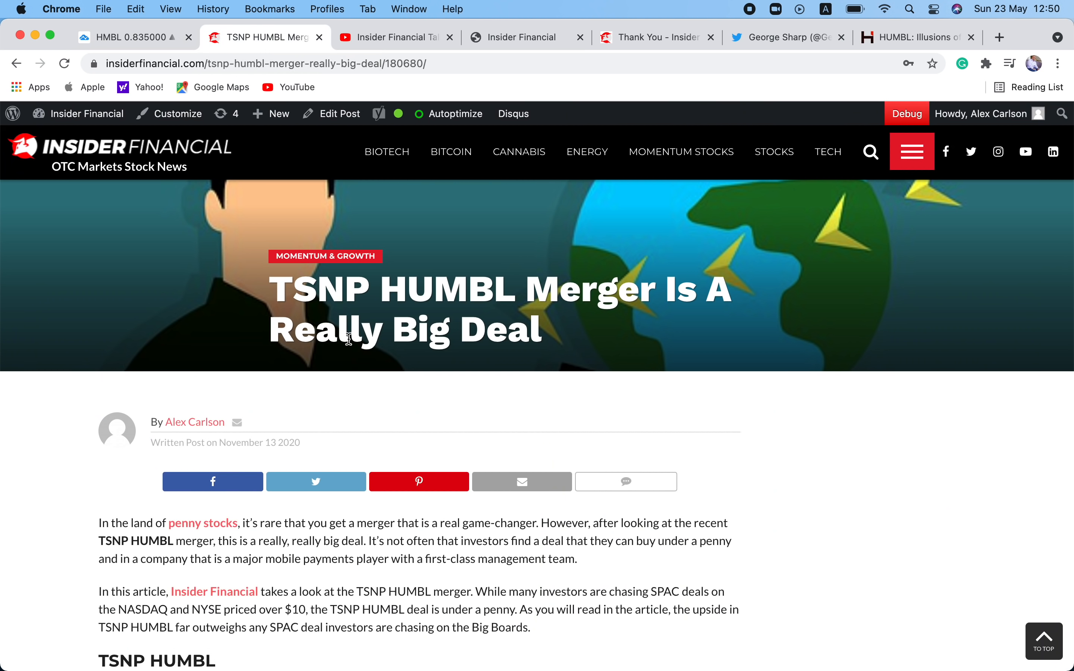
mouse_move(134, 38)
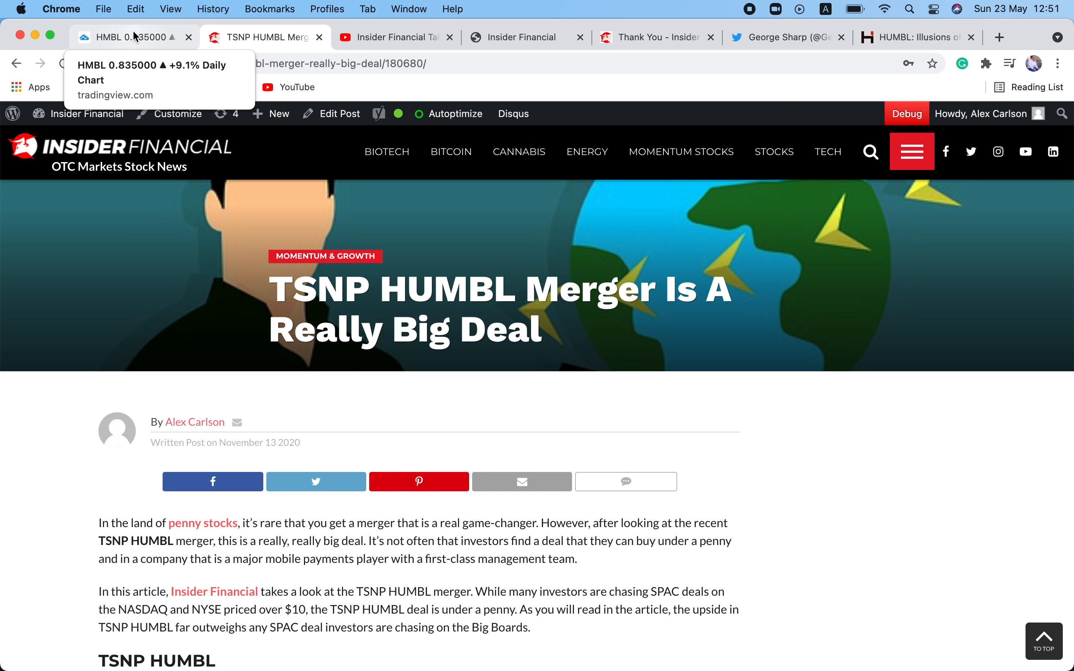
mouse_move(381, 53)
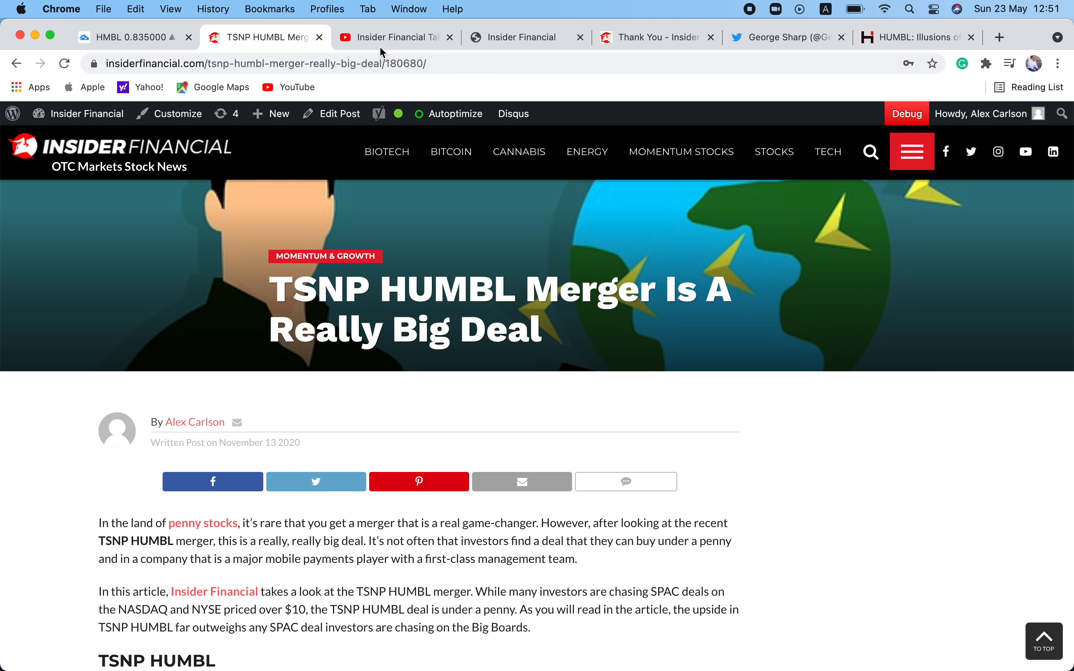
left_click(393, 38)
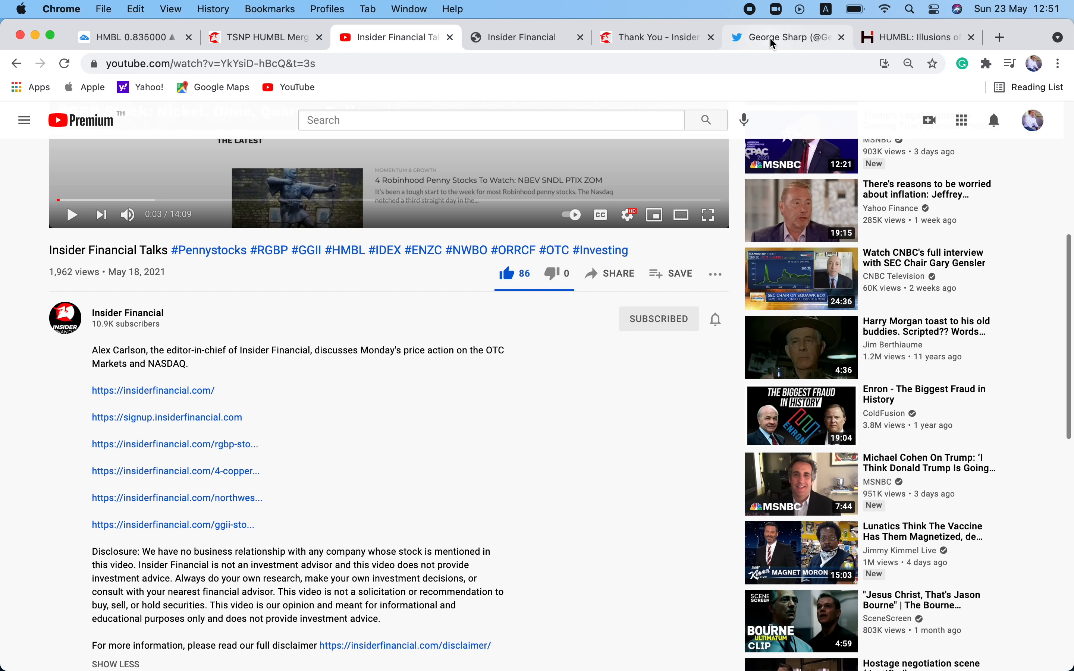
left_click(786, 37)
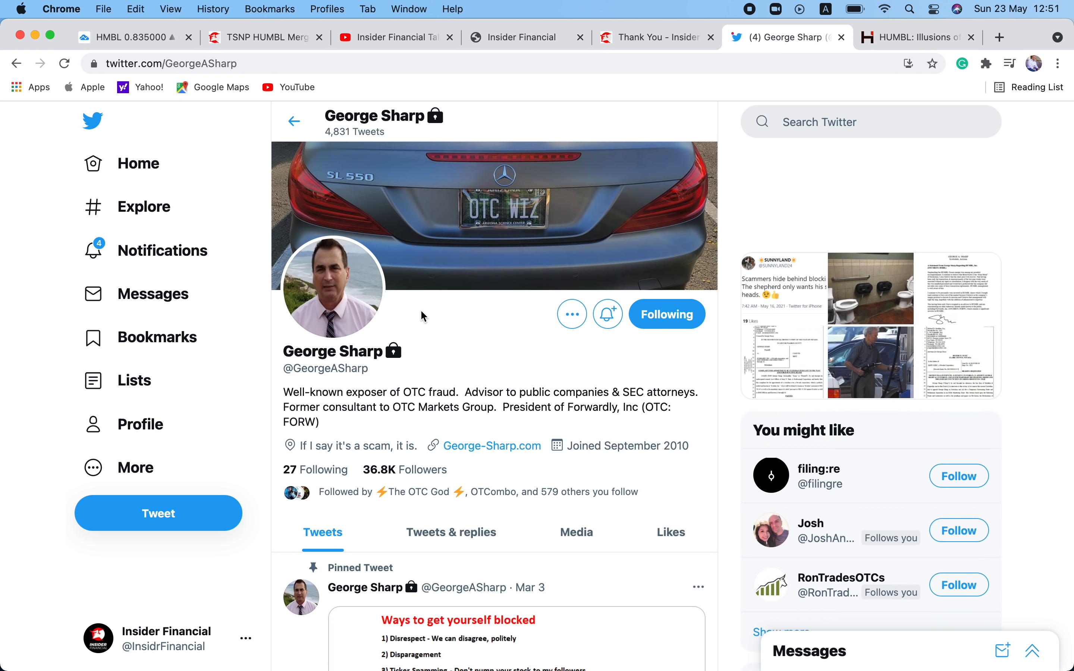
mouse_move(232, 279)
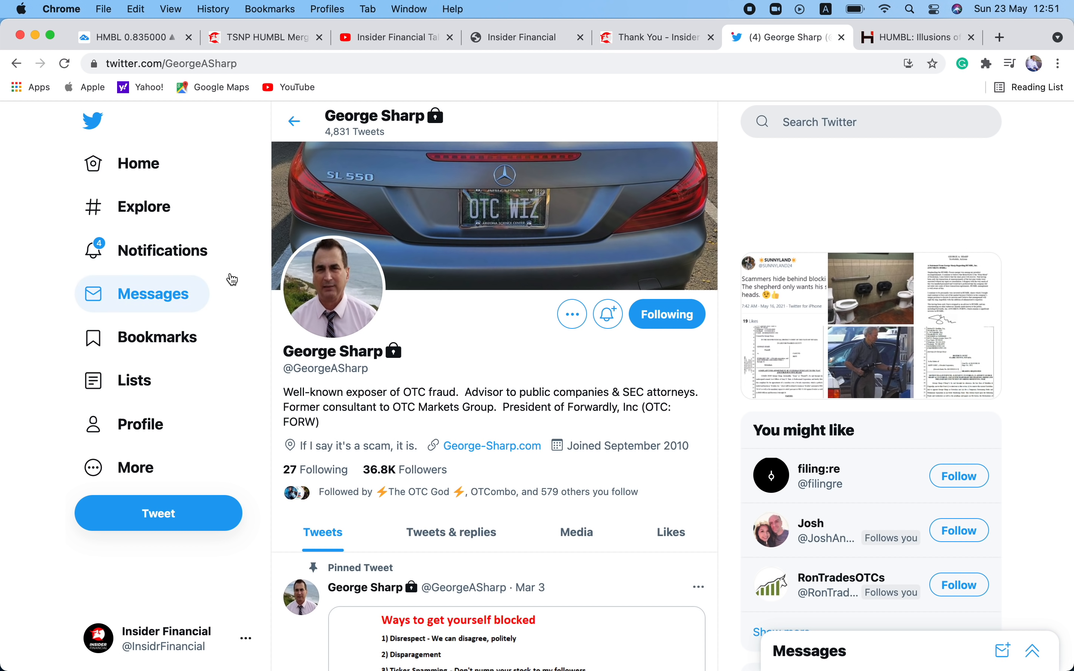
mouse_move(36, 351)
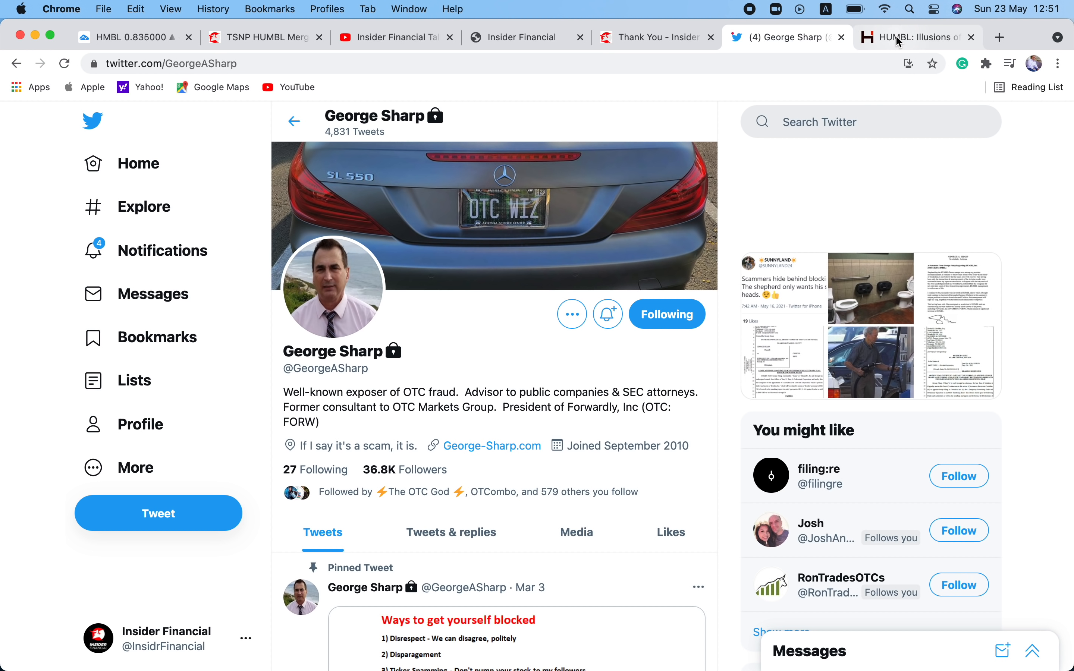
Review the HUMBL report's short-position disclosure and Introduction, glancing at George Sharp's Twitter profile.
left_click(911, 38)
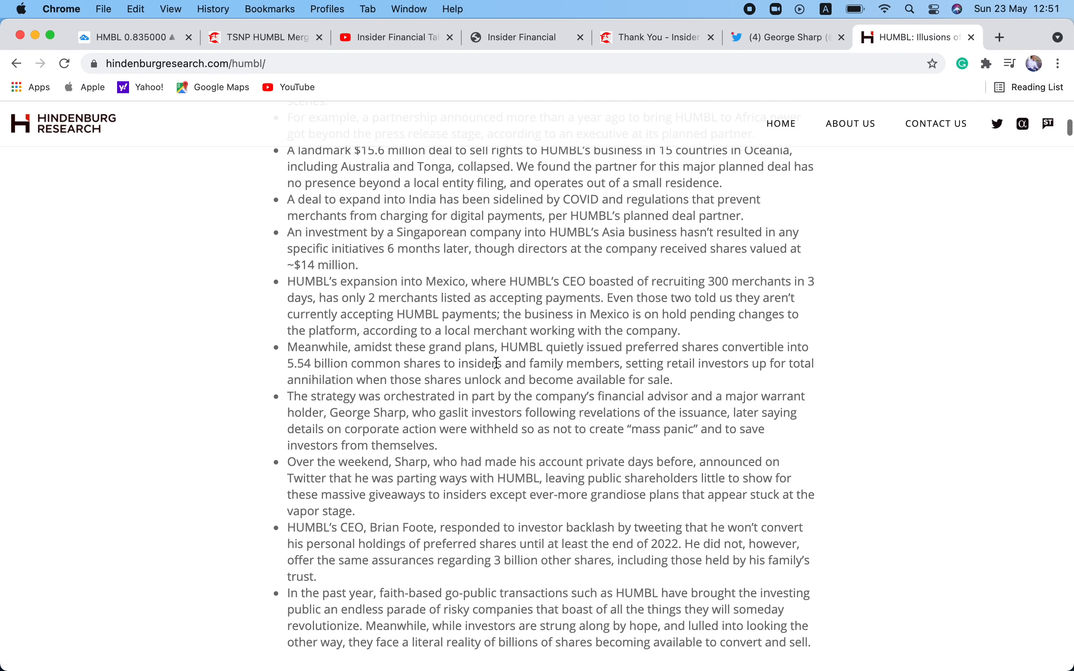
scroll("down", 3)
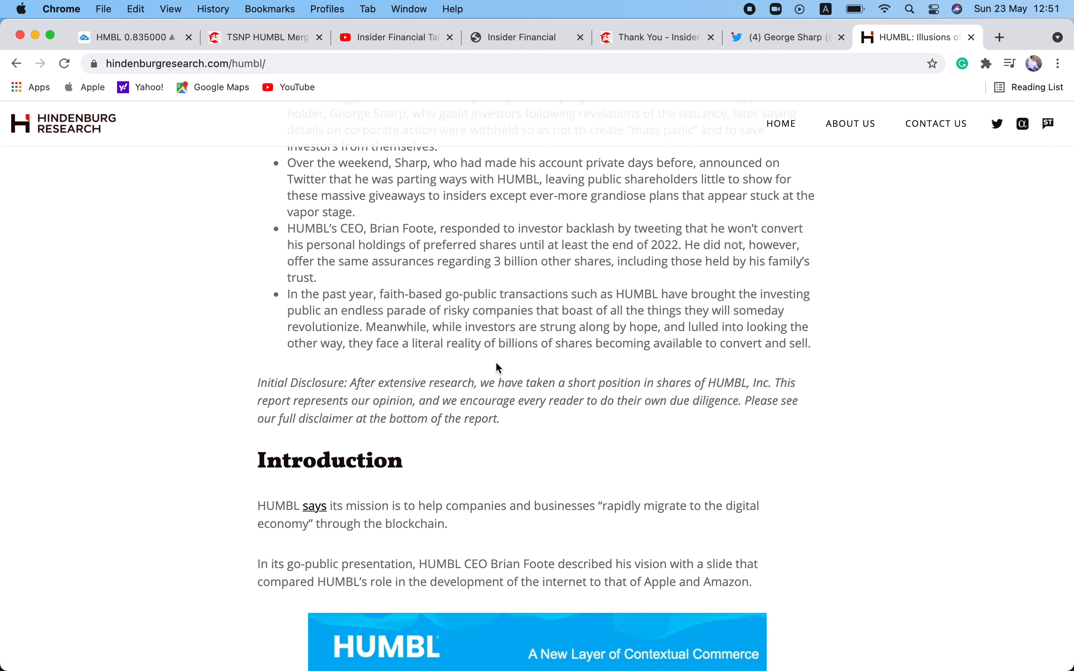
mouse_move(503, 371)
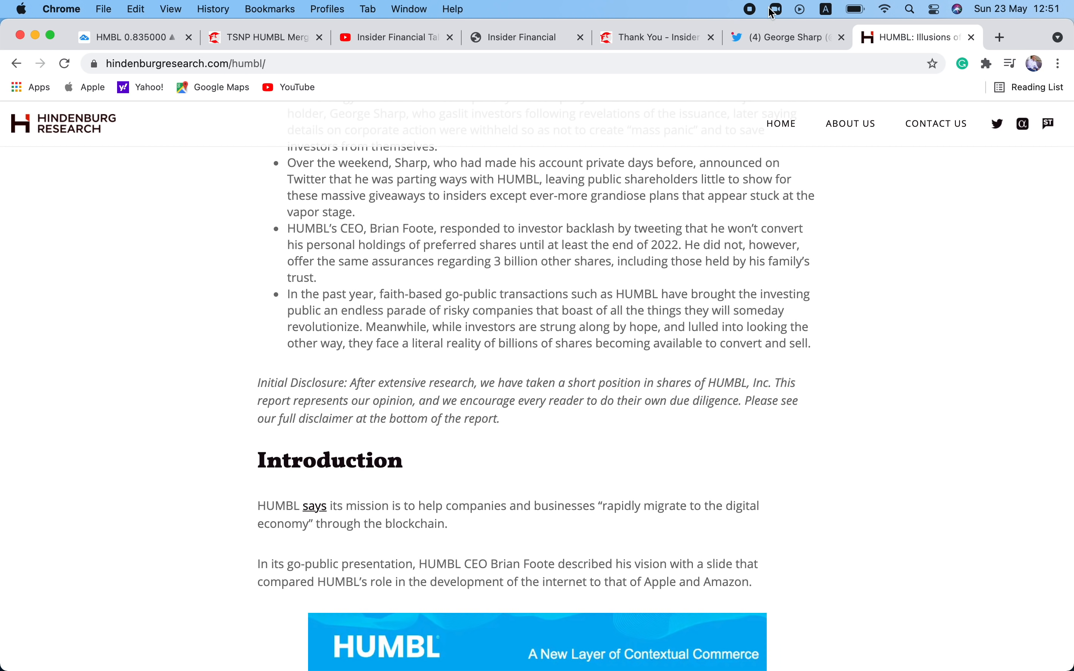
left_click(781, 37)
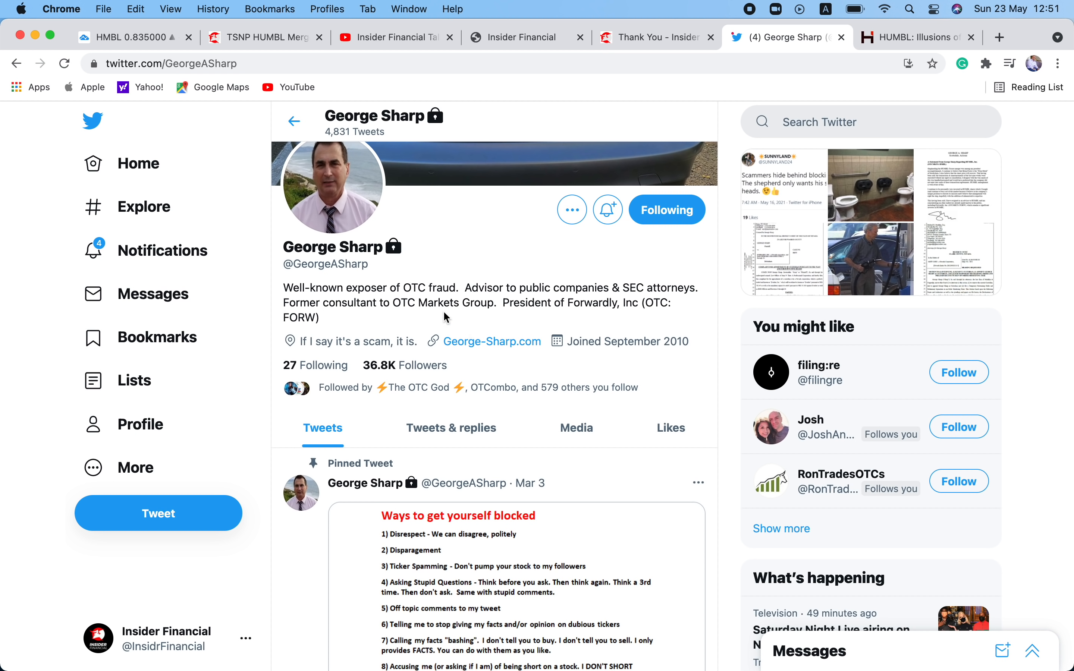
mouse_move(396, 323)
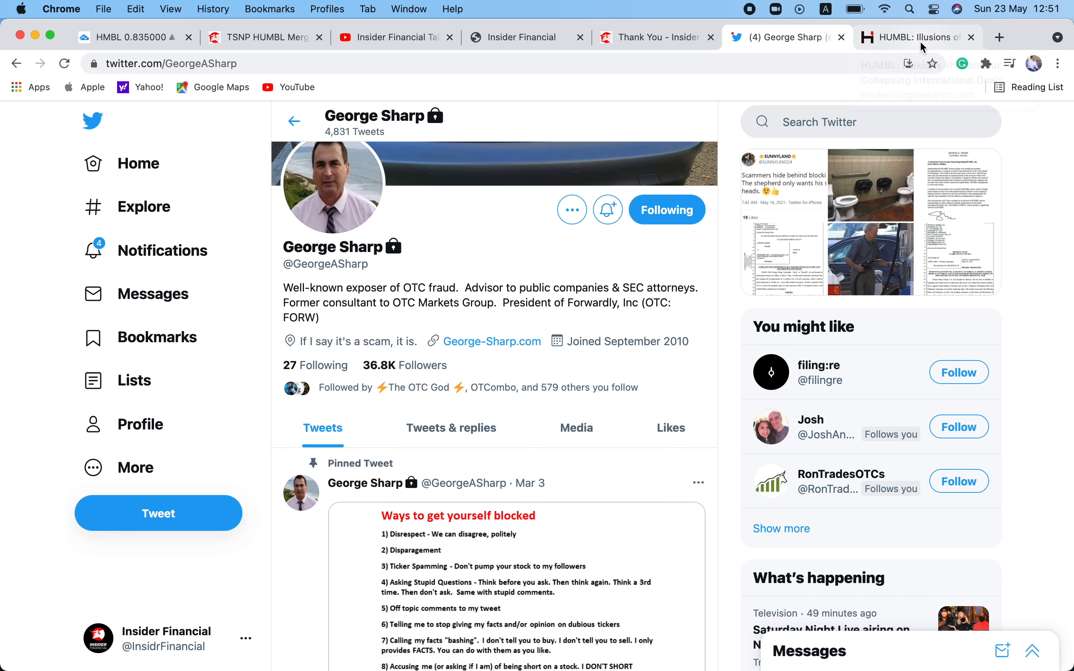
left_click(913, 37)
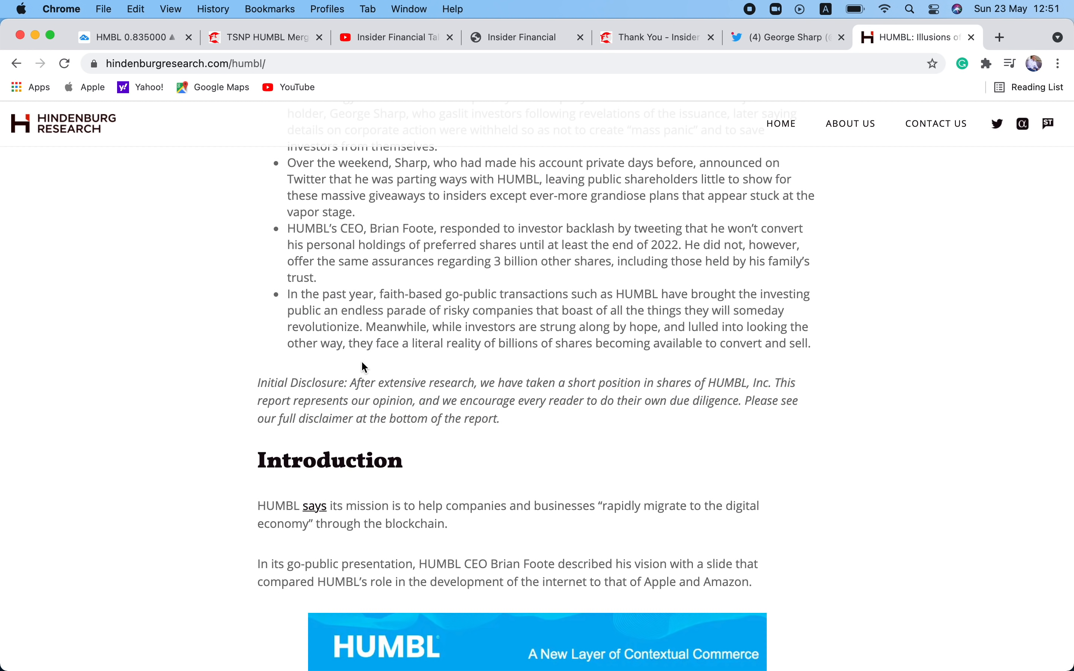
mouse_move(239, 402)
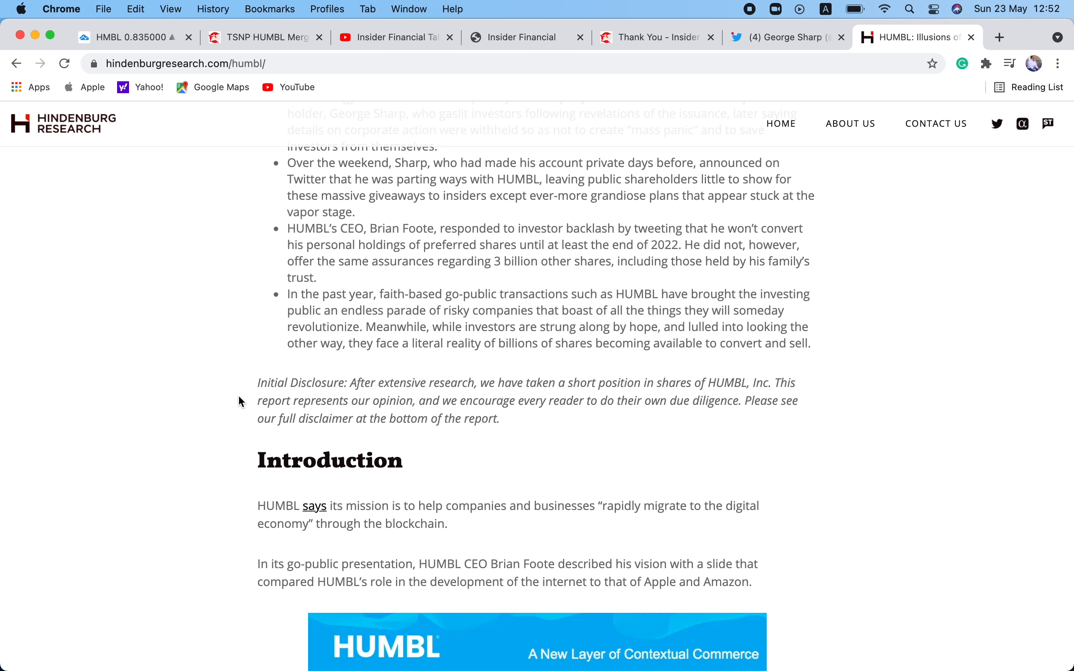
mouse_move(244, 428)
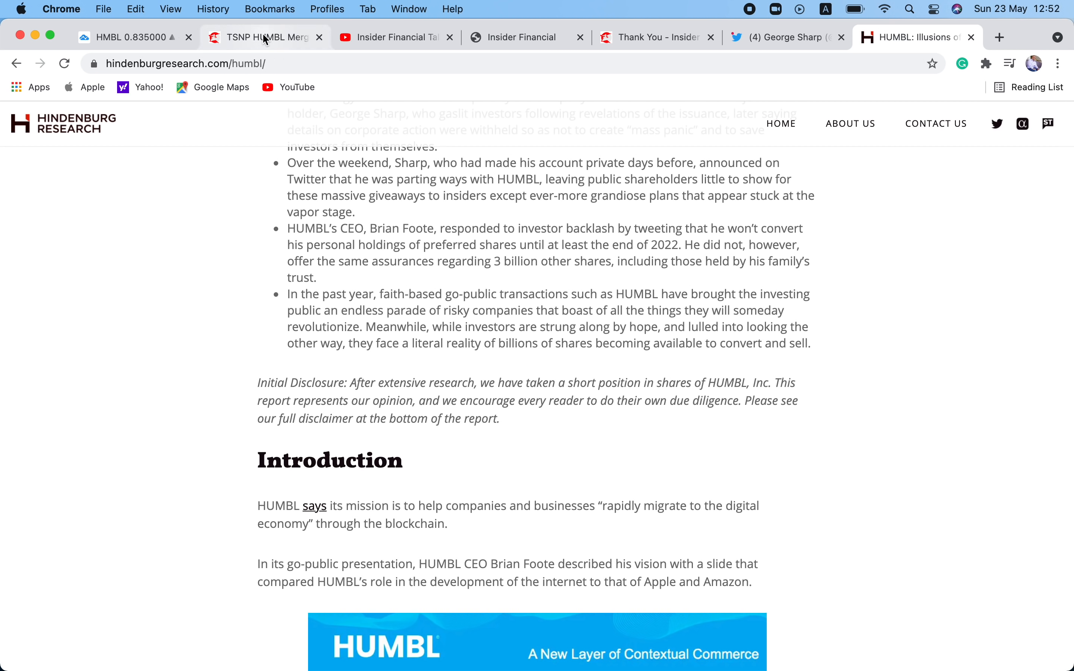
Display the AABB (Asia Broadband) daily chart from the TradingView watchlist, up 17.78%.
left_click(127, 37)
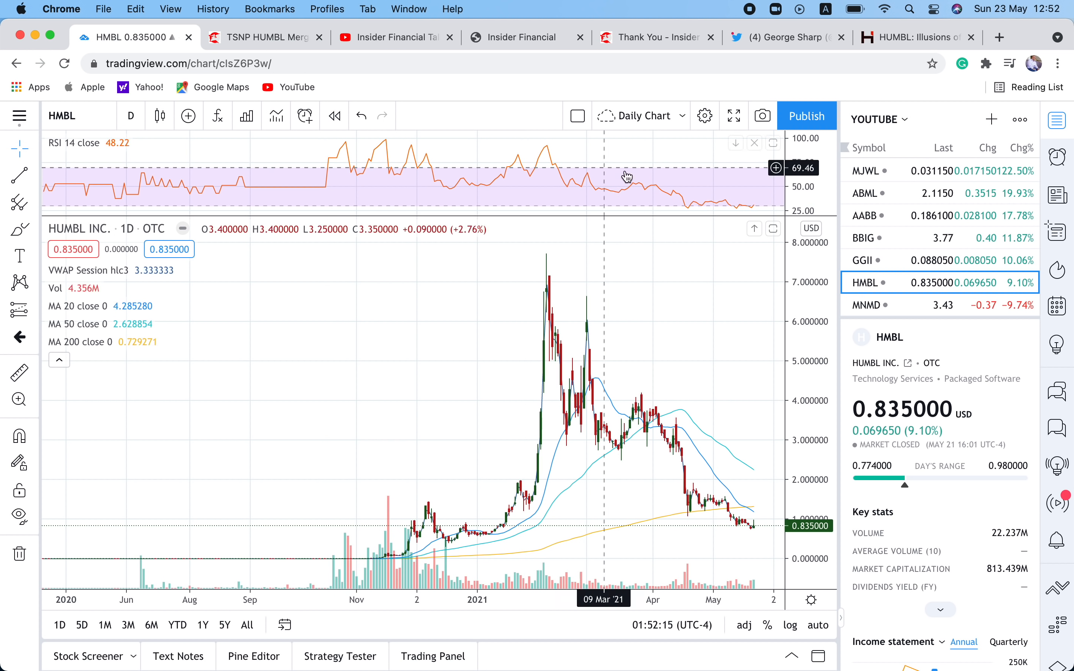
left_click(890, 216)
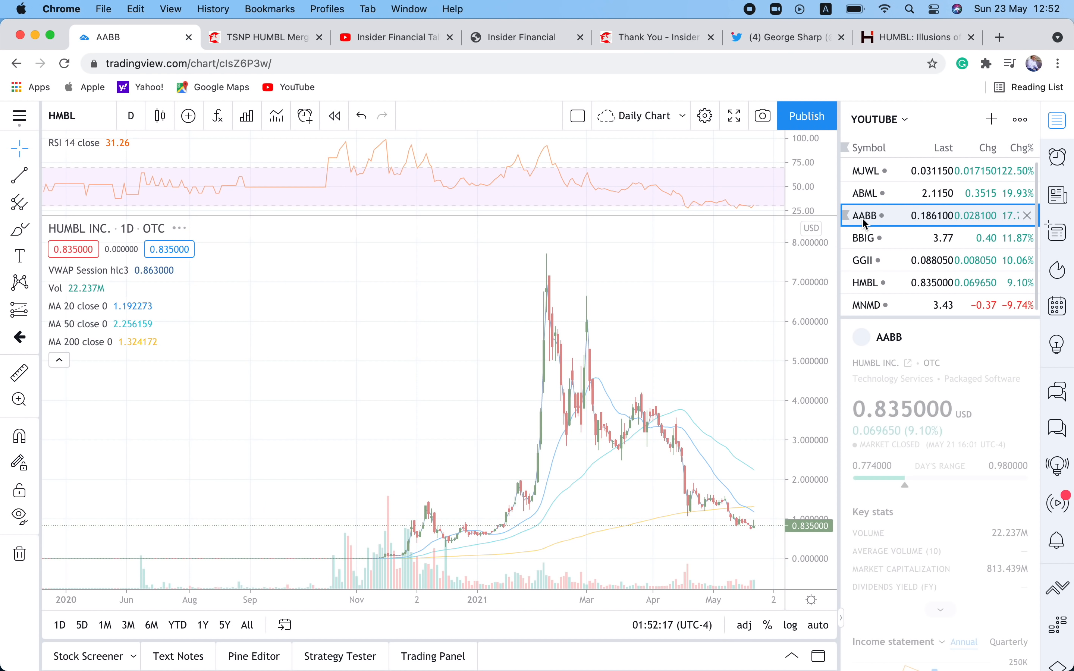
left_click(868, 215)
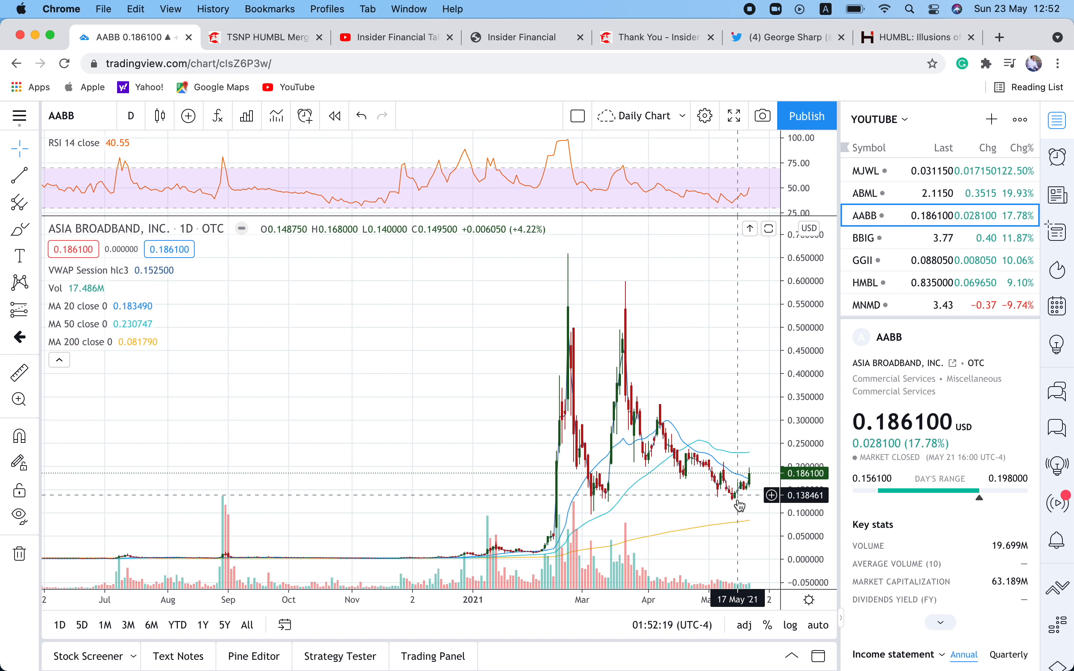
mouse_move(739, 531)
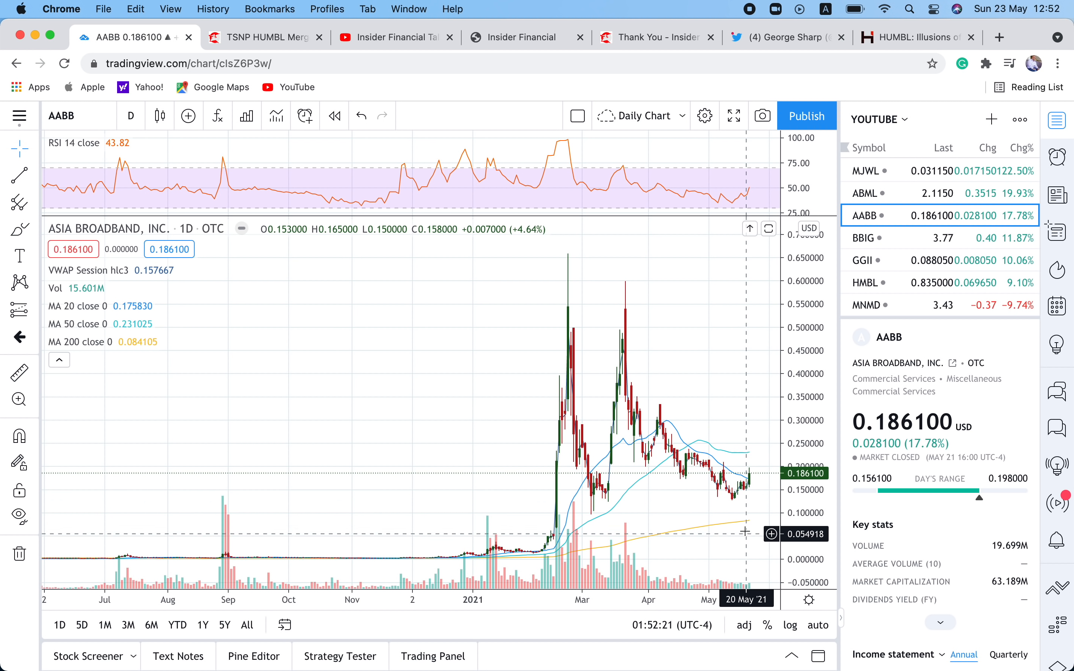
mouse_move(742, 499)
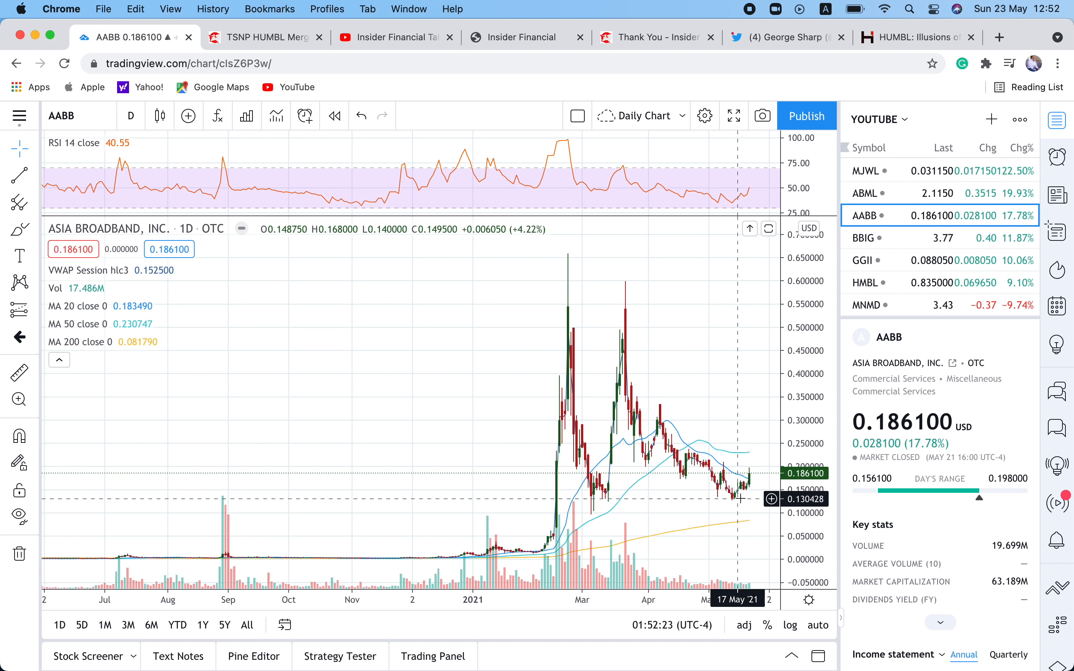
mouse_move(750, 492)
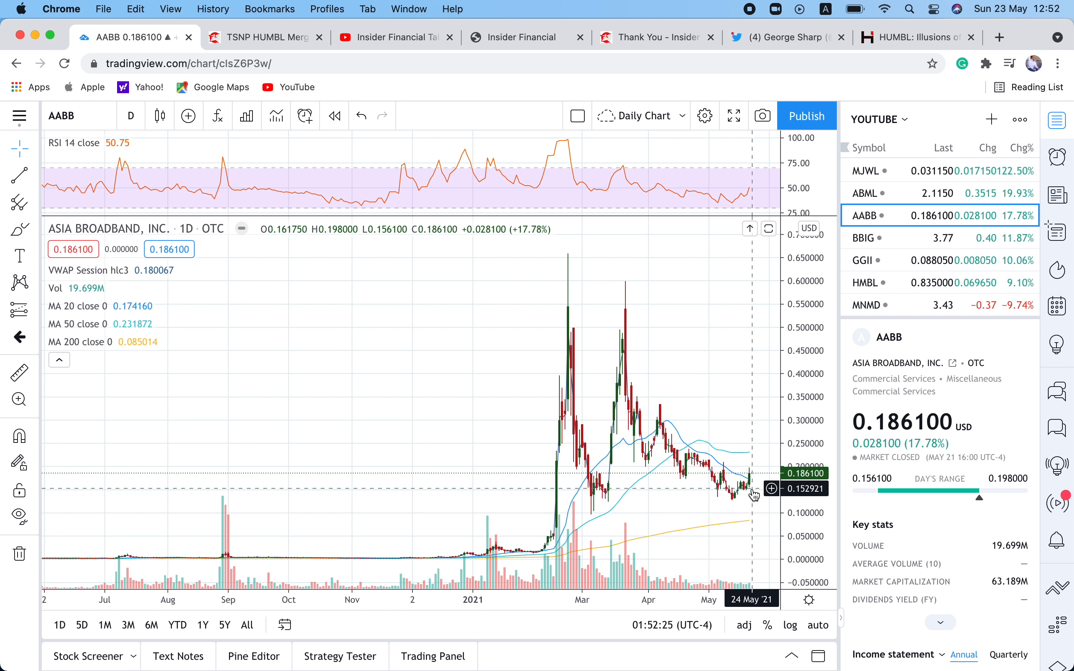
mouse_move(910, 238)
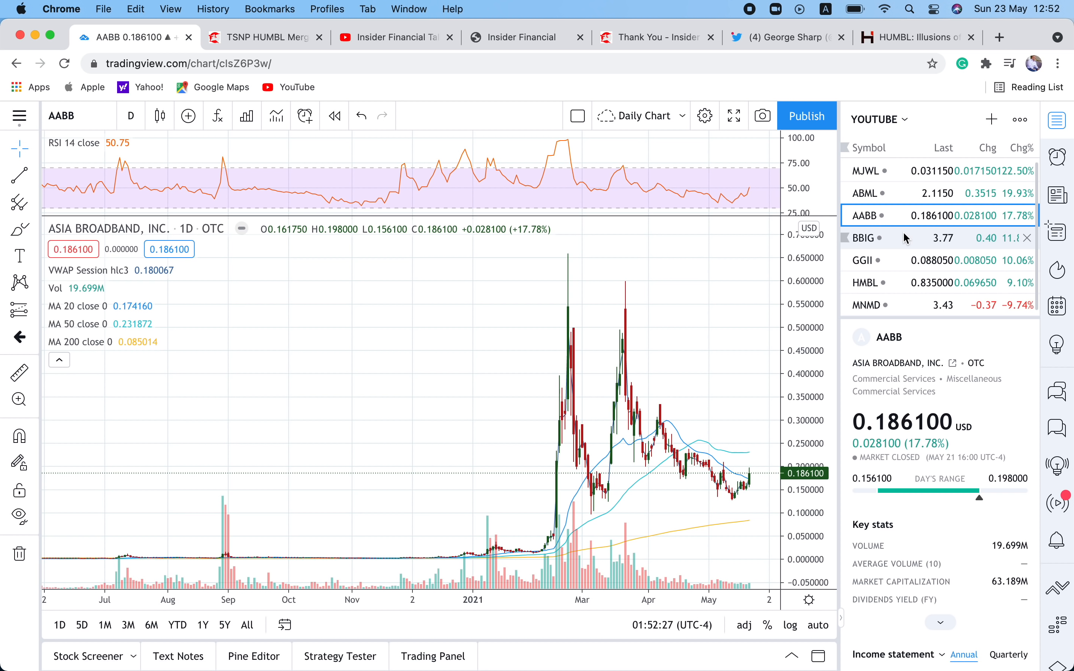
mouse_move(904, 237)
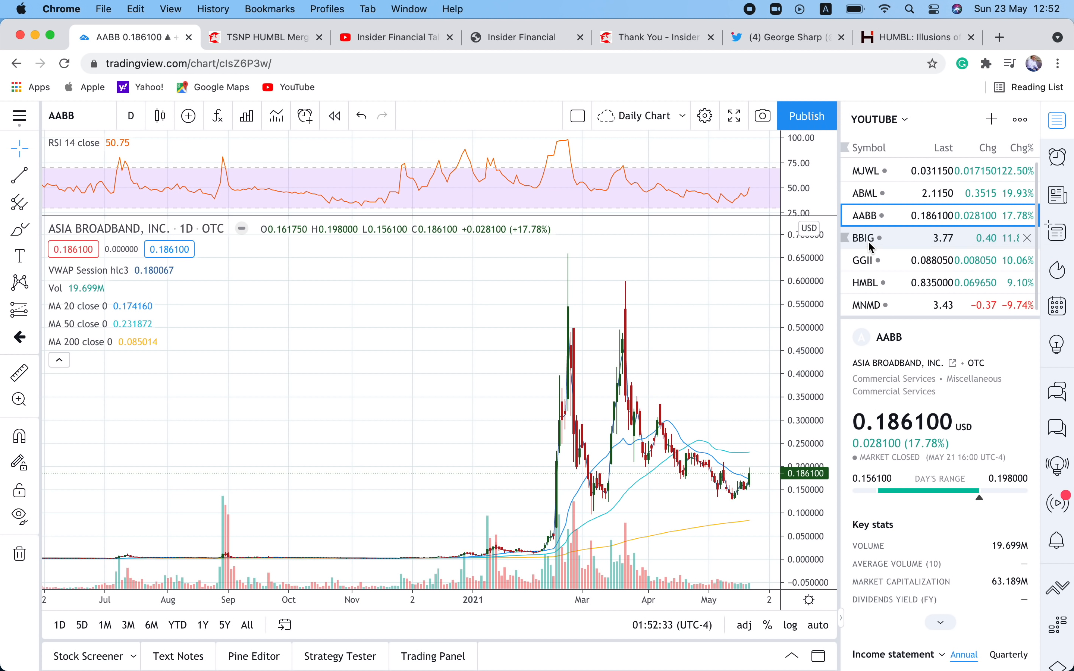
left_click(864, 238)
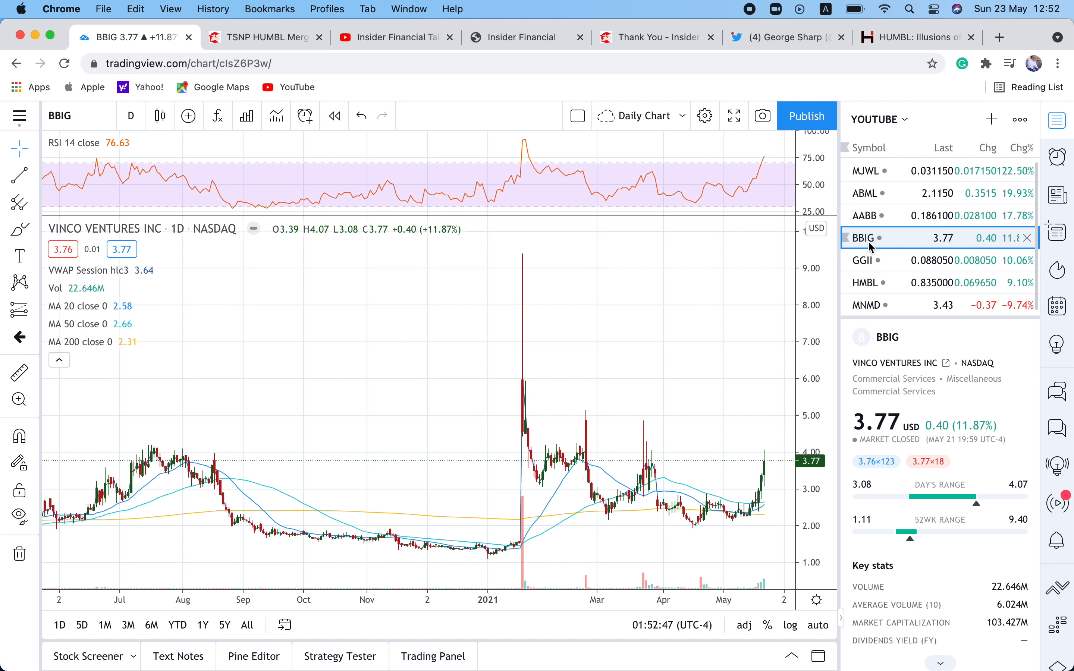
mouse_move(751, 516)
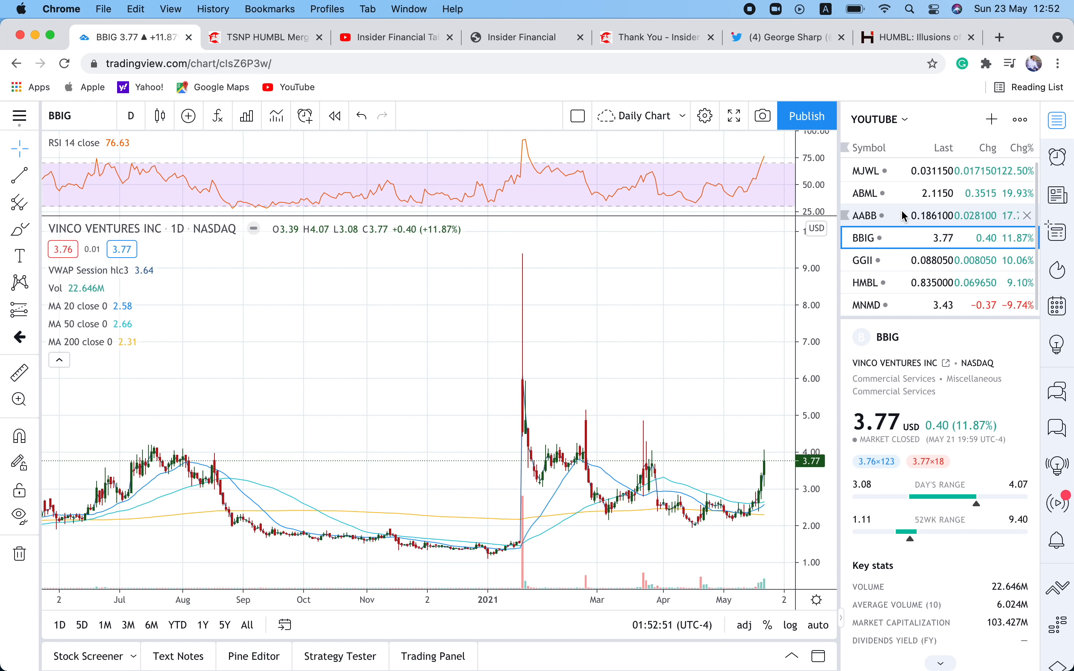
mouse_move(772, 514)
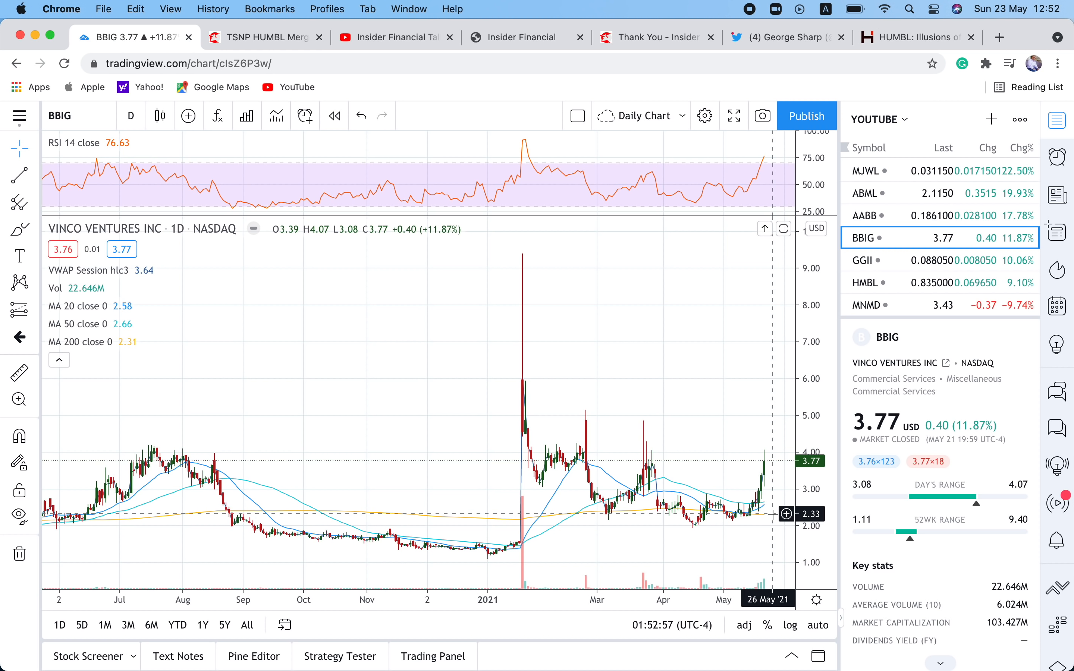
mouse_move(759, 518)
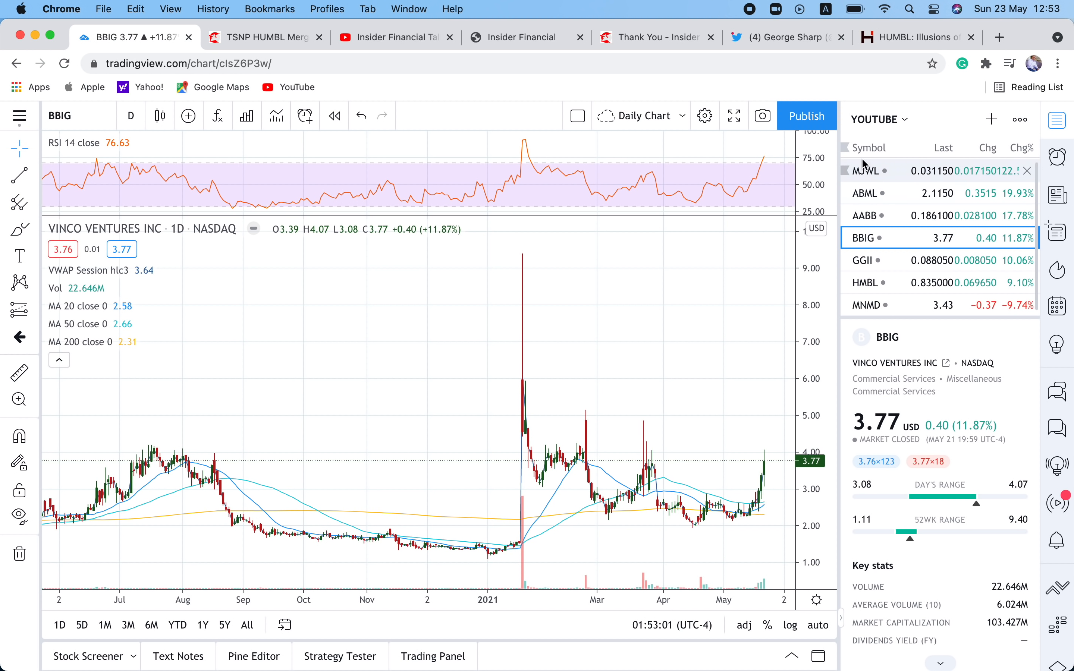
mouse_move(762, 85)
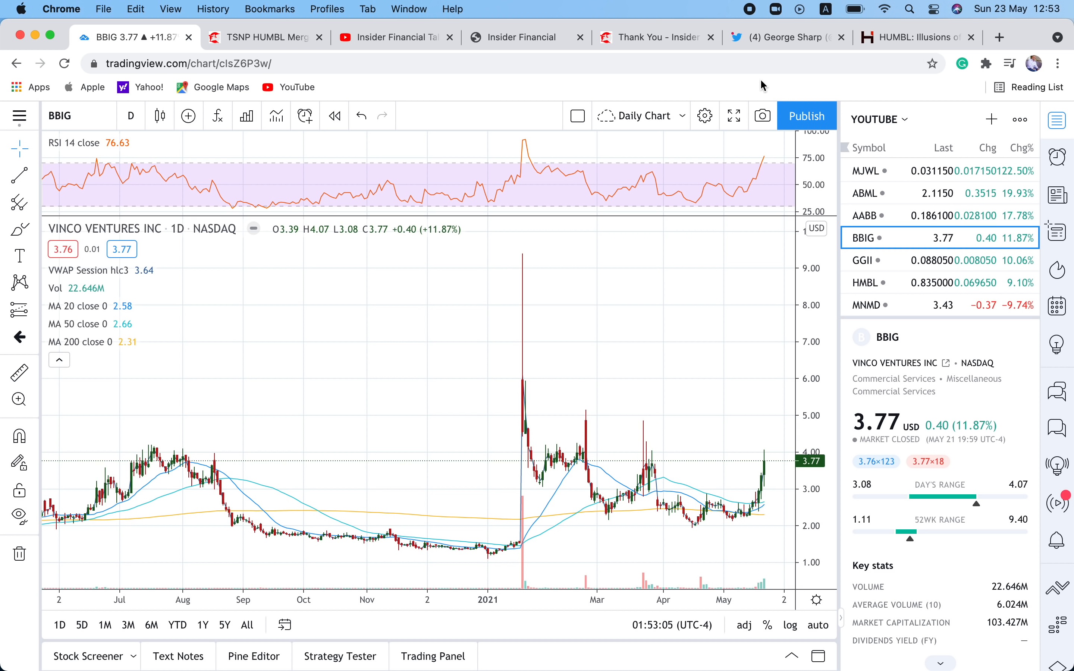
mouse_move(657, 92)
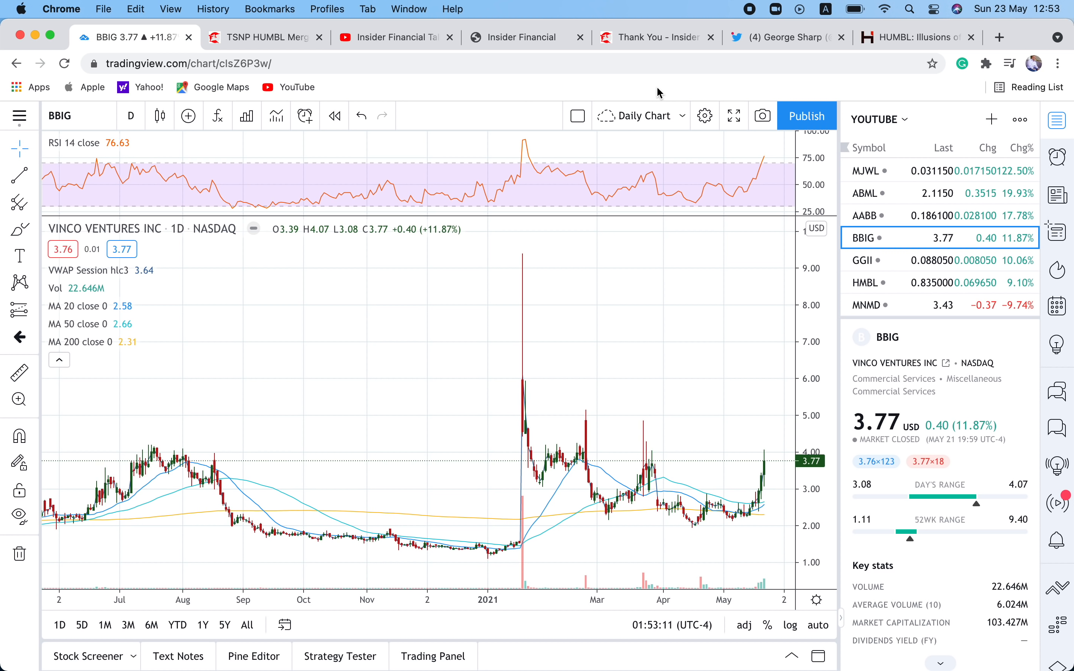
mouse_move(661, 6)
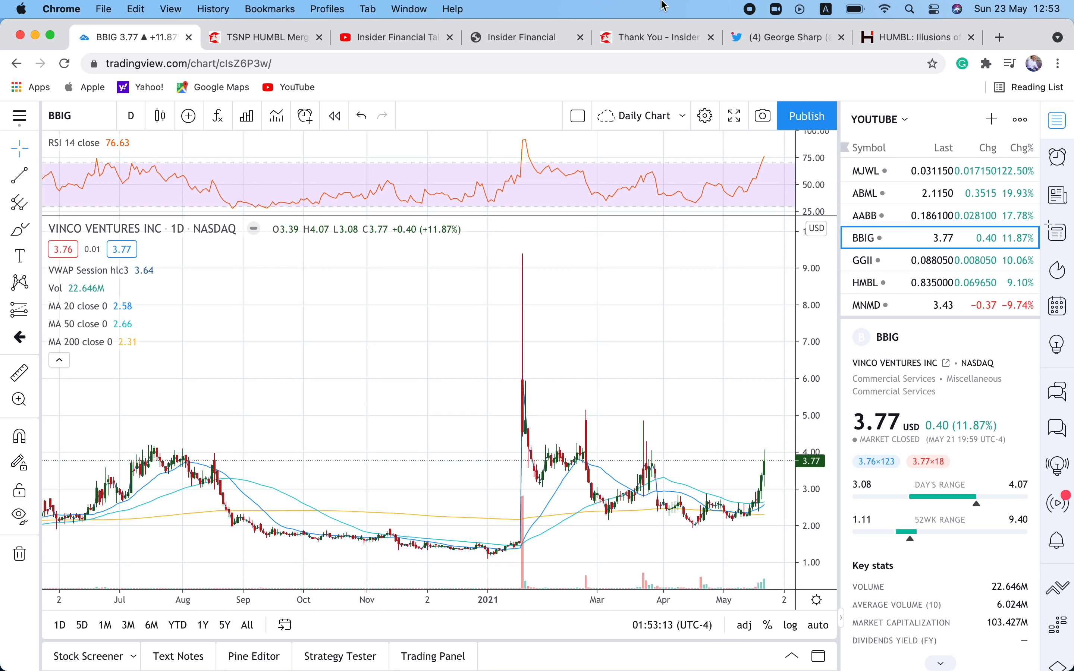
mouse_move(785, 37)
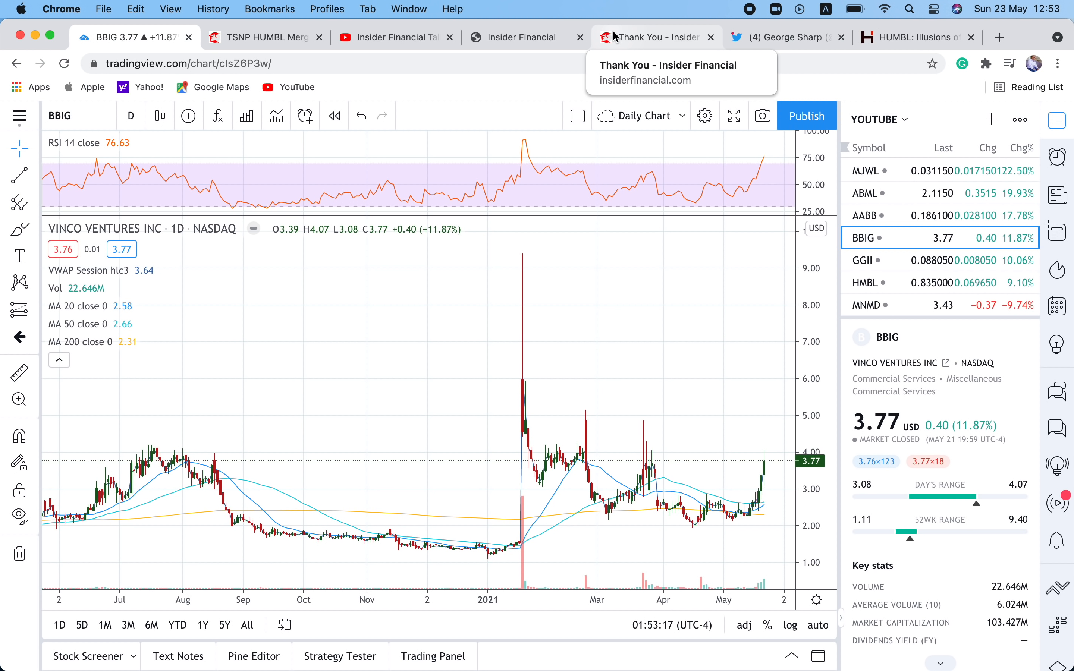
left_click(654, 37)
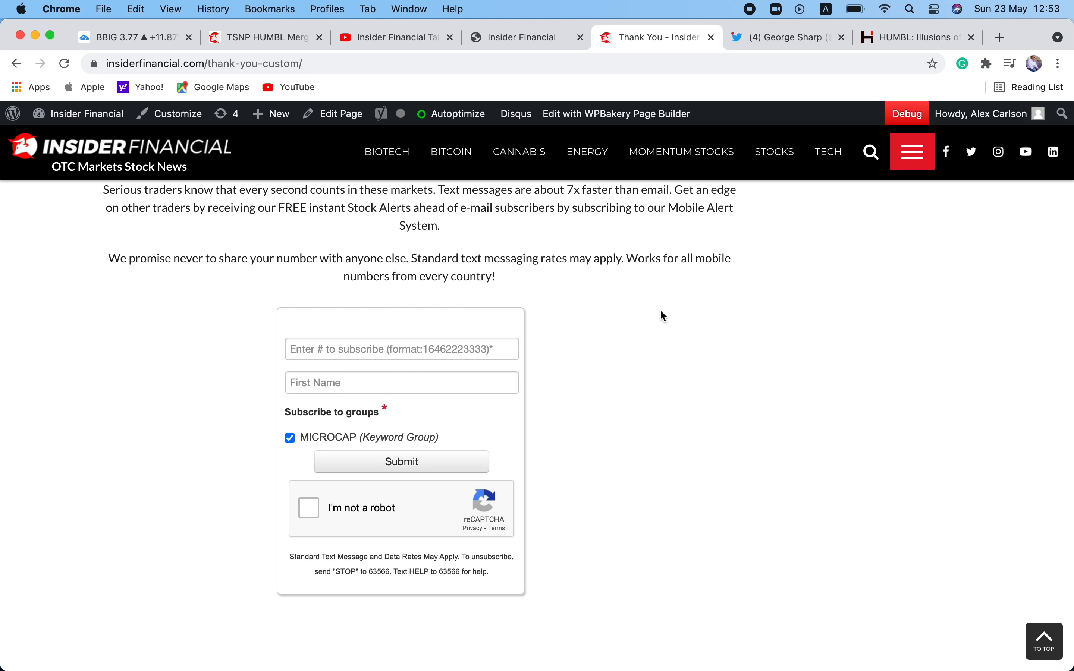
mouse_move(706, 171)
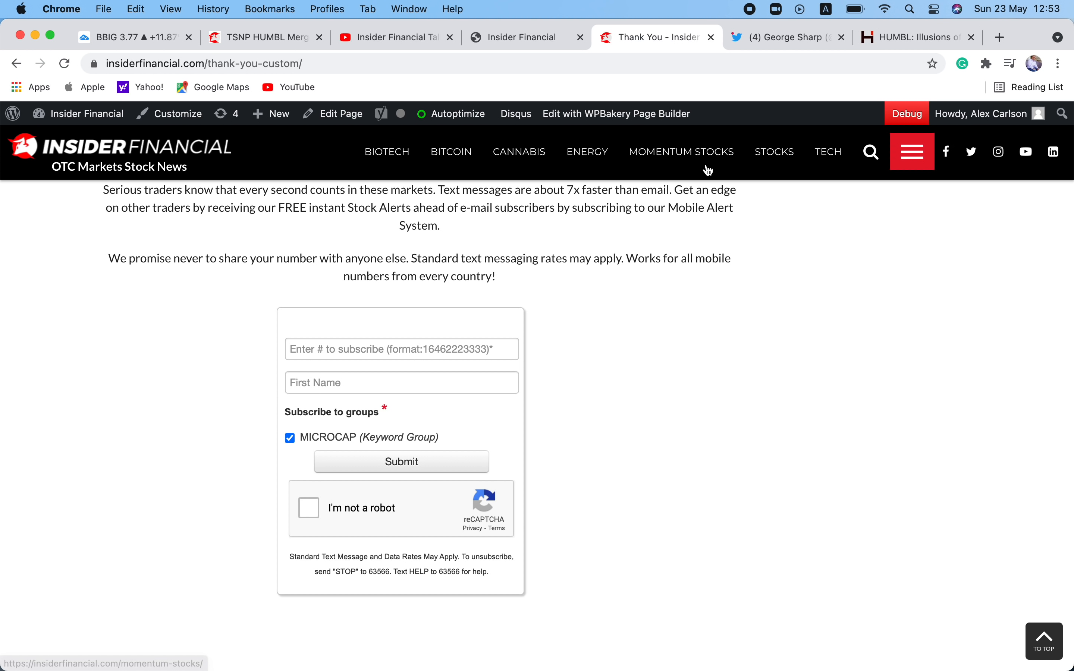
left_click(264, 37)
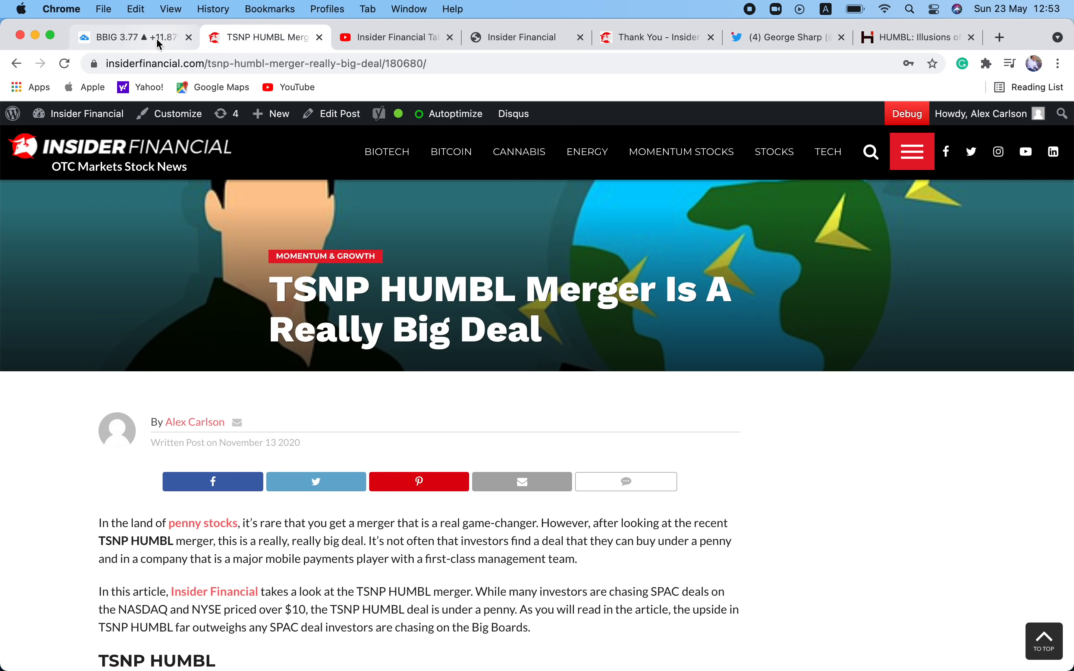
left_click(123, 37)
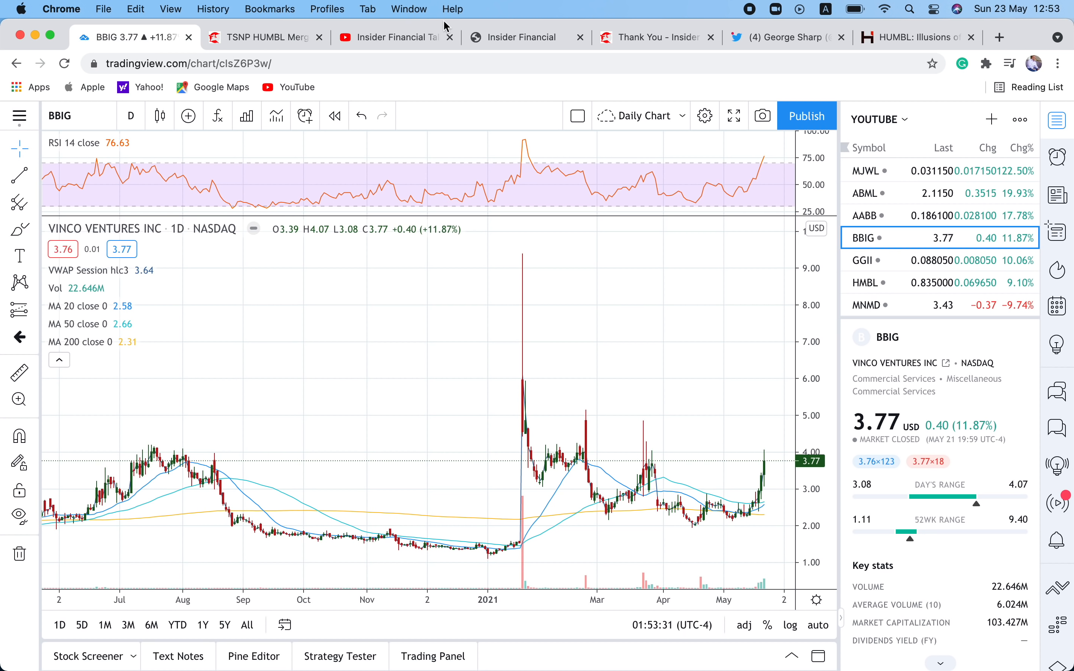
mouse_move(522, 37)
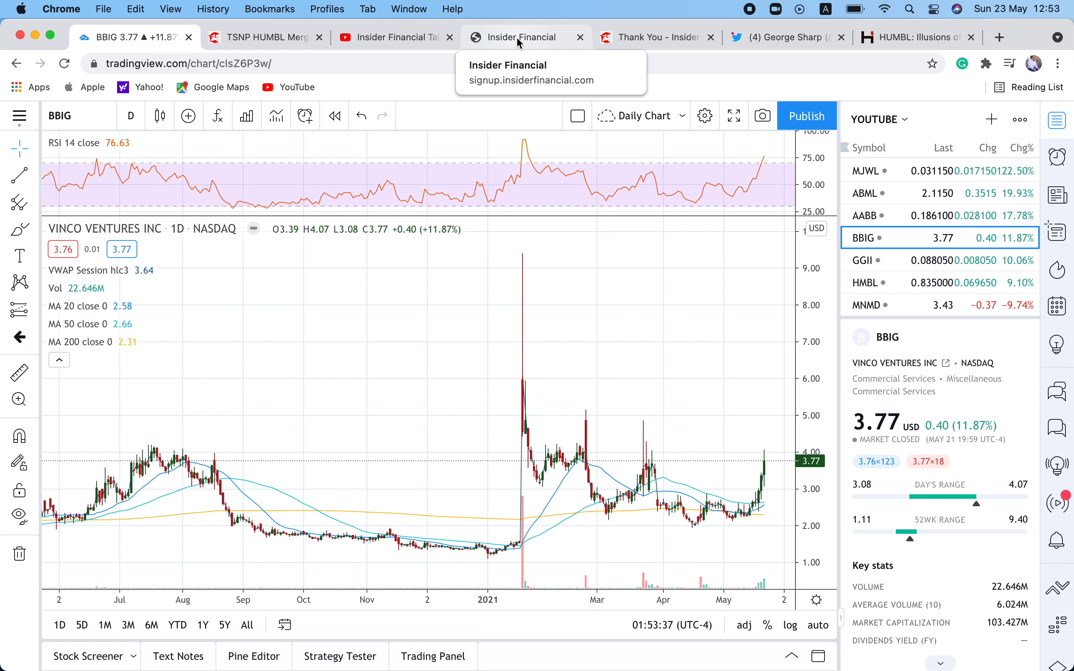
mouse_move(572, 78)
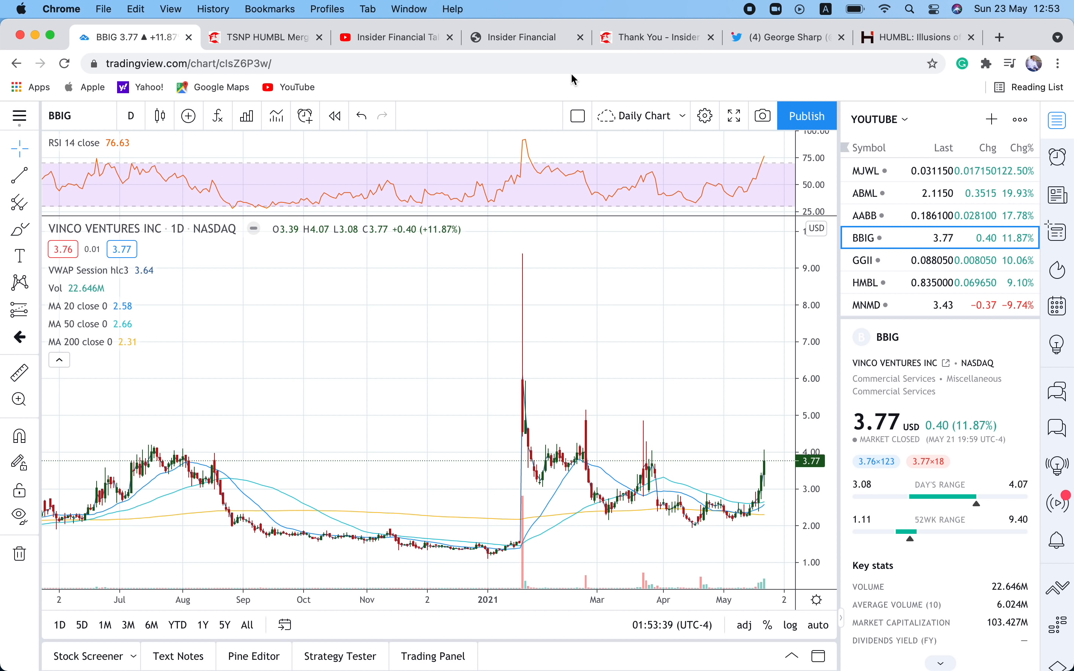
Add ENZC (Enzolytics) to the TradingView watchlist and display its daily chart.
left_click(990, 120)
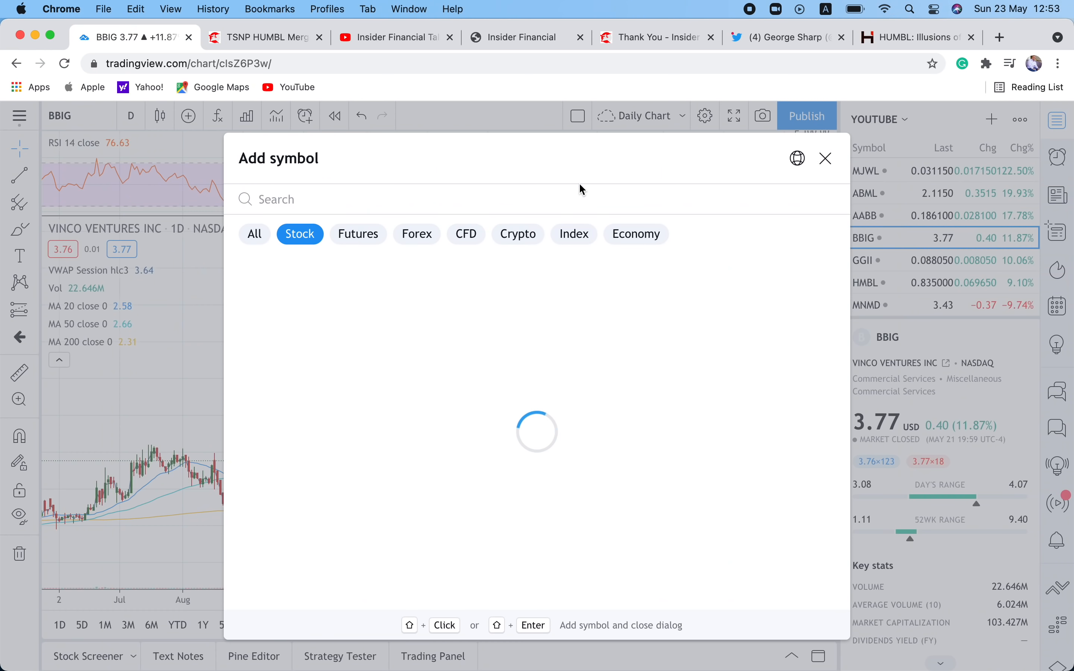
type("ENZC")
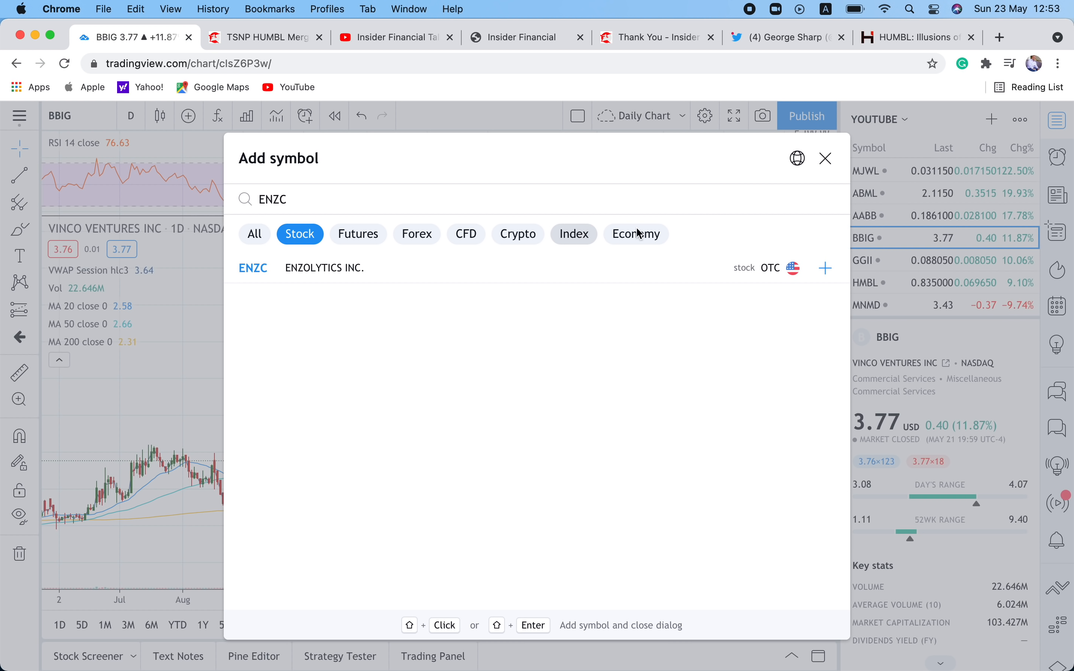
left_click(825, 267)
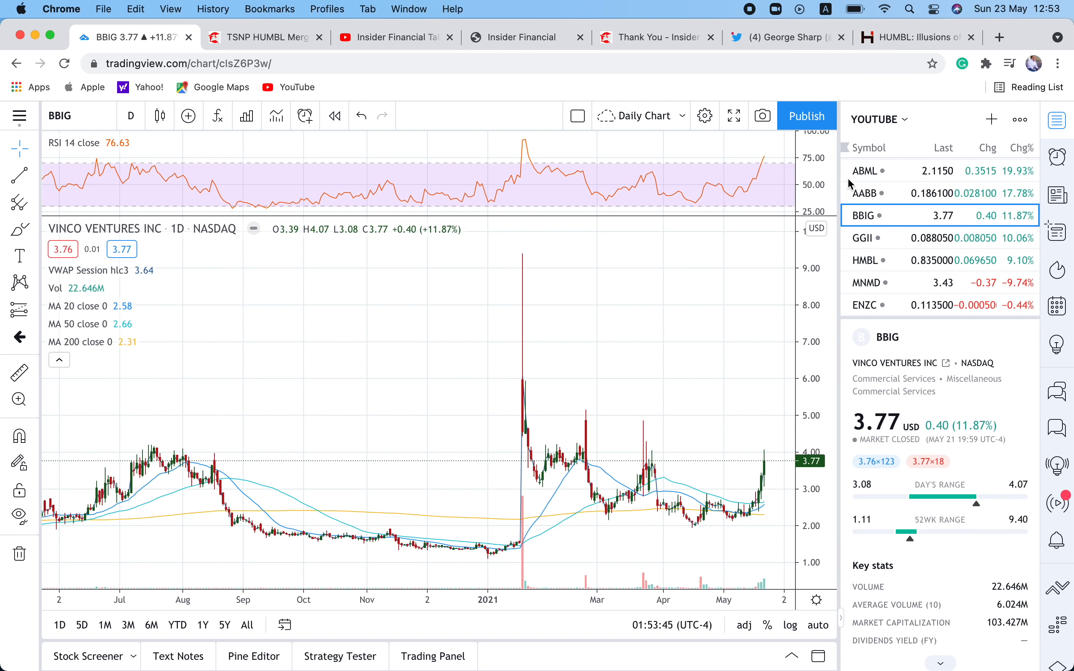
left_click(864, 305)
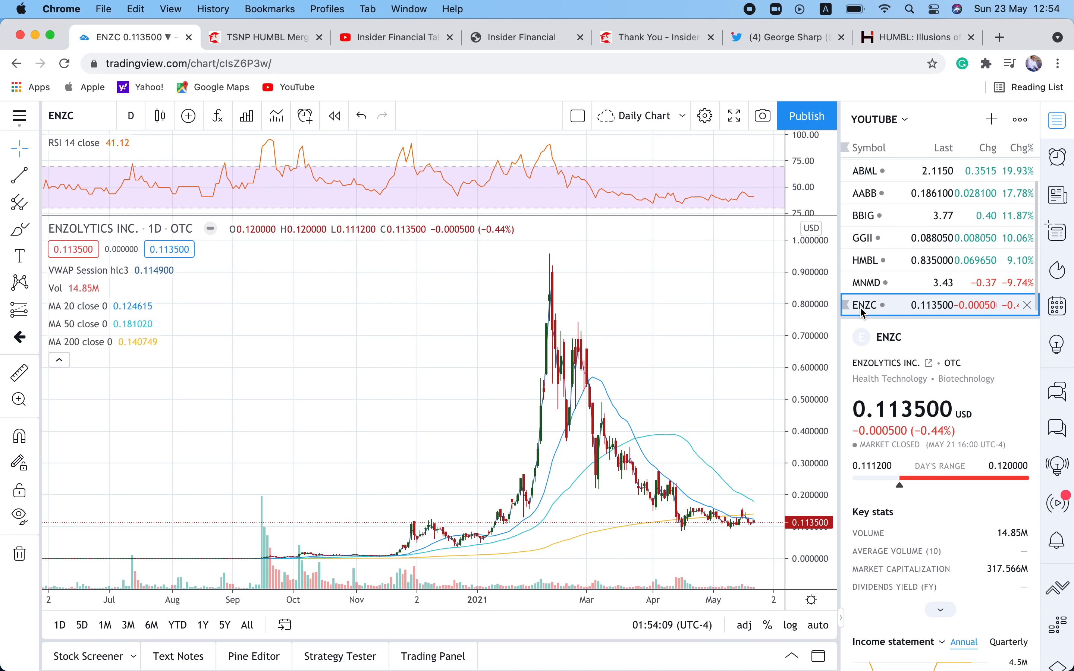
mouse_move(654, 38)
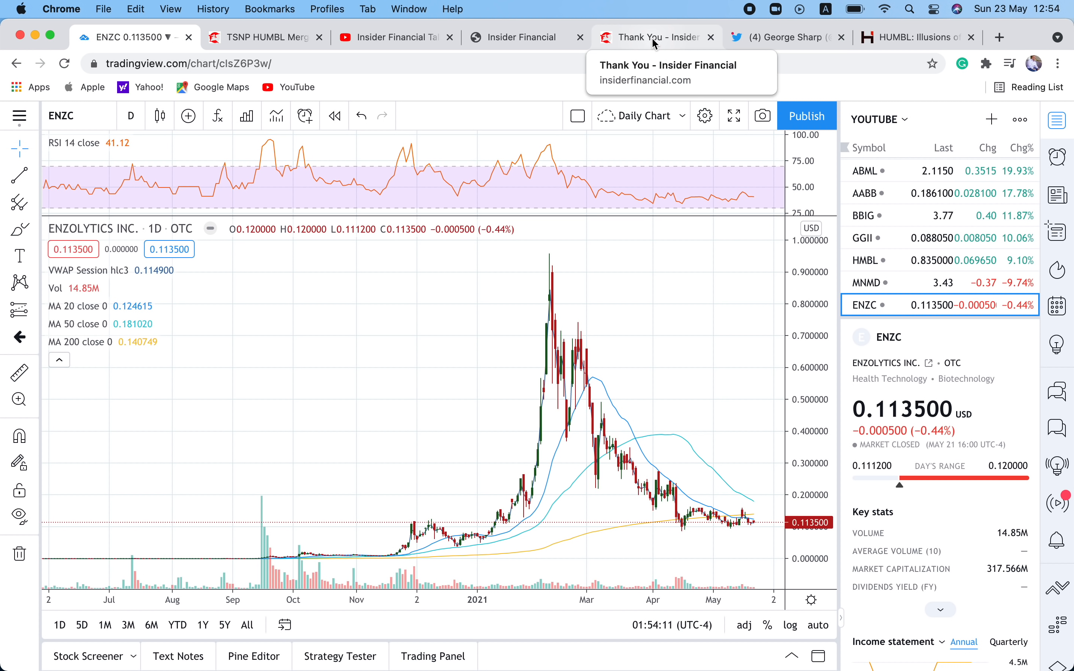
Show Insider Financial's signup page with Recent Winners MNMD, GGII, ABML and ALPP.
left_click(525, 37)
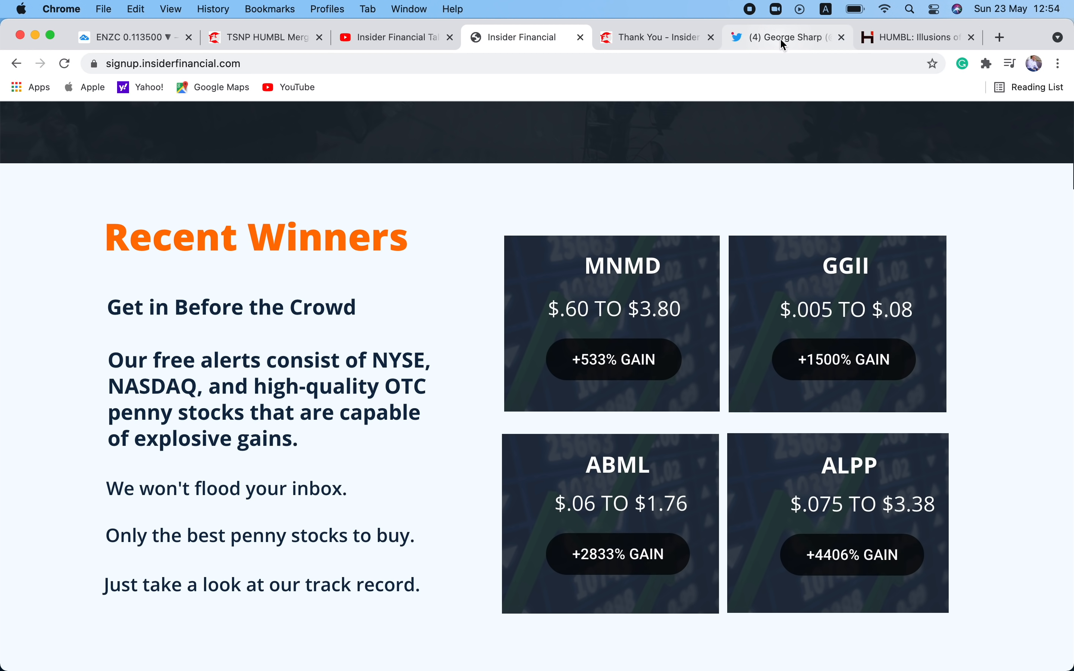
mouse_move(655, 38)
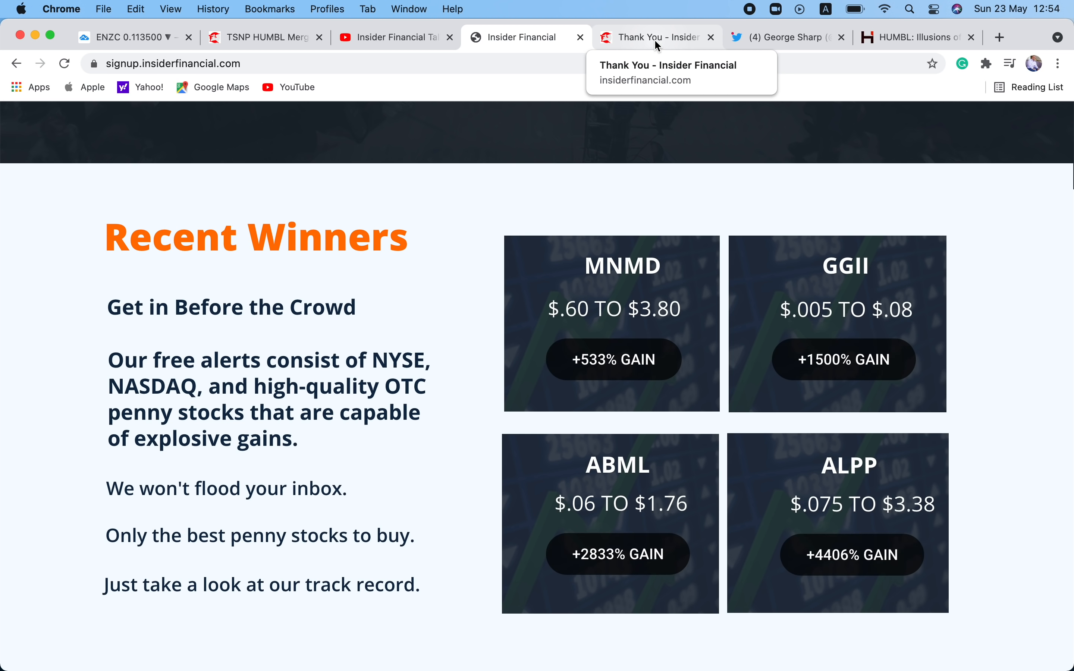
mouse_move(264, 38)
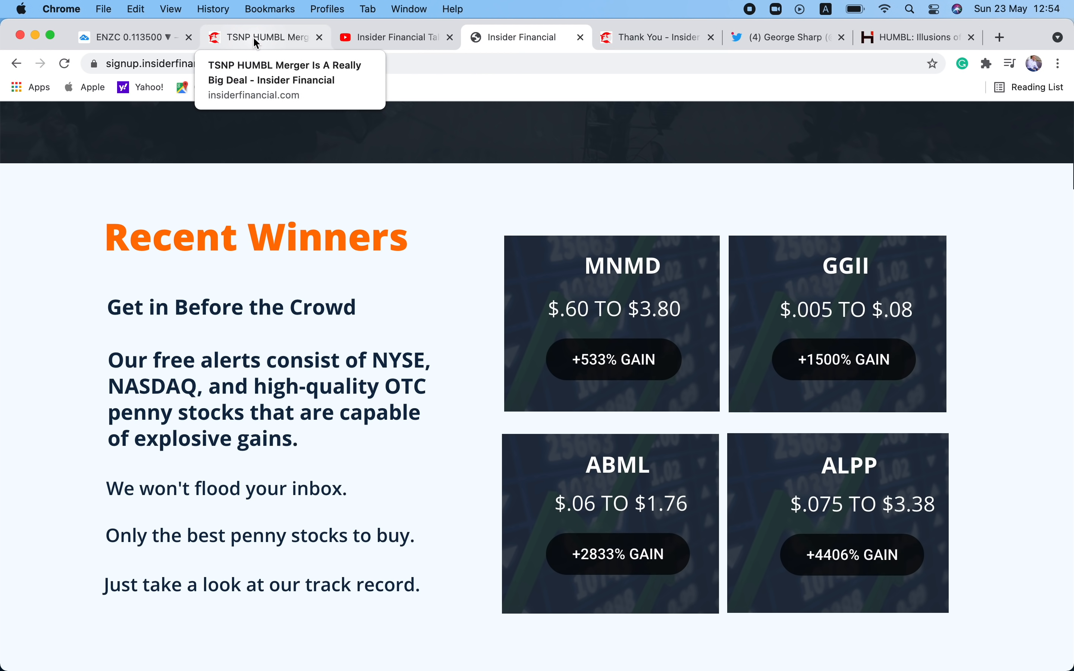
Return to the ENZC chart and scroll the watchlist to its top, MJWL up 122.50%.
left_click(130, 37)
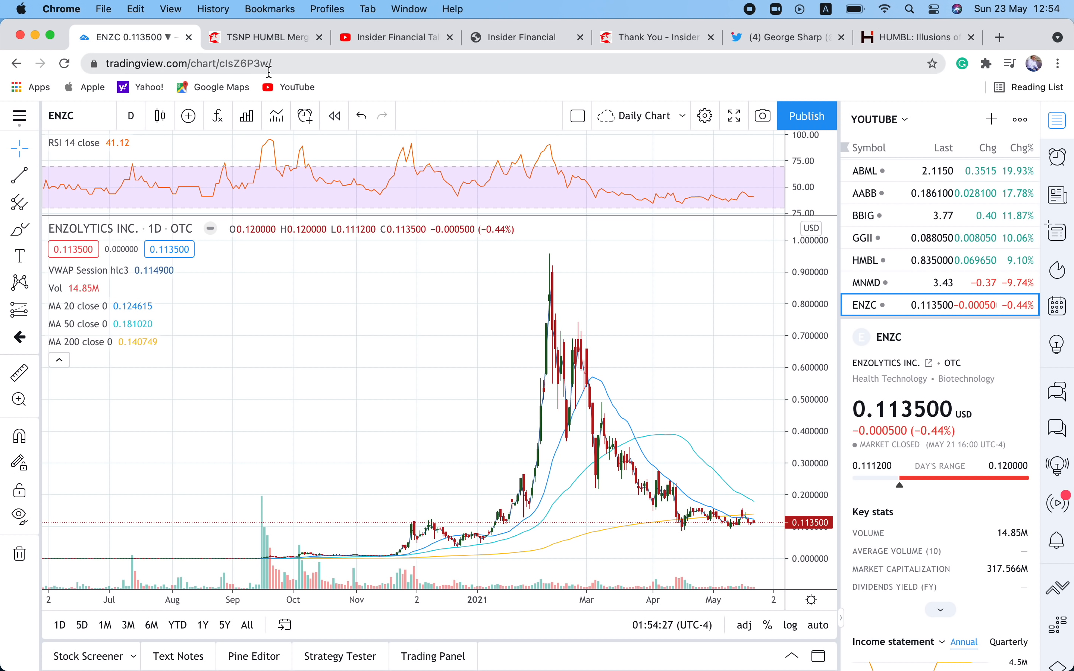
mouse_move(464, 110)
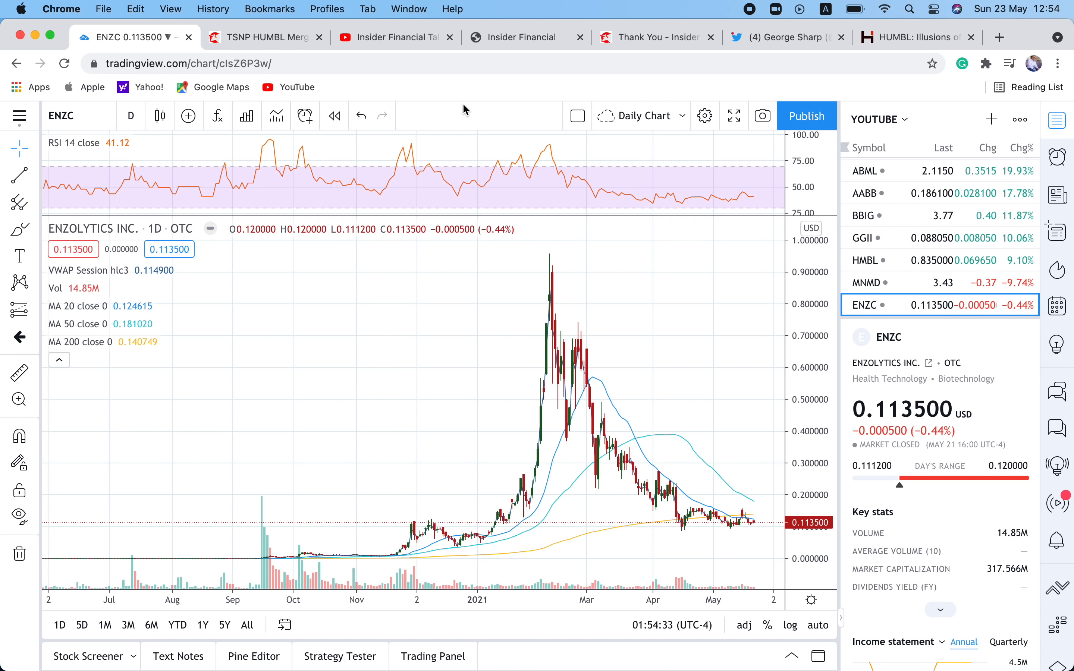
mouse_move(869, 215)
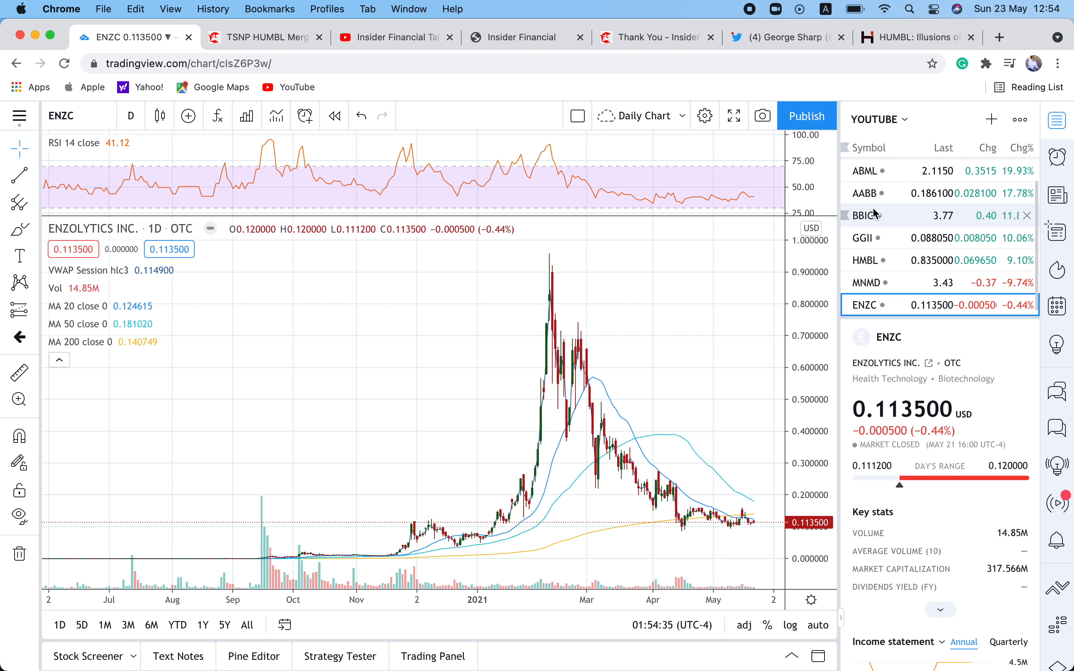
scroll("up", 3)
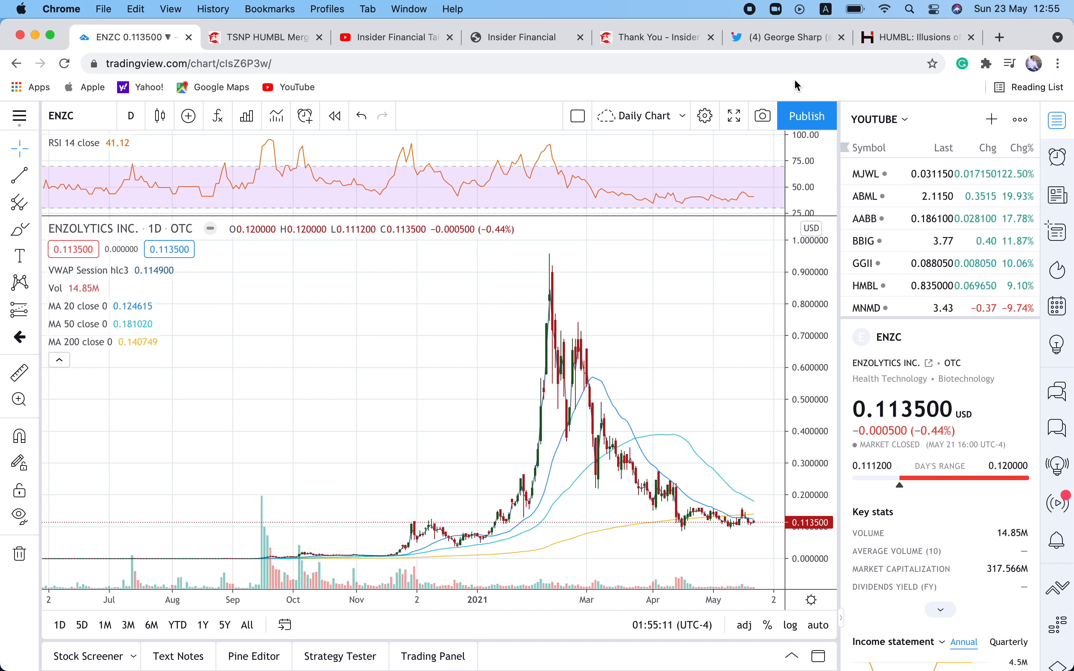
mouse_move(707, 90)
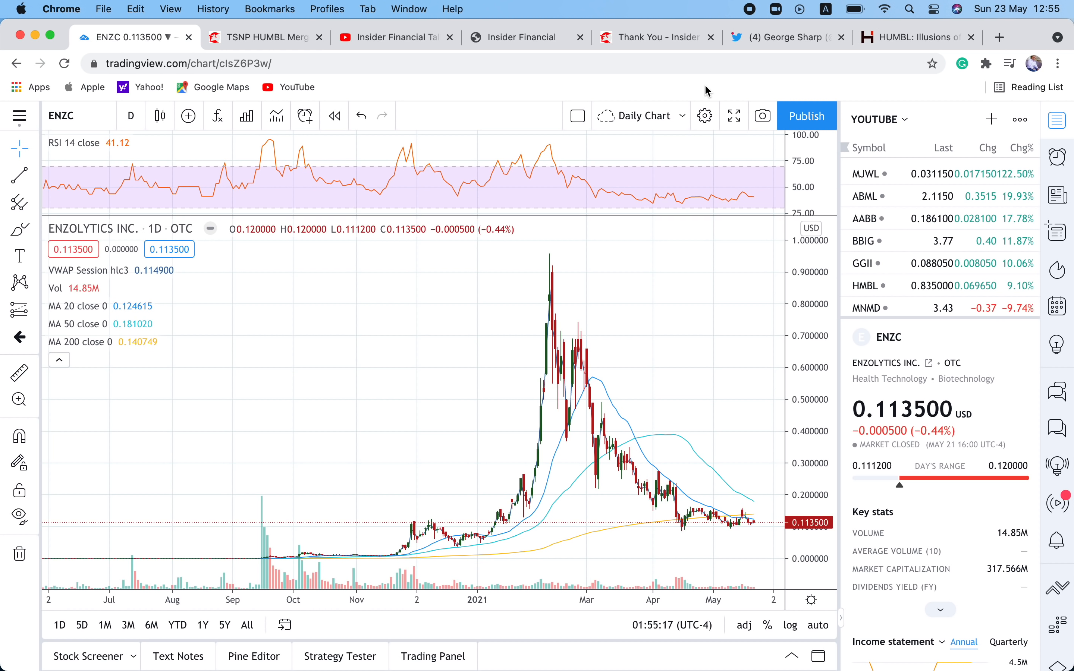
mouse_move(747, 12)
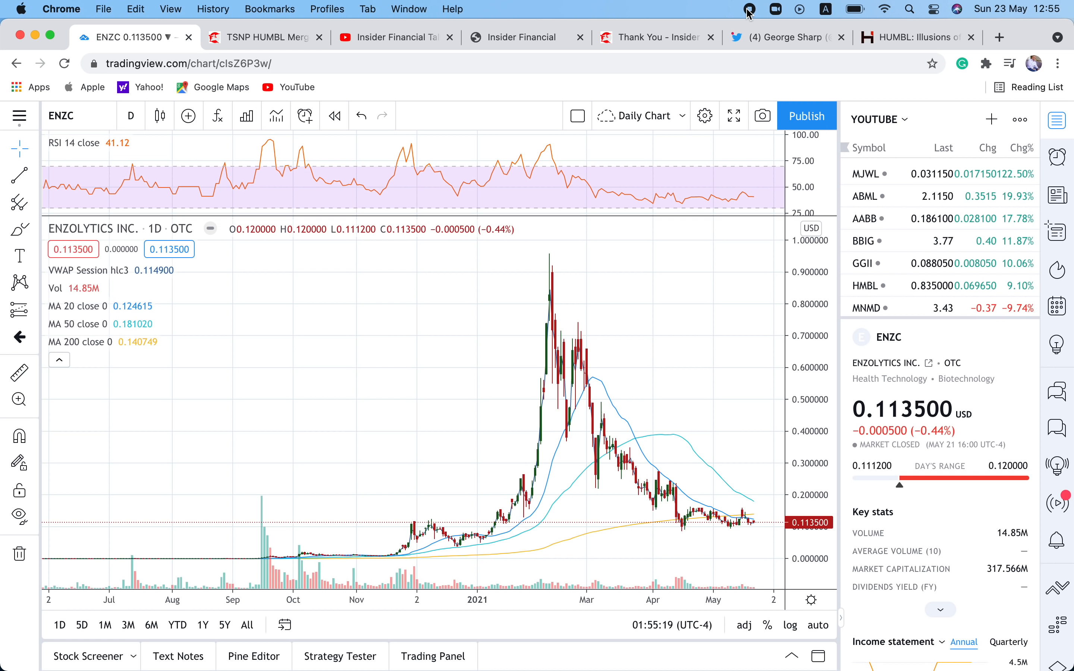